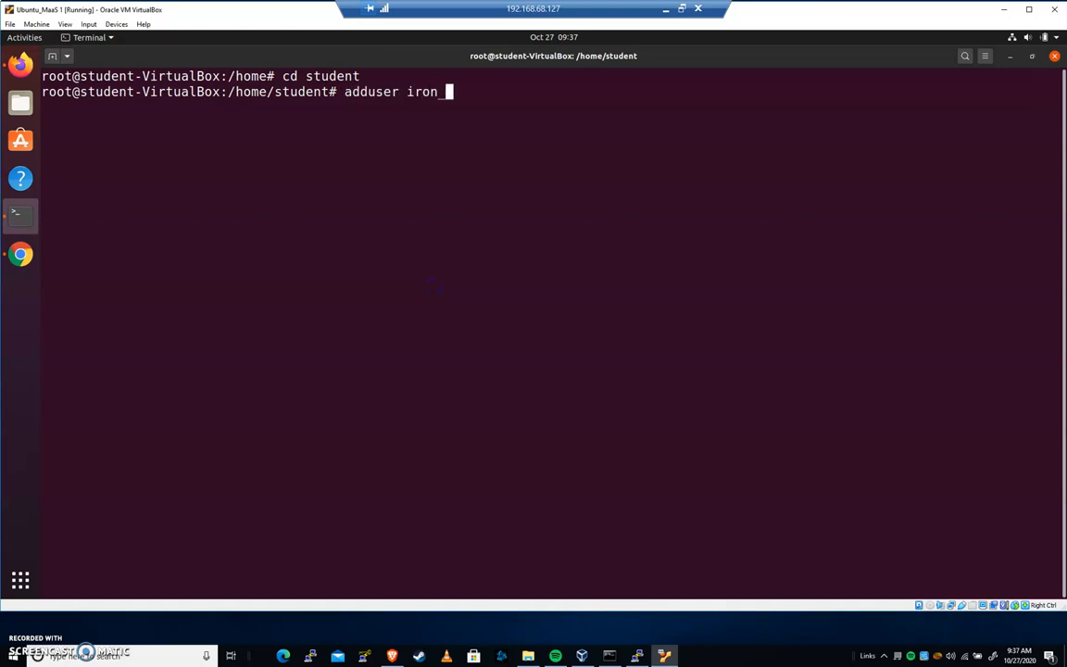
Run adduser iron_man, set its password, accept the default info fields and confirm with y
text(man)
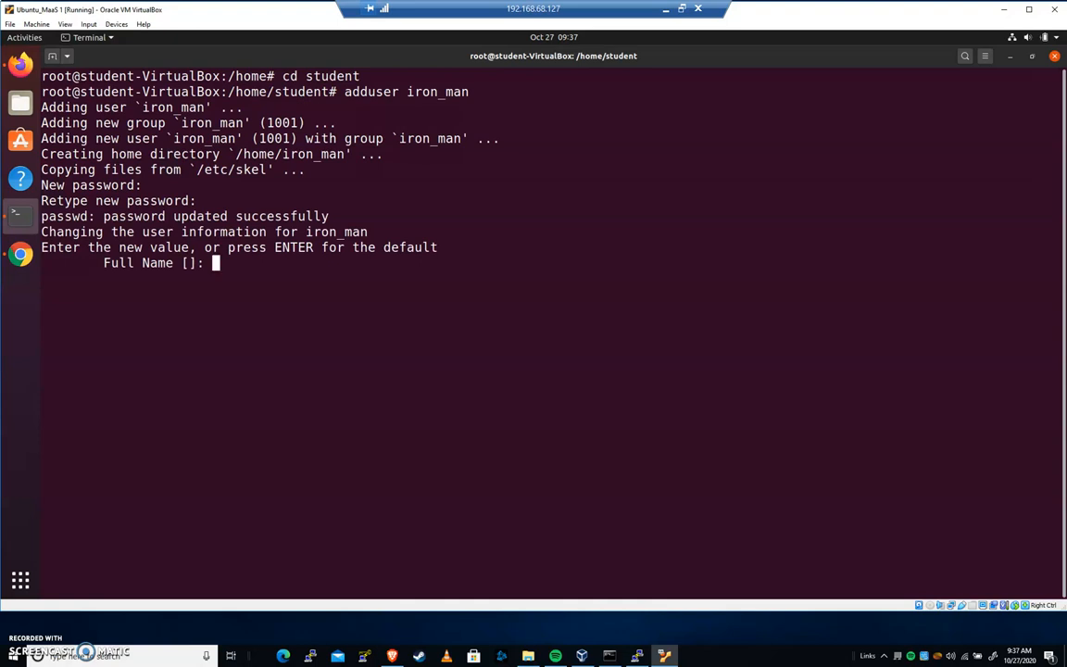
key(Return)
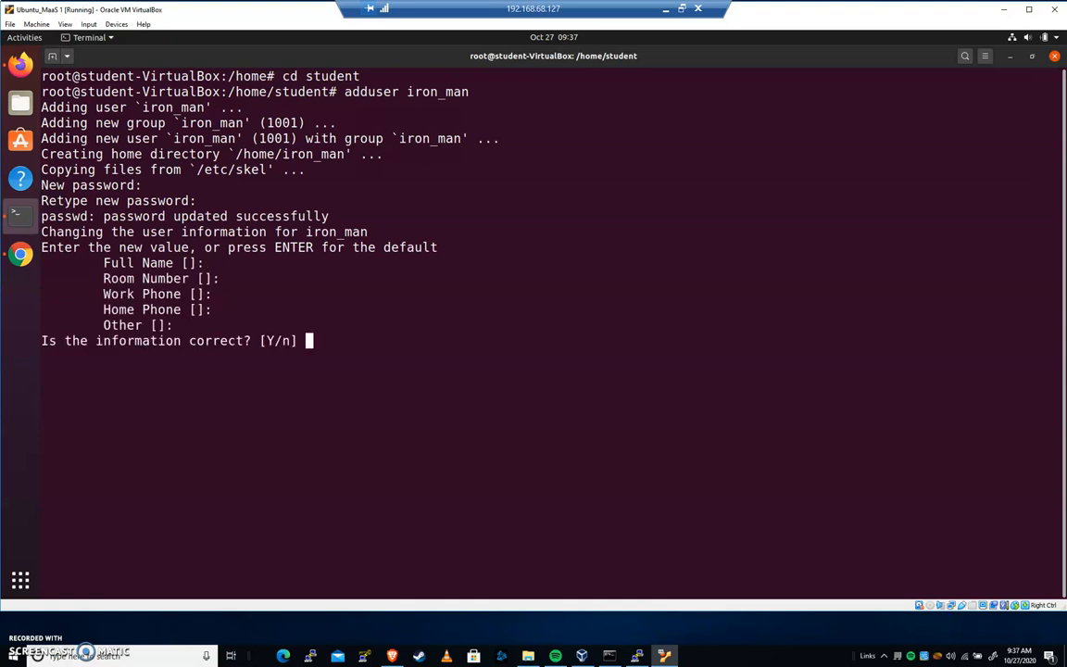
text(y)
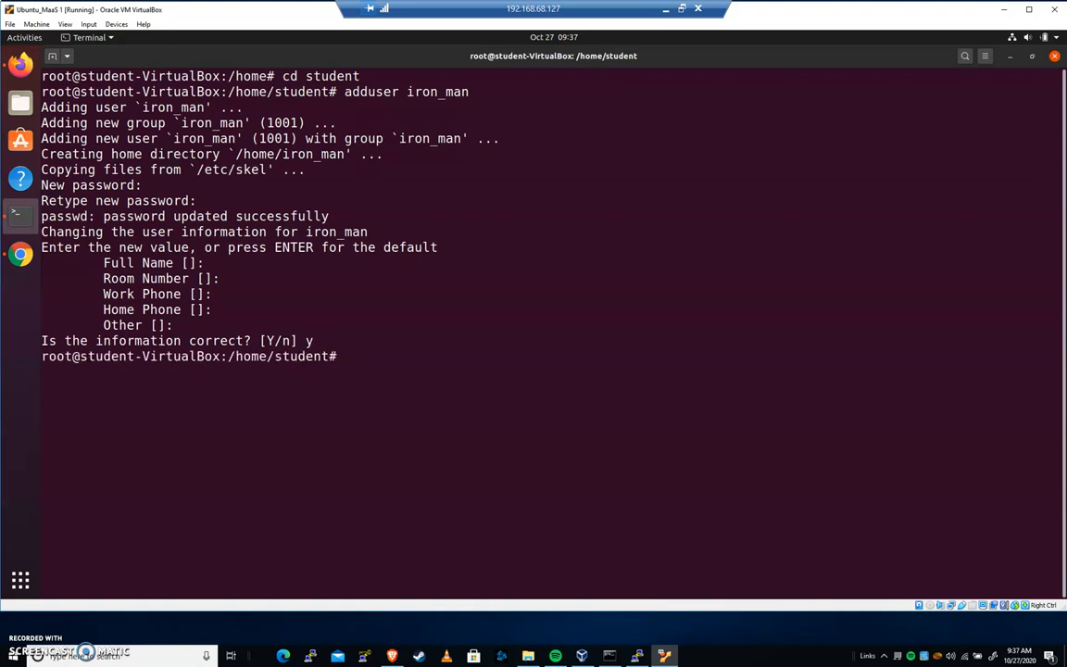
Move into /home/iron_man and list its contents in detail: .bash_logout, .bashrc, .profile
text(cd /home/iron_man/)
text(ls -alh)
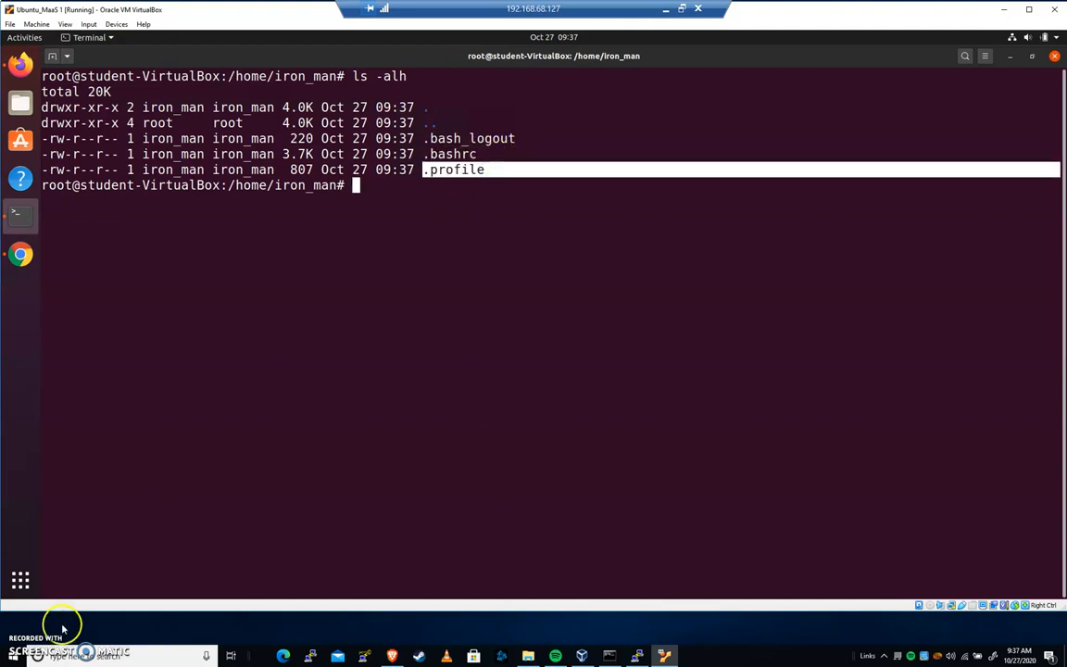
mouse_move(470, 270)
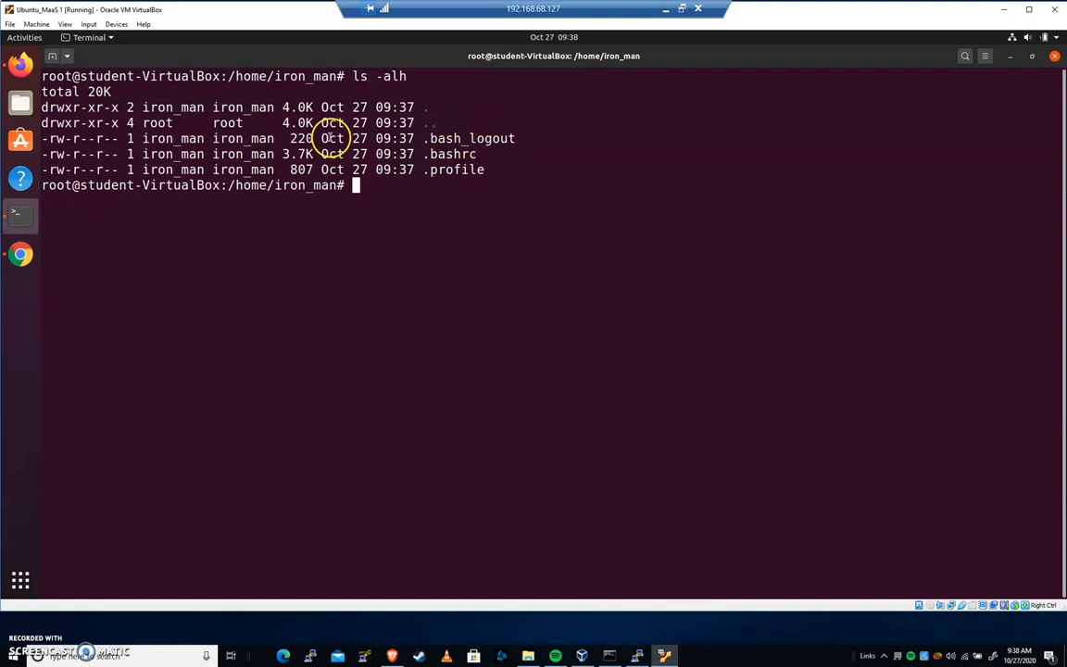
double_click(470, 138)
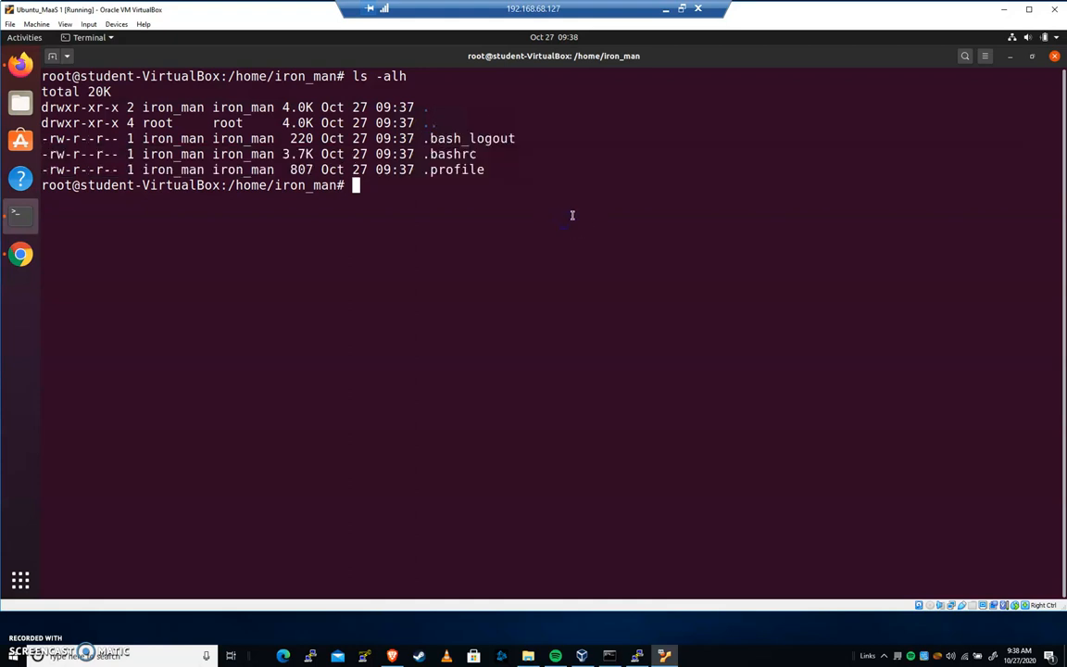
Move into /etc/skel and list it with ls -alh, showing root-owned .bash_logout, .bashrc and .profile
text(cd)
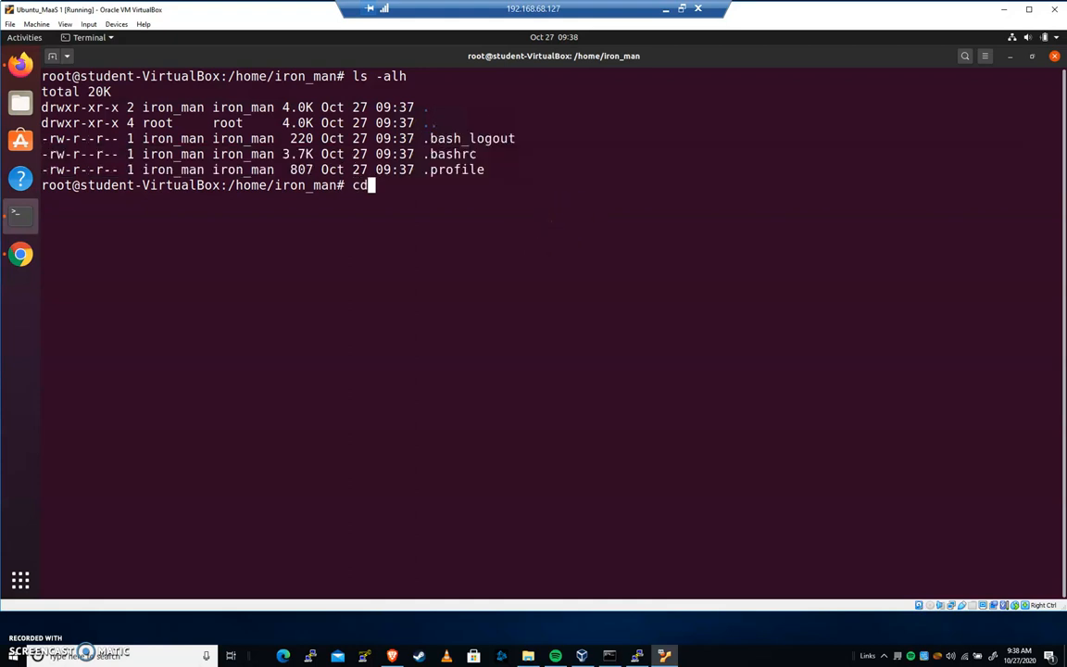
text(/etc/skel/)
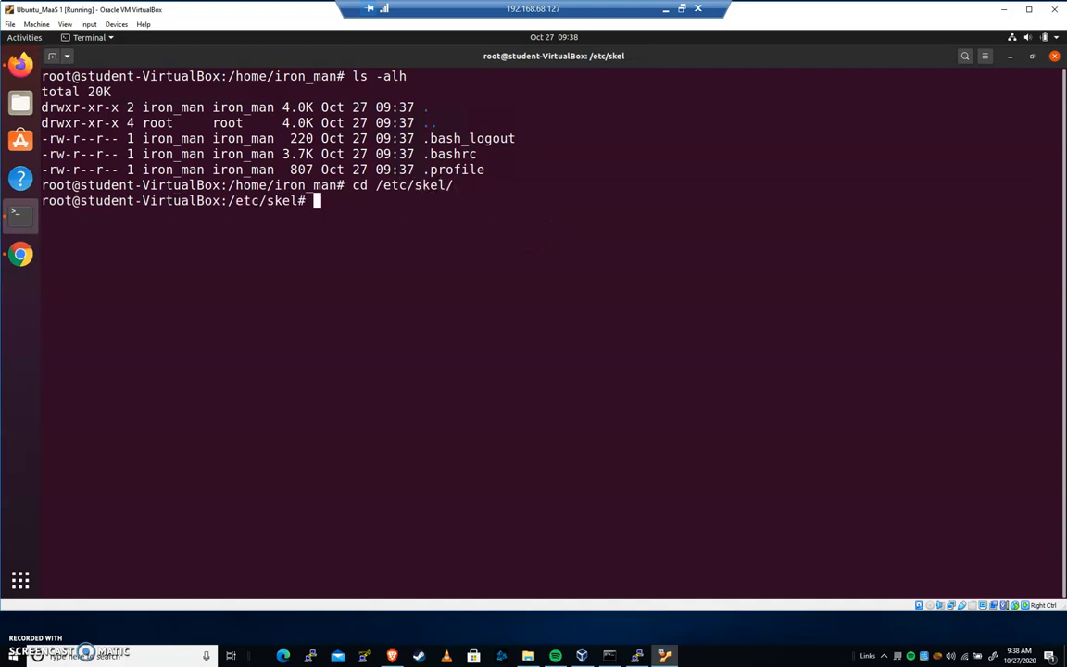
text(ls -alh)
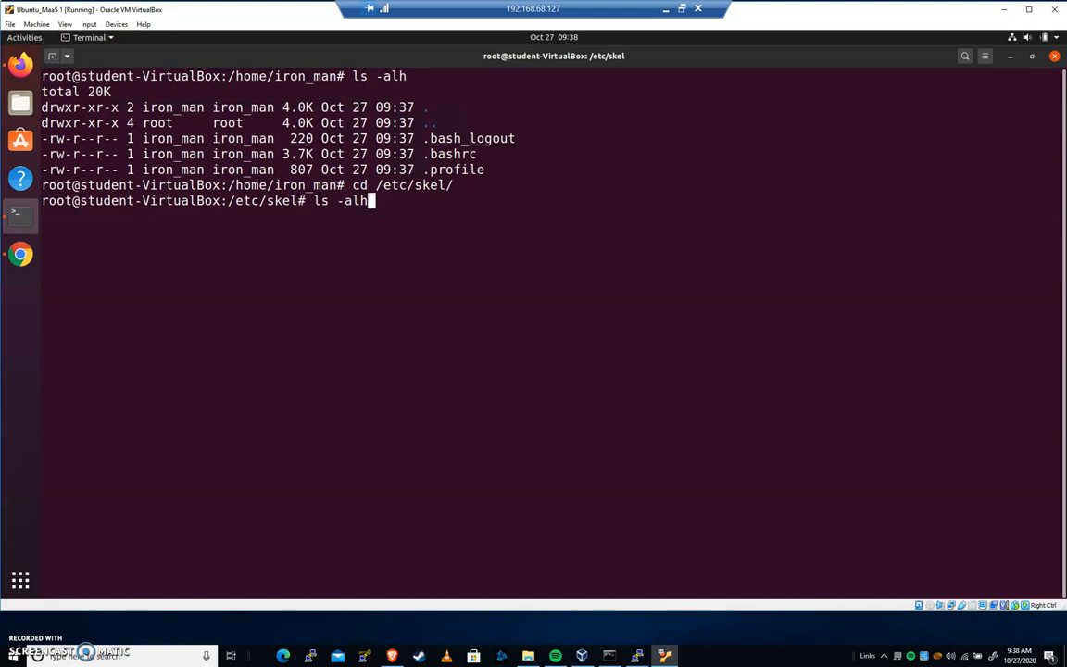
key(Return)
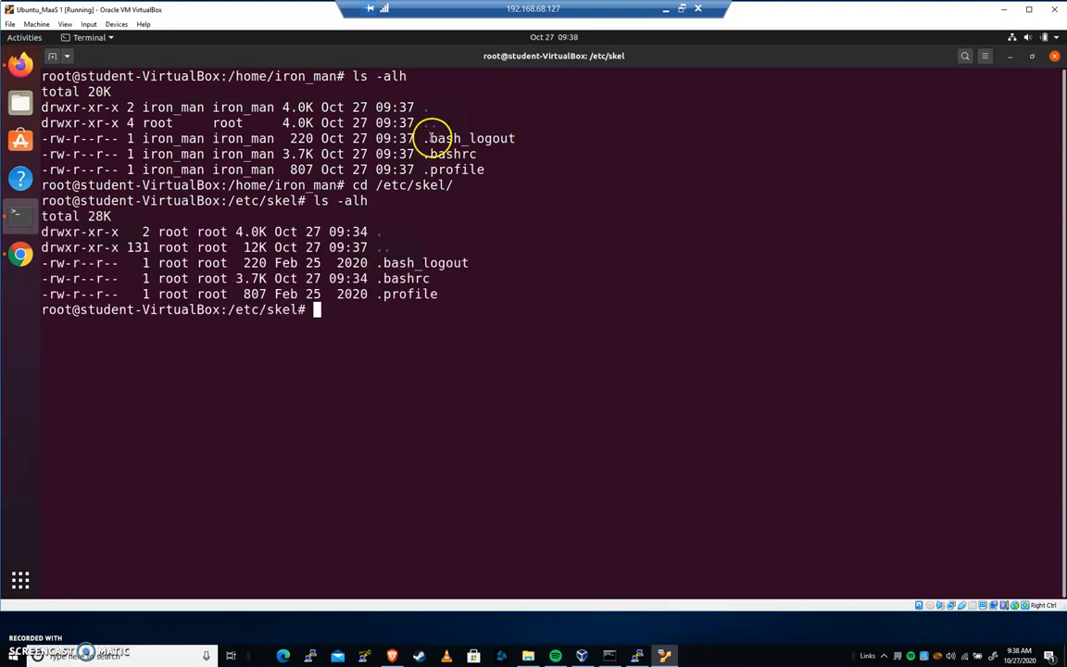
double_click(468, 138)
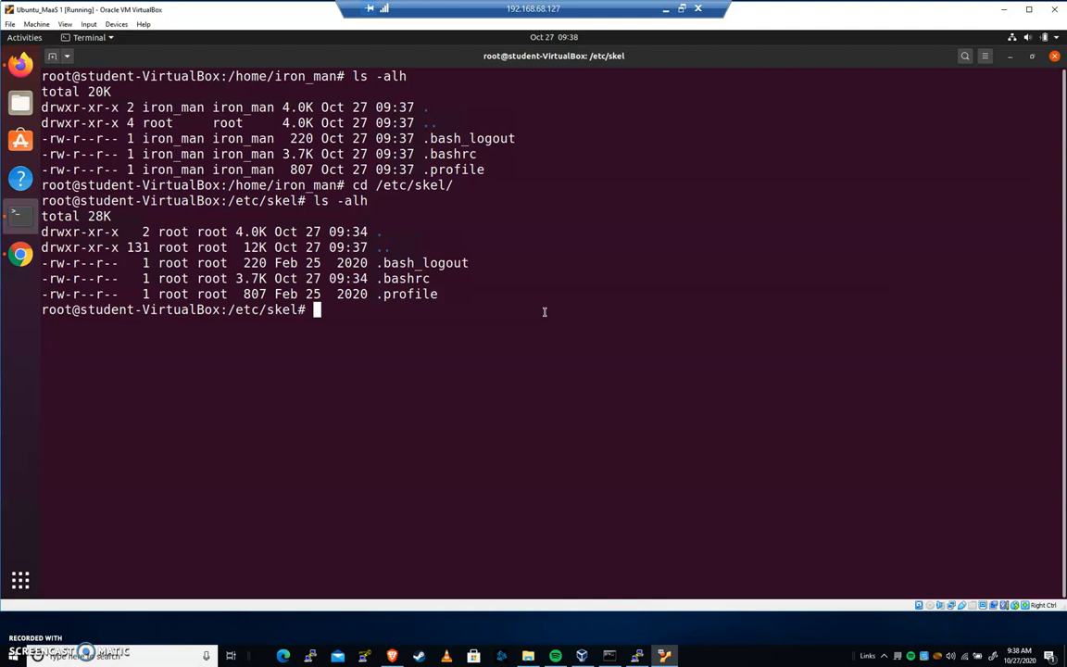
text(pico)
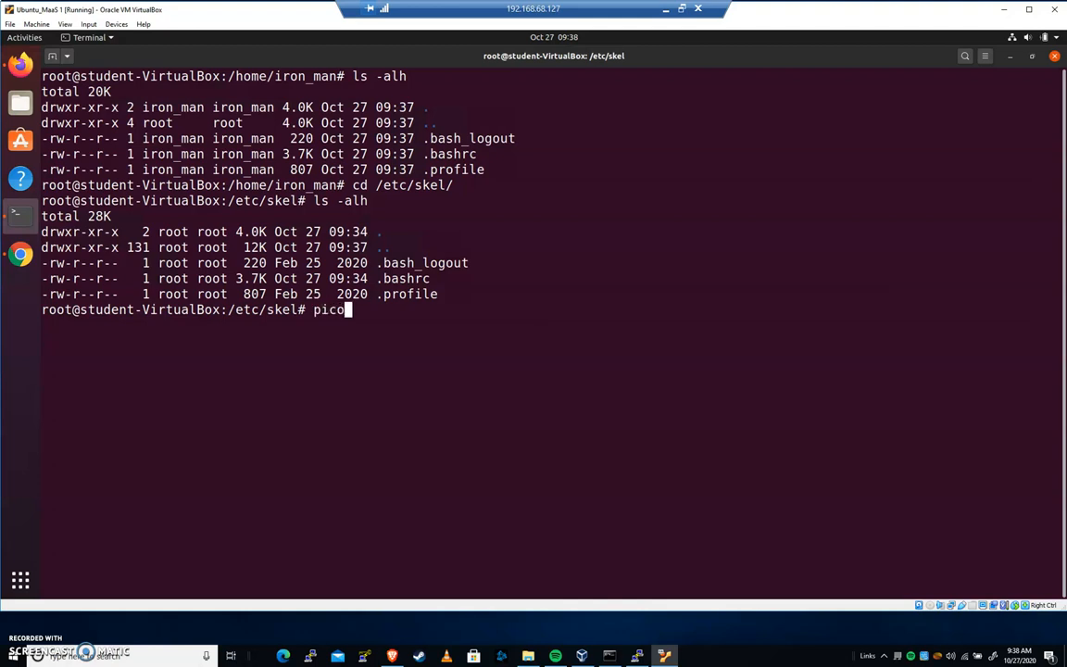
Open the skeleton .bashrc in pico
text(.bashr)
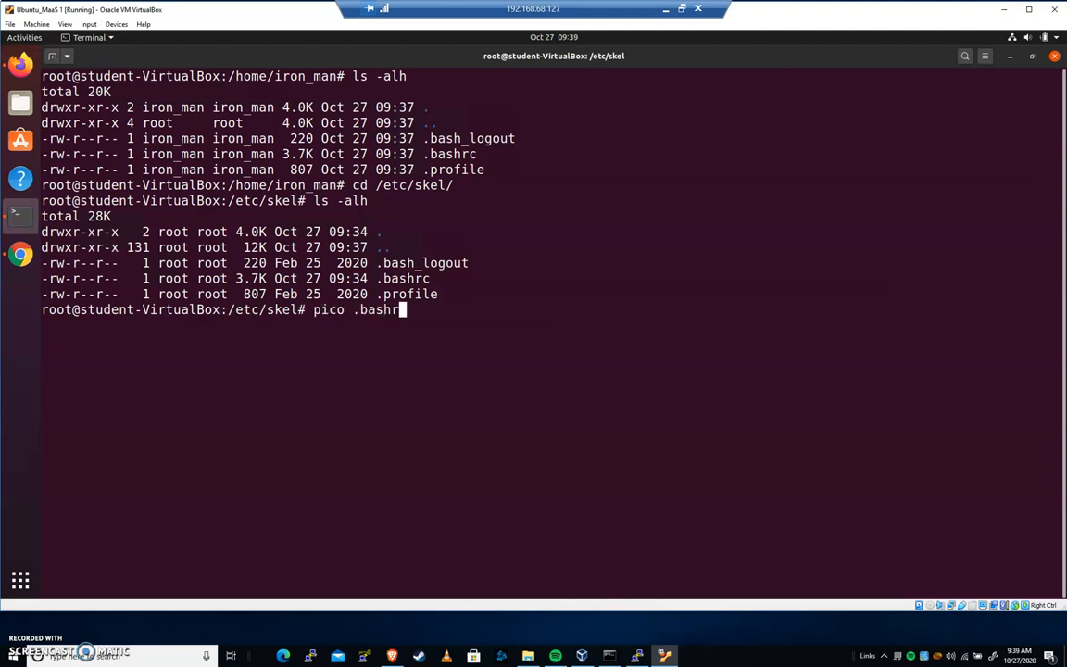
text(c)
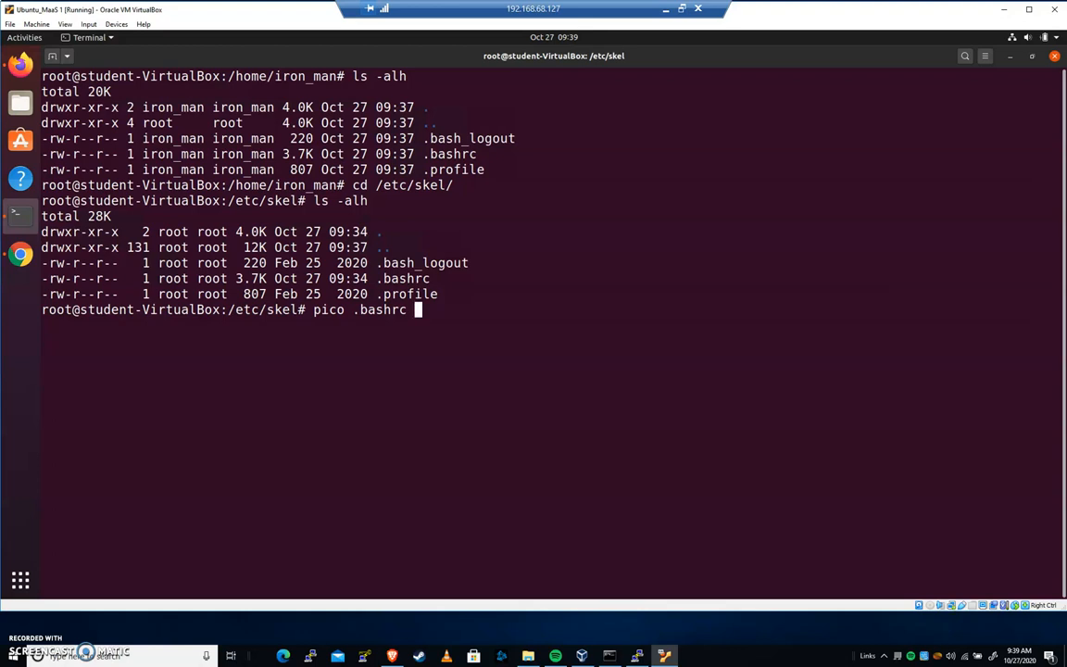
key(Return)
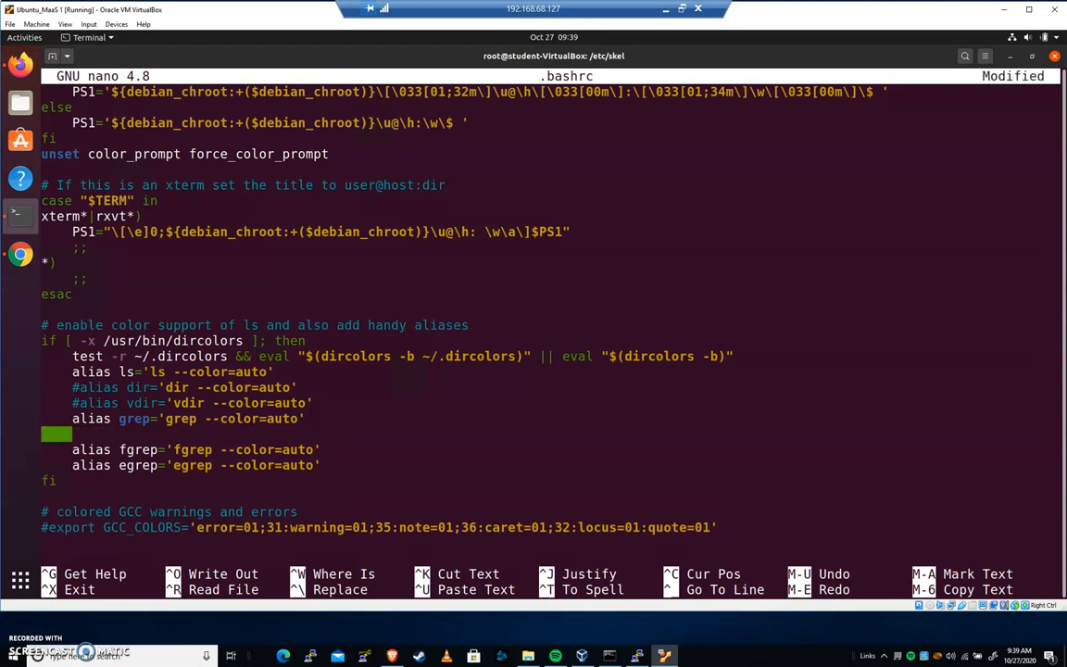
Add the line alias ls='echo 12345' below the grep alias and leave the editor
text(alias)
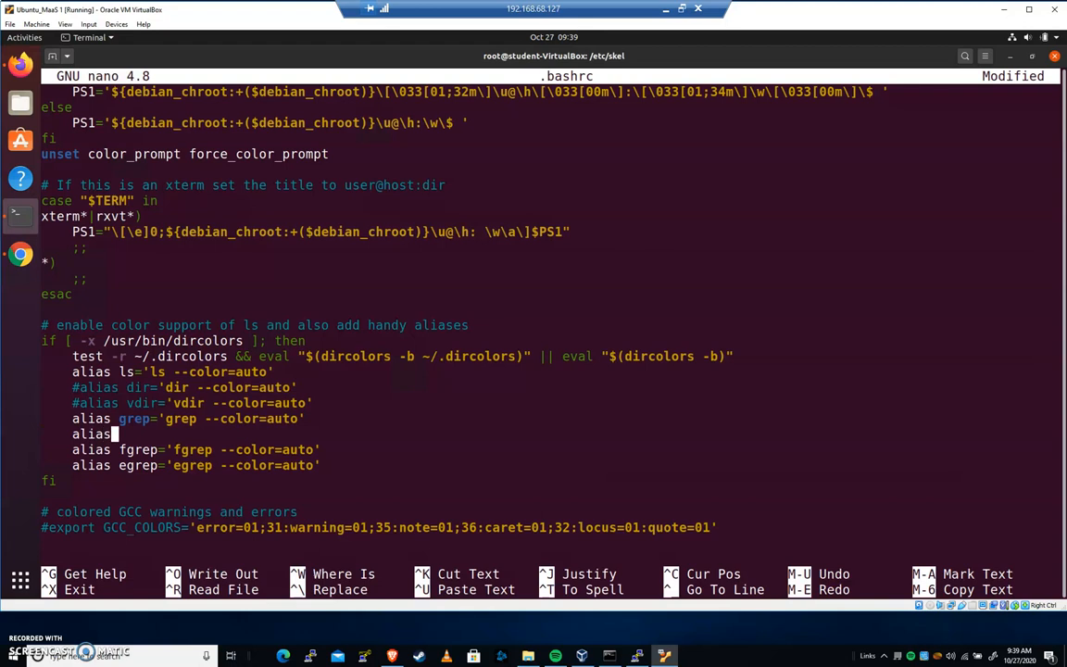
text(hello)
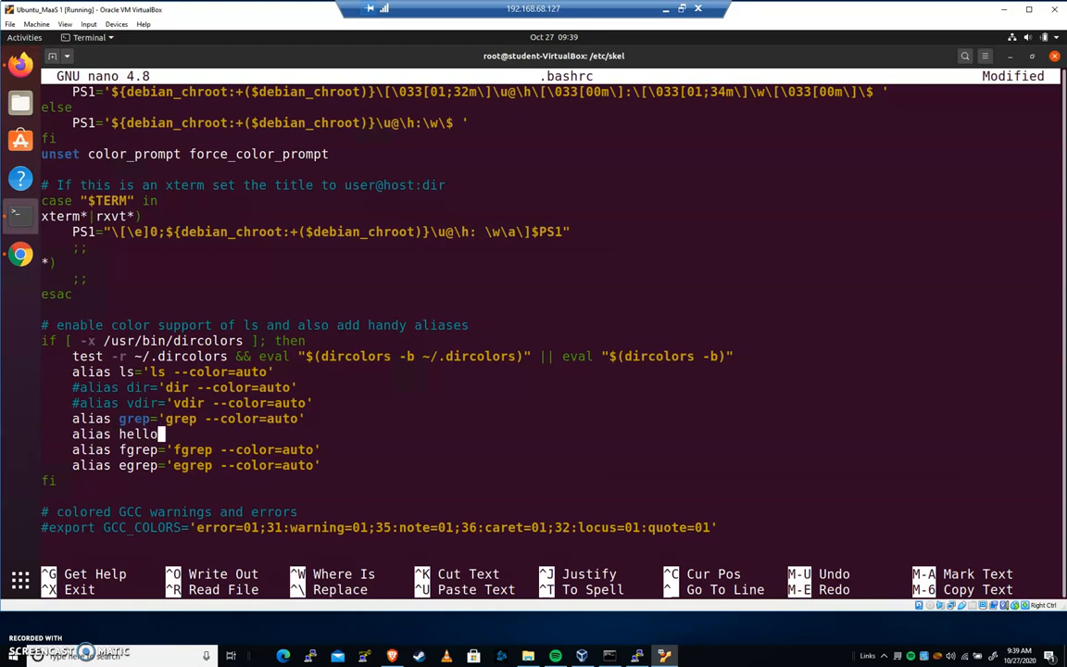
text(_worl)
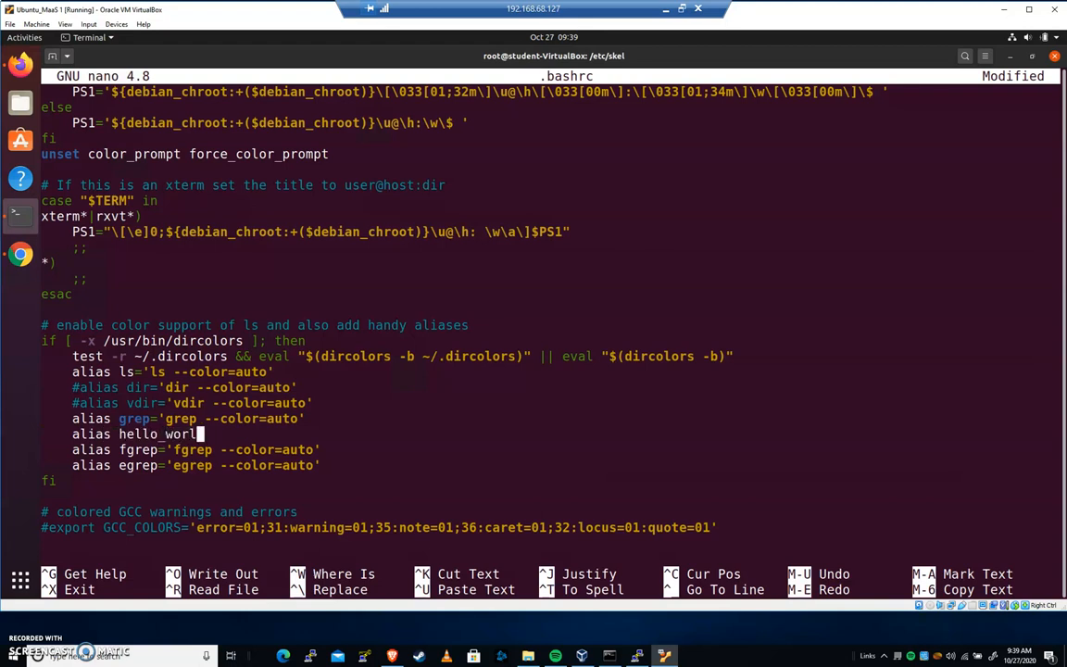
key(BackSpace)
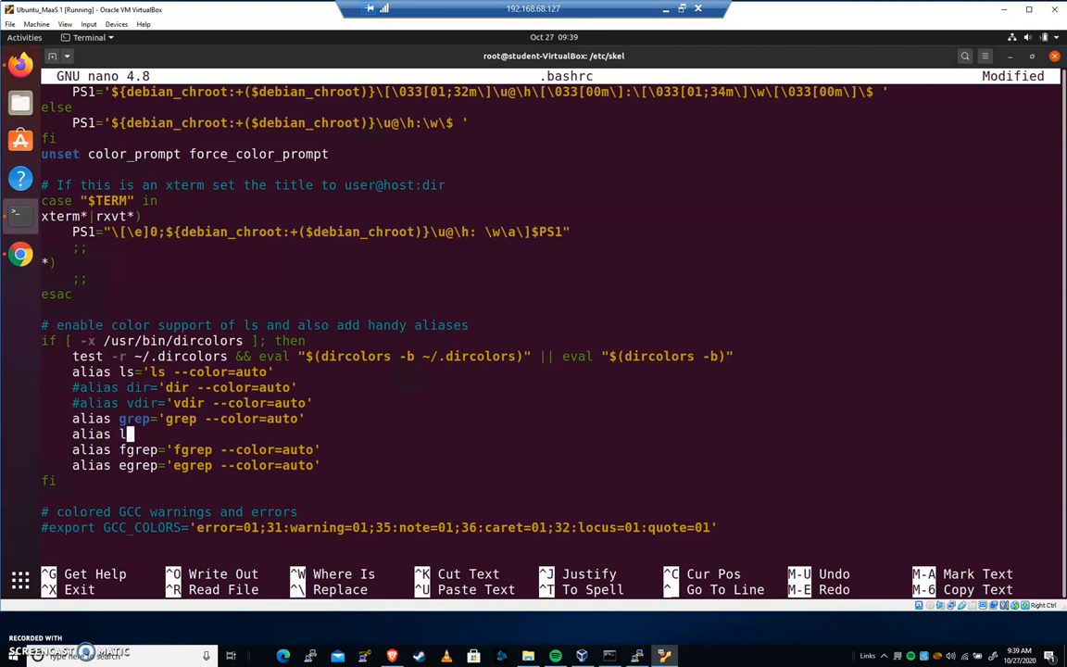
text(s=')
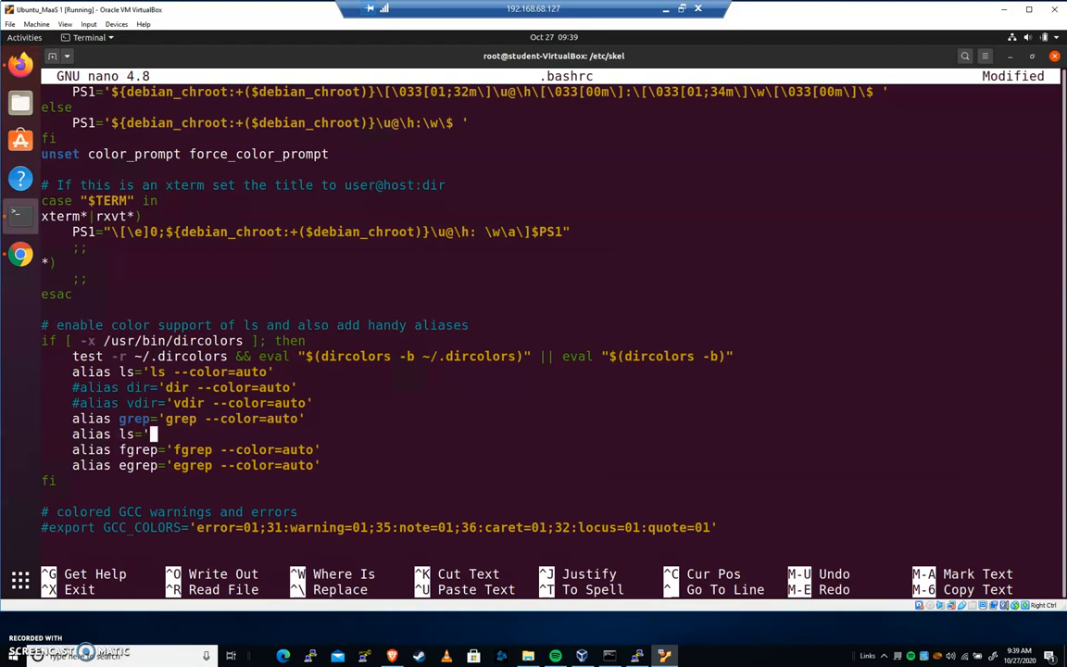
text(r)
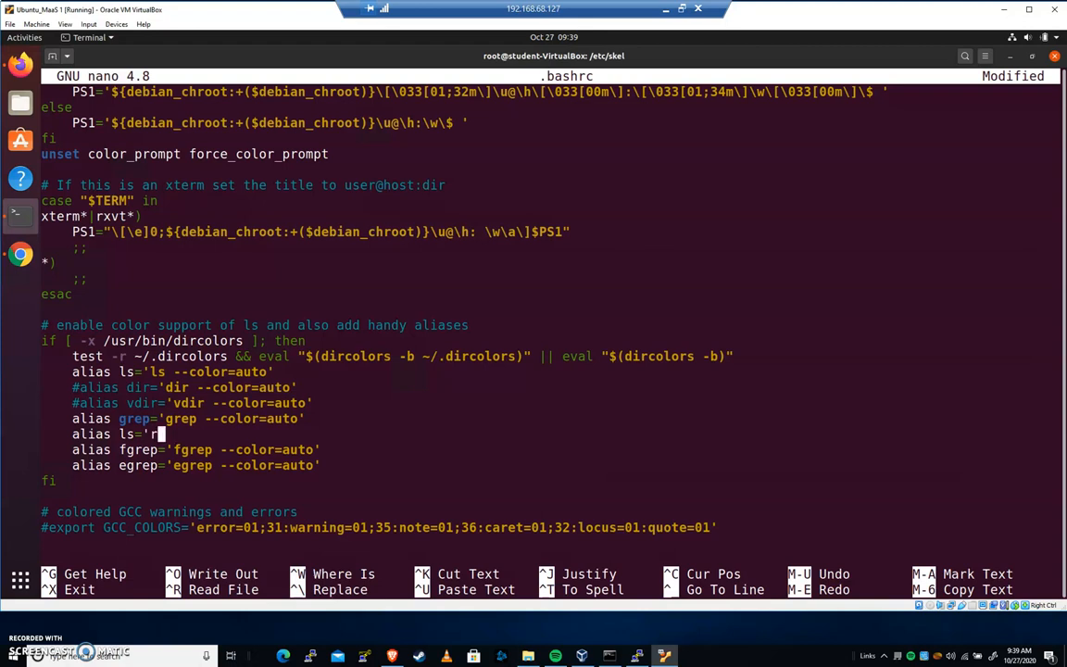
text(m)
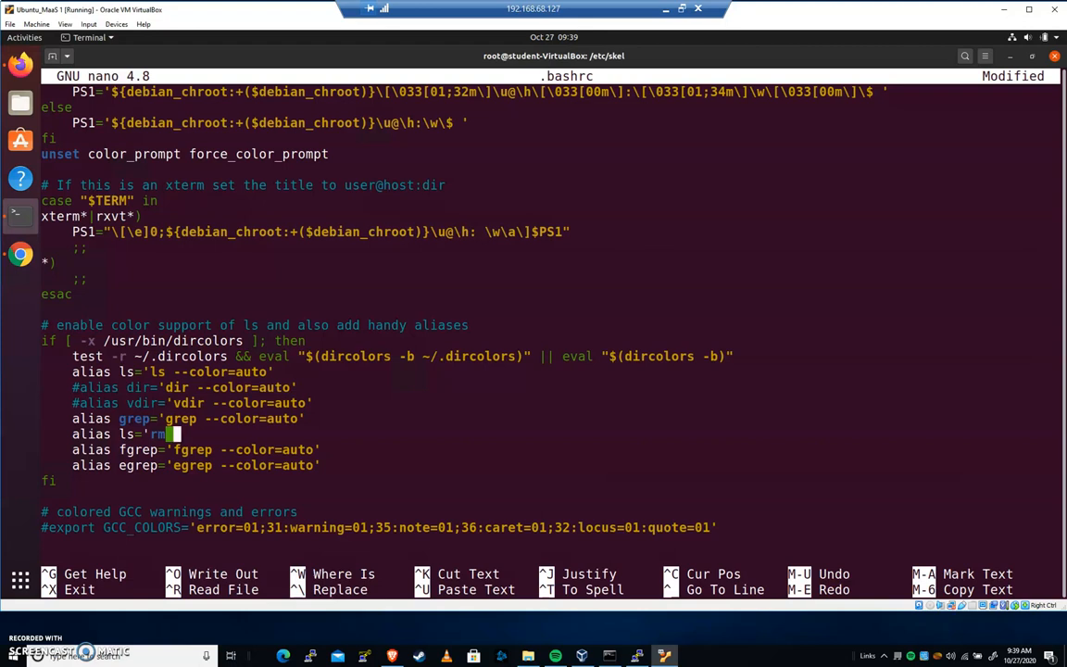
text(e)
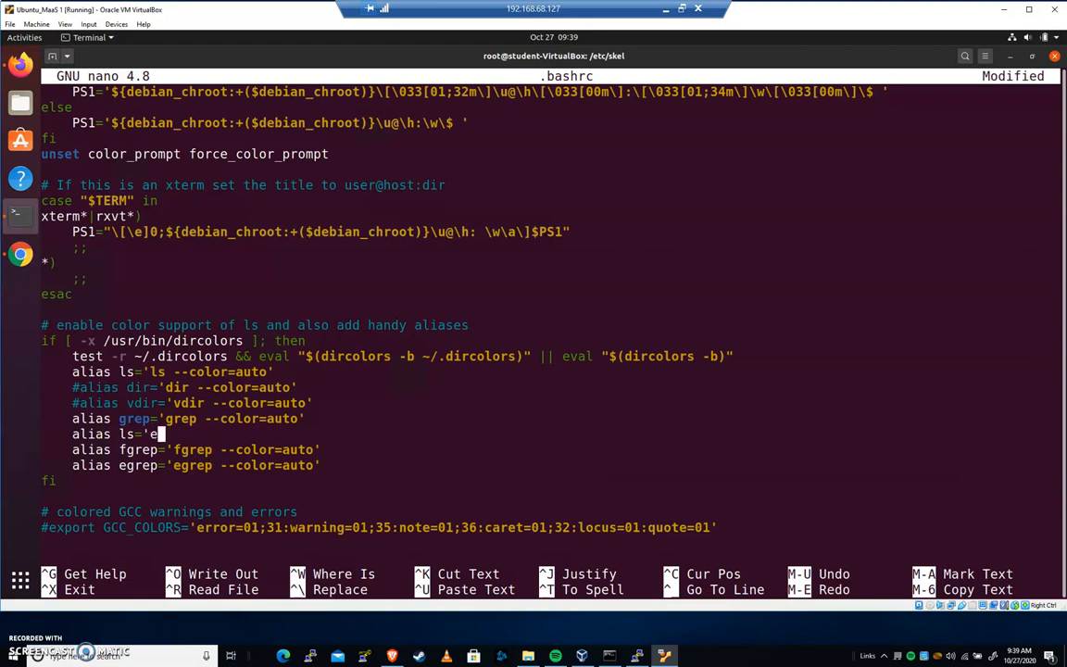
text(cho 1234)
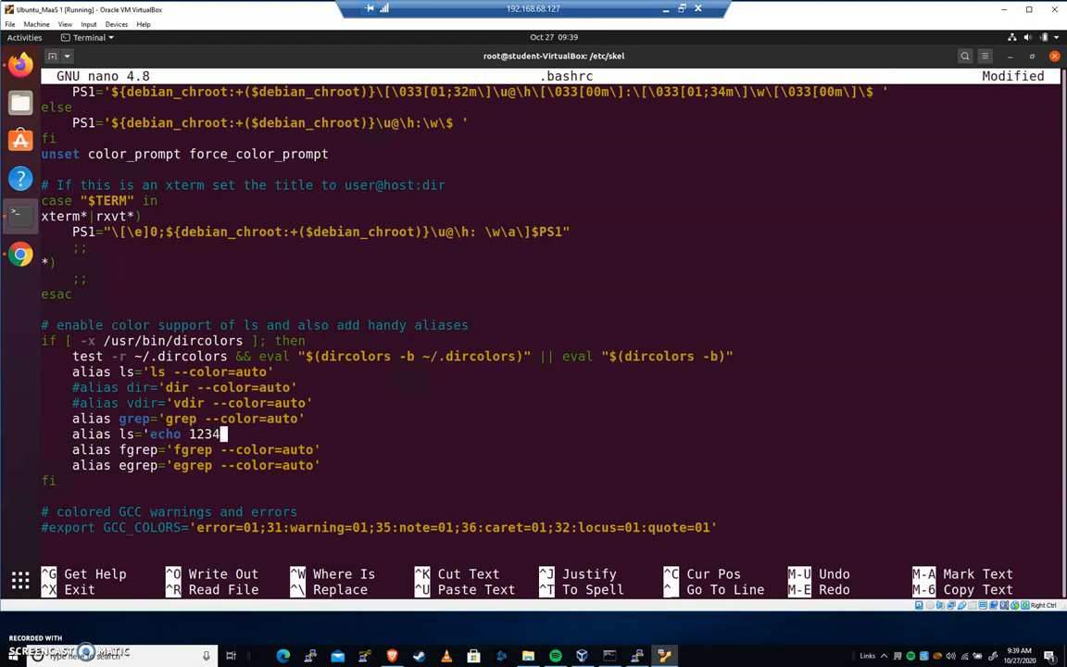
text(5')
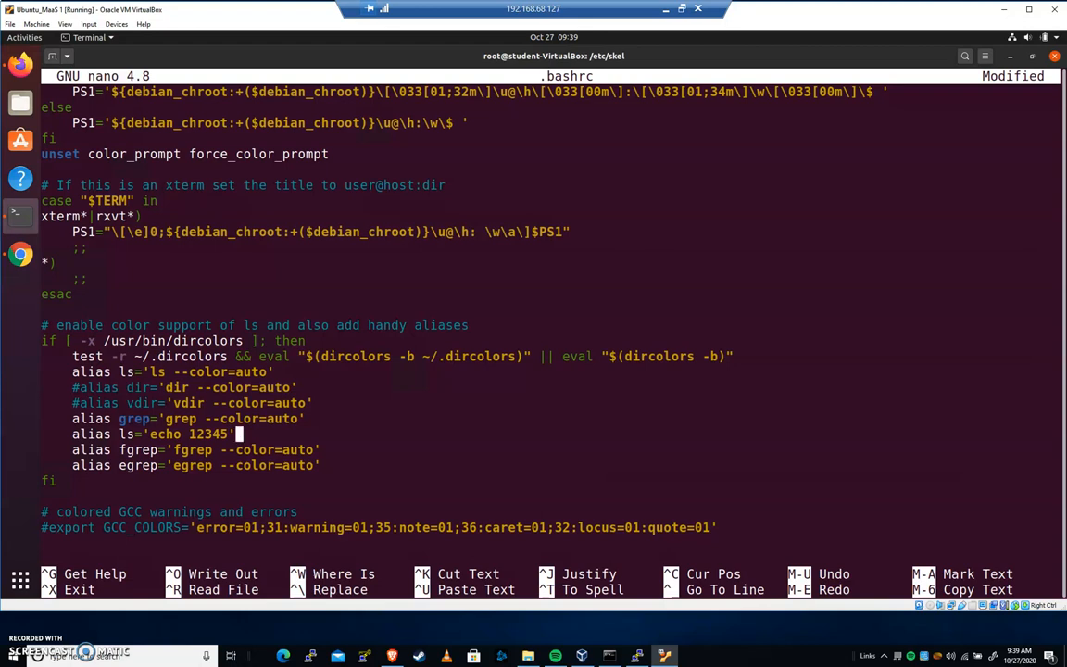
key(ctrl+o)
text(add)
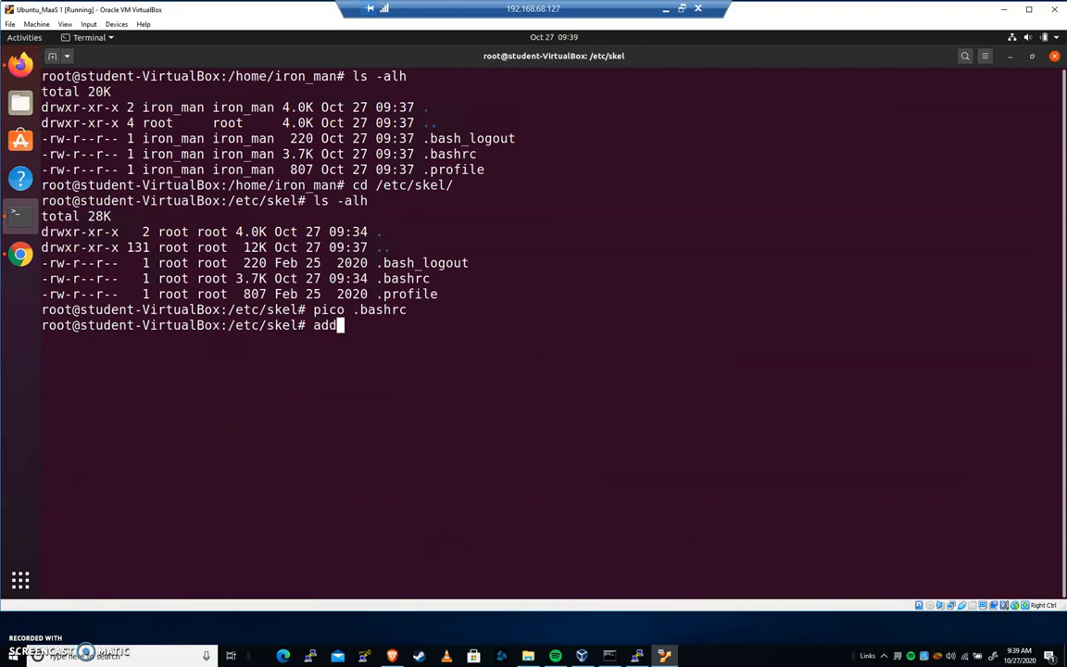
Create the user spiderman with adduser, accepting the default details, then clear the screen
text(user spiderman)
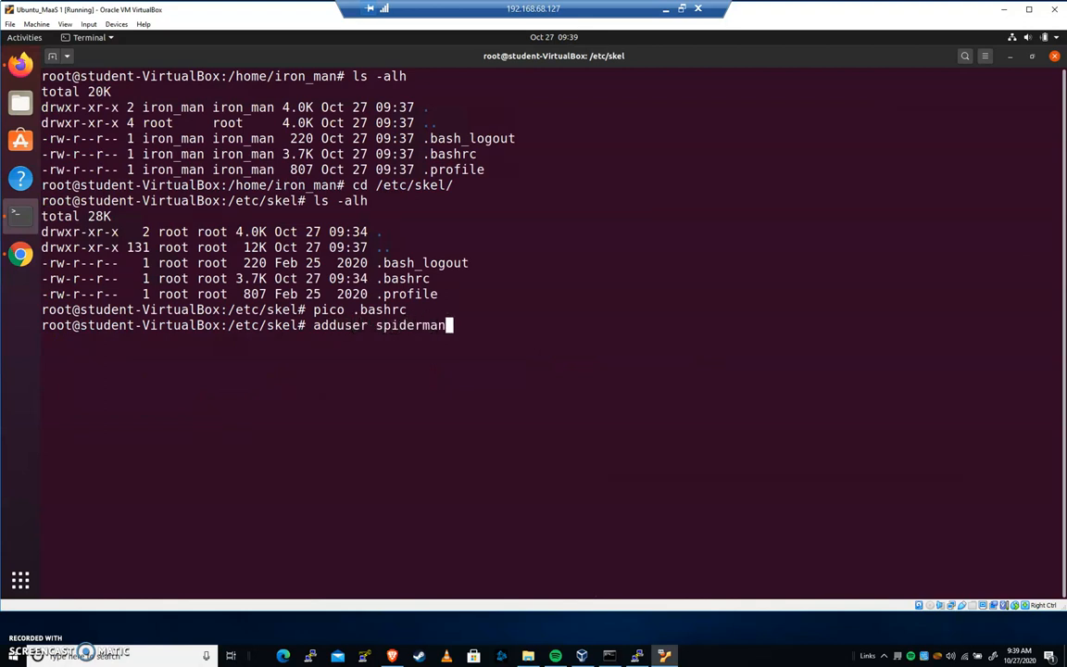
key(Return)
text(y)
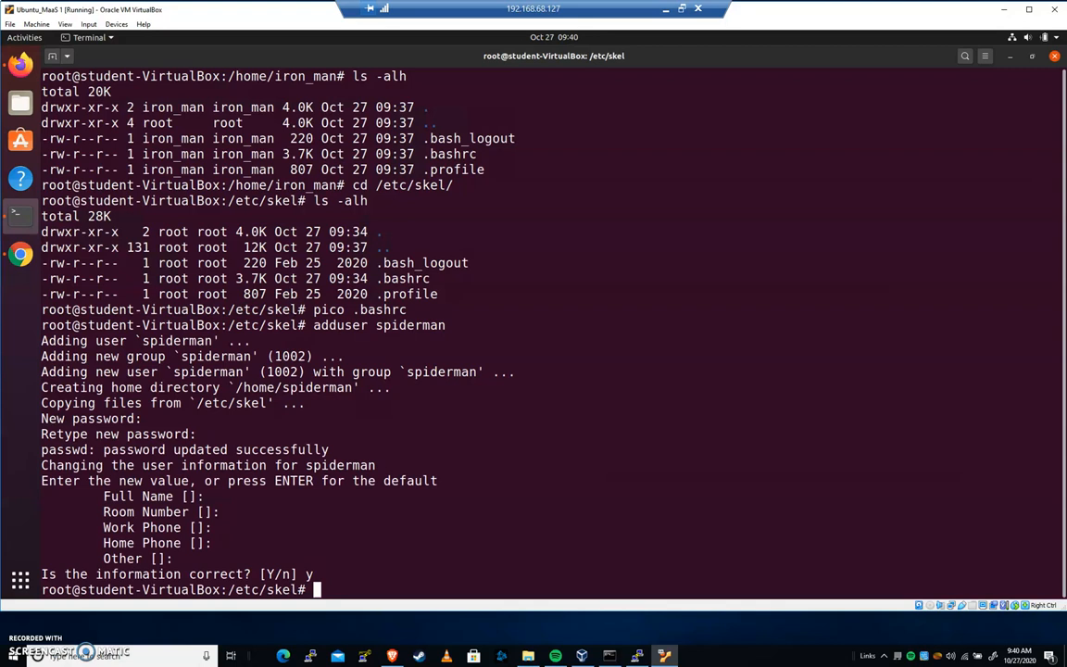
text(clear)
text(su spiderman)
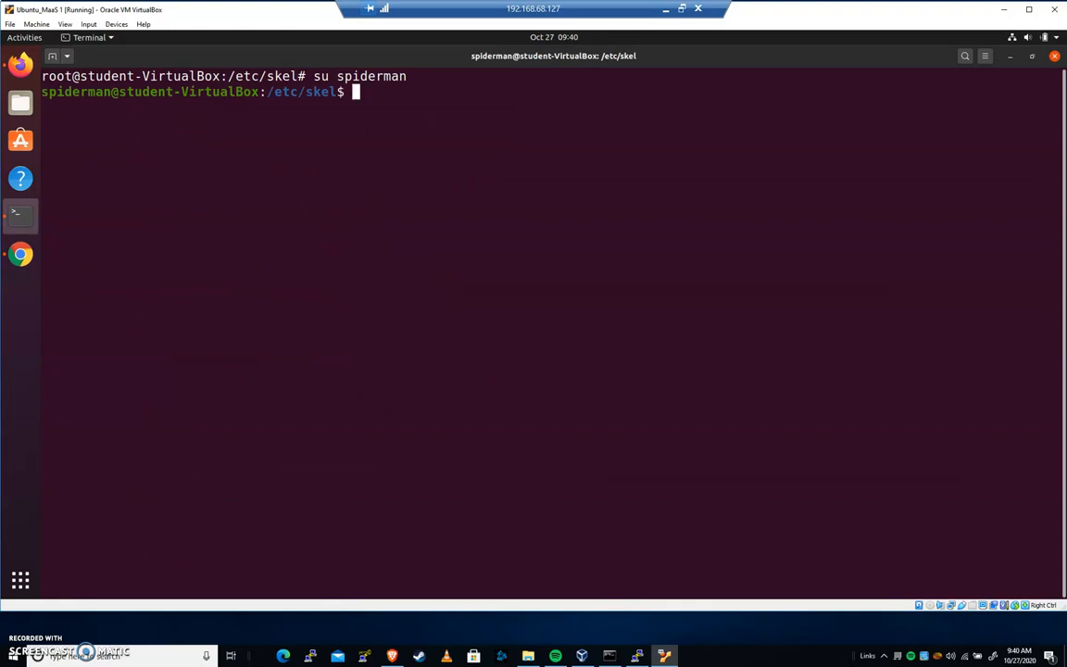
As spiderman run ls, which prints 12345, then exit back to the root shell
text(ls)
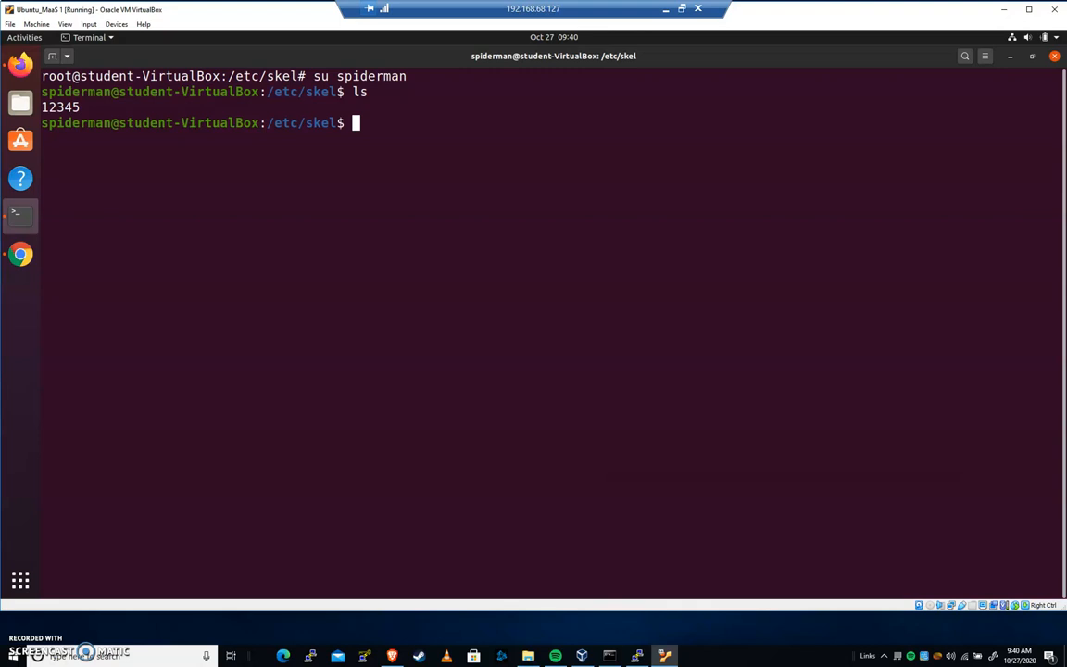
text(ls)
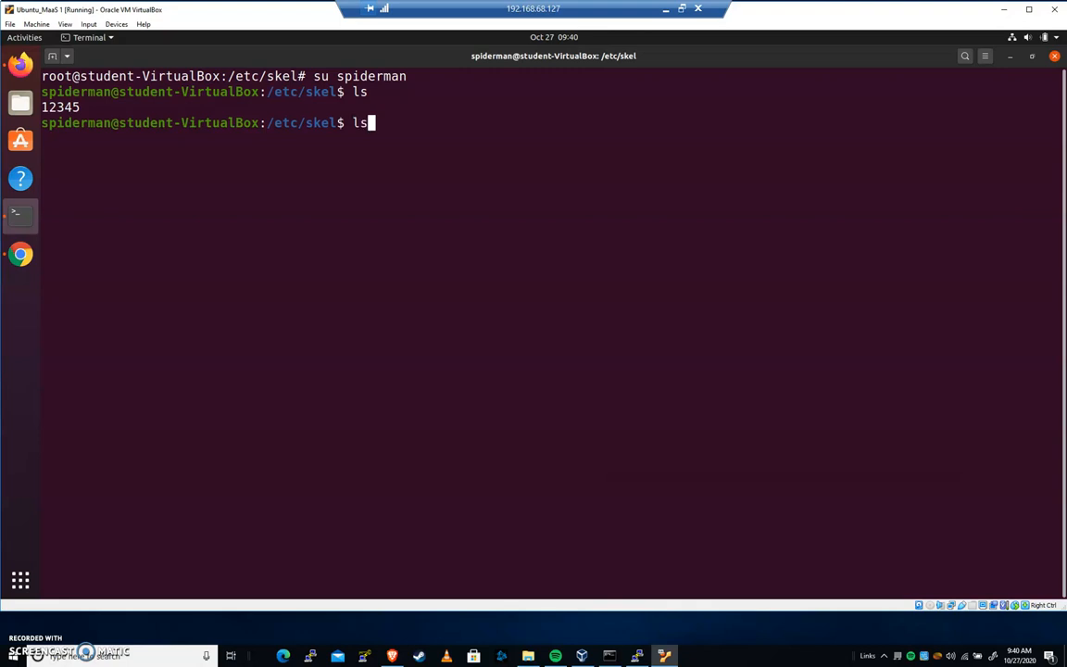
text(exit)
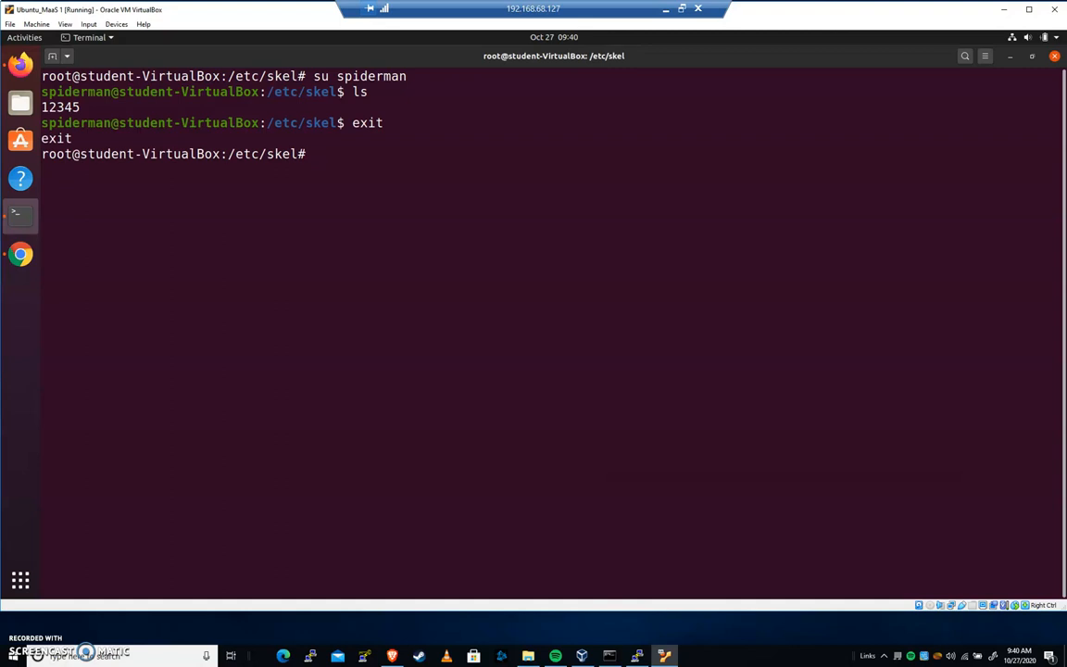
text(l)
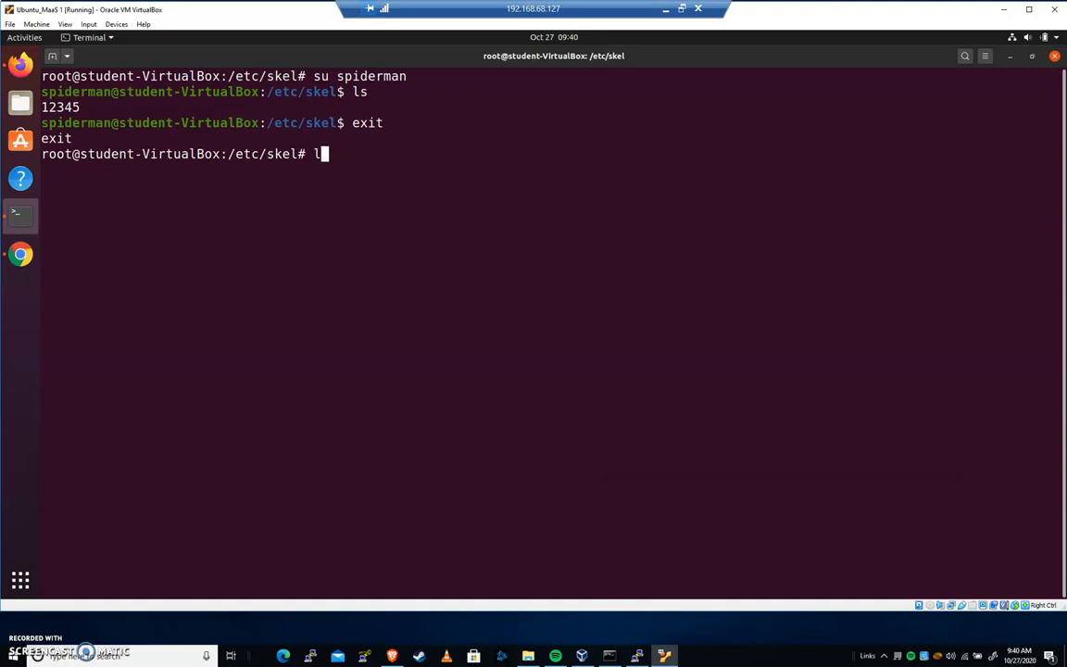
Create a hidden .ssh directory in /etc/skel with mkdir and confirm it in the ls -alh listing
text(s -alh)
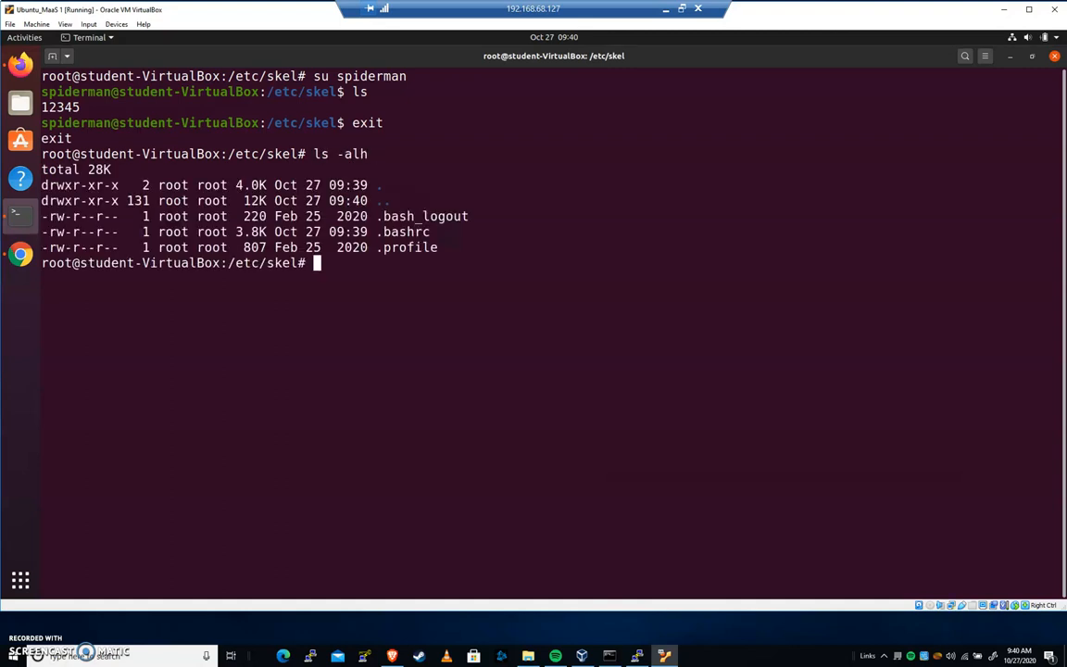
text(mk)
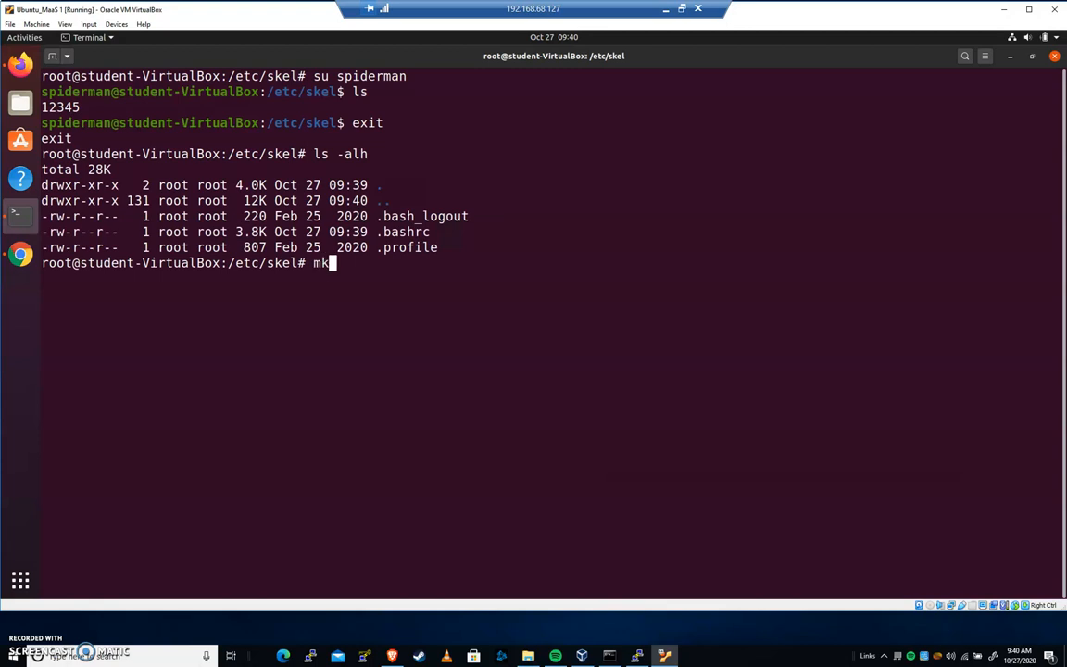
text(dir .ssh)
text(ls -alh)
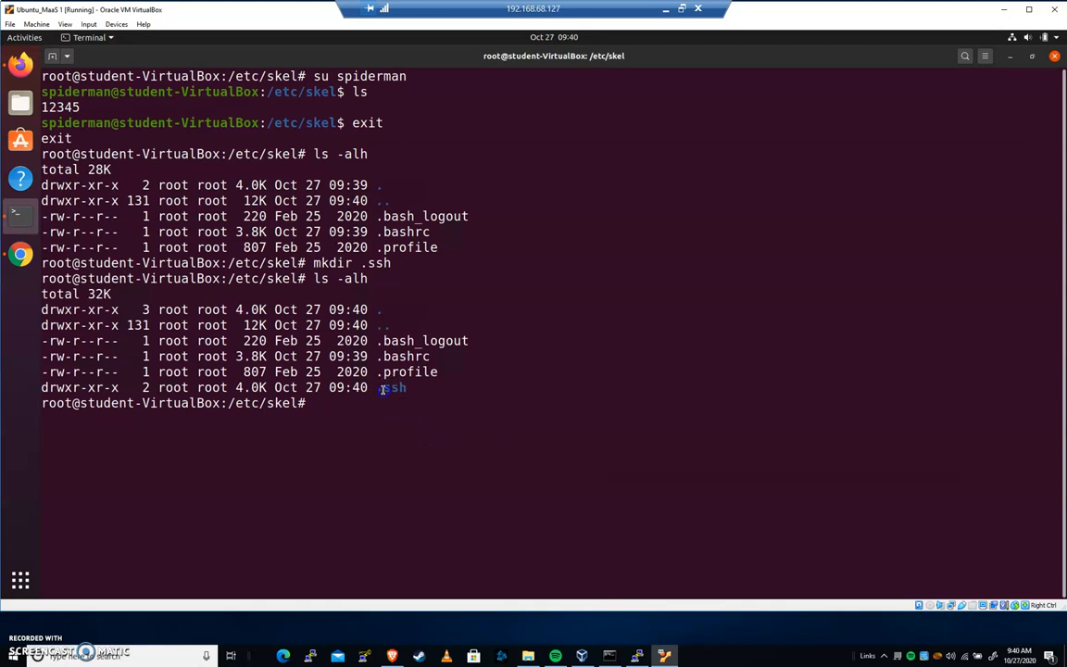
double_click(389, 388)
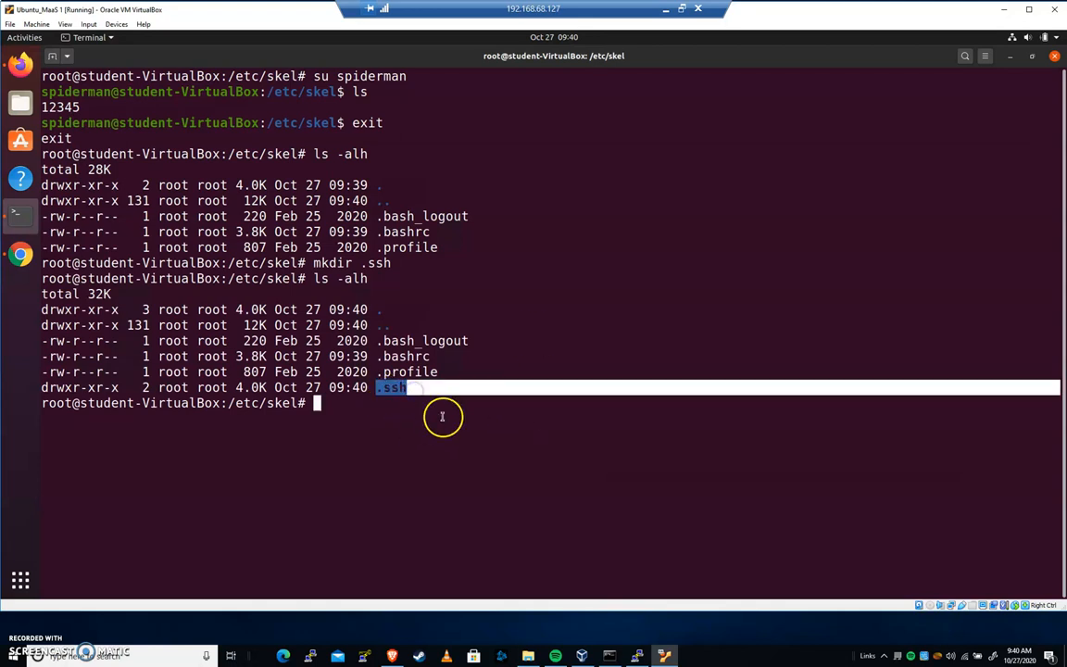
mouse_move(398, 469)
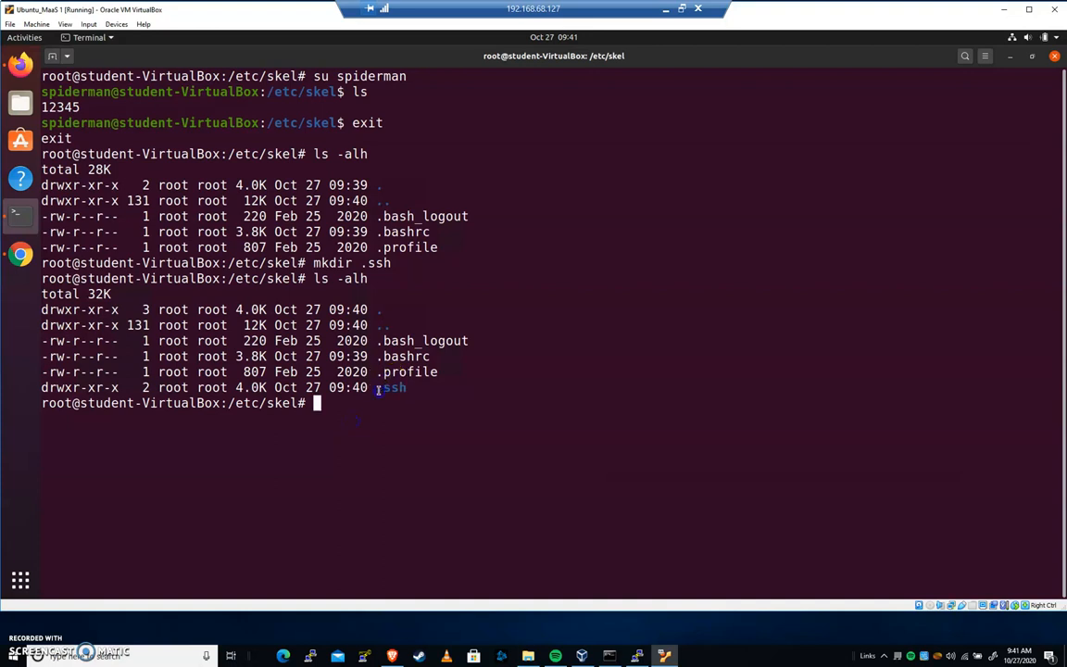
double_click(390, 387)
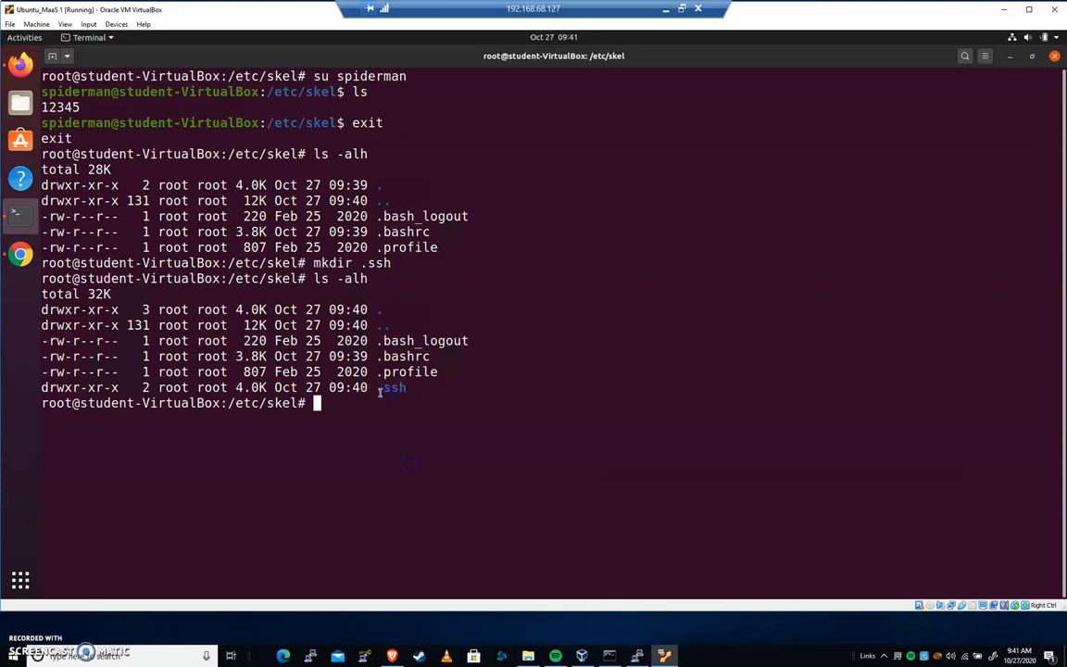
mouse_move(442, 455)
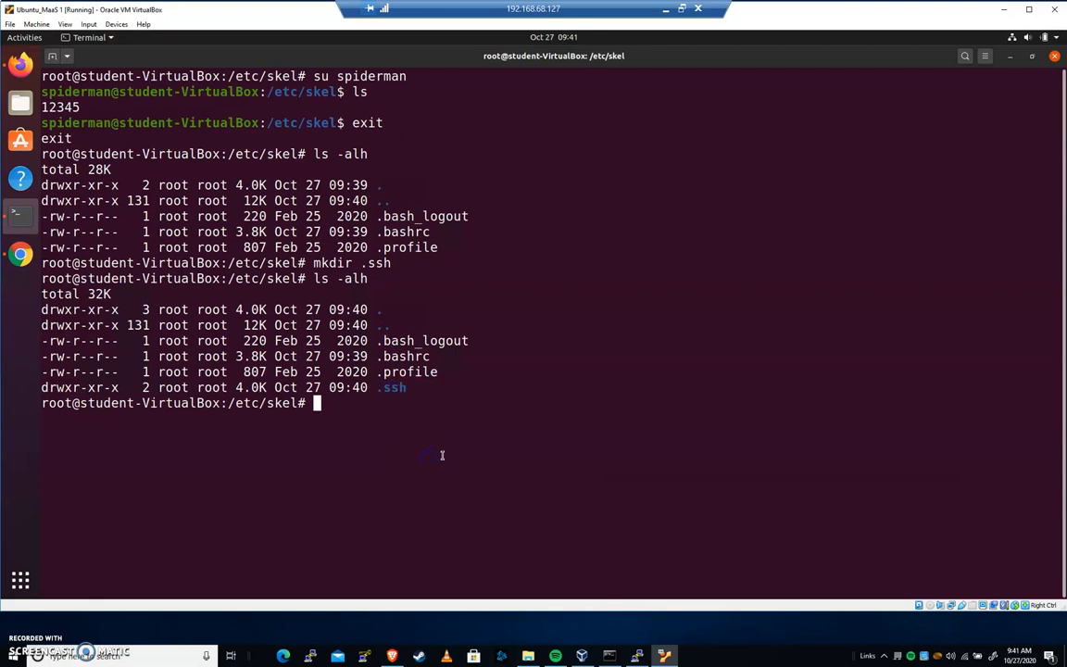
mouse_move(470, 445)
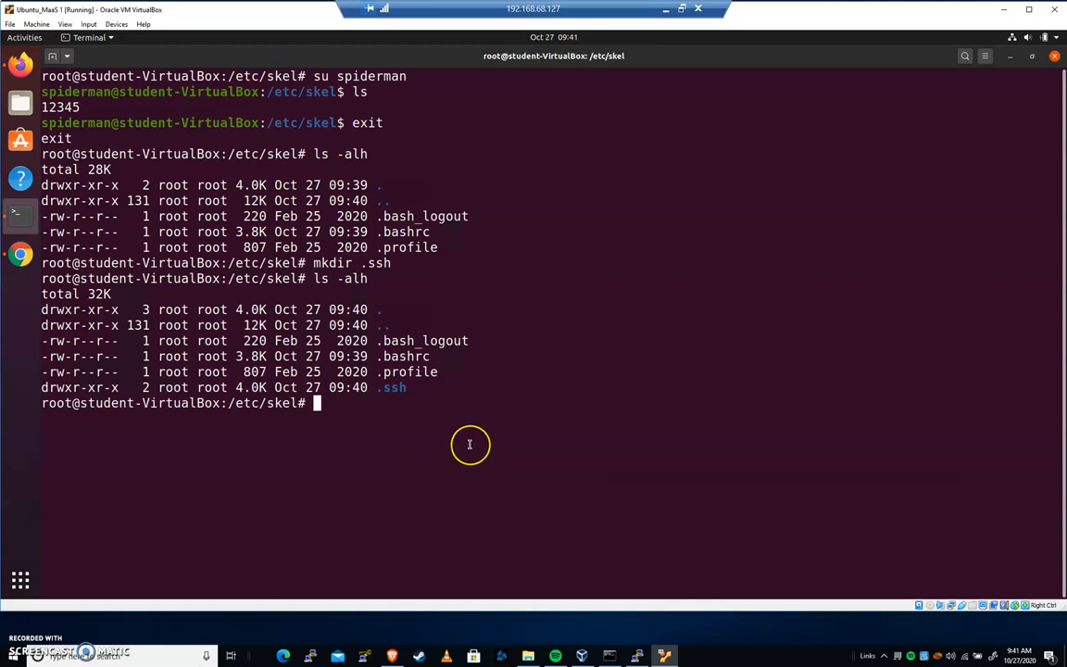
mouse_move(470, 394)
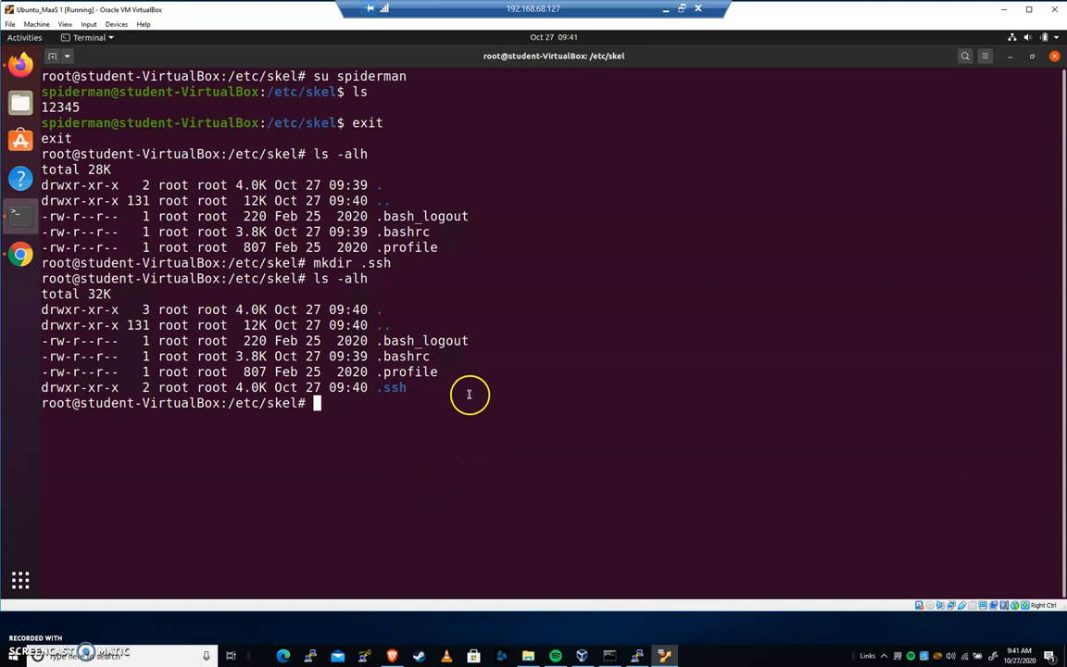
double_click(389, 387)
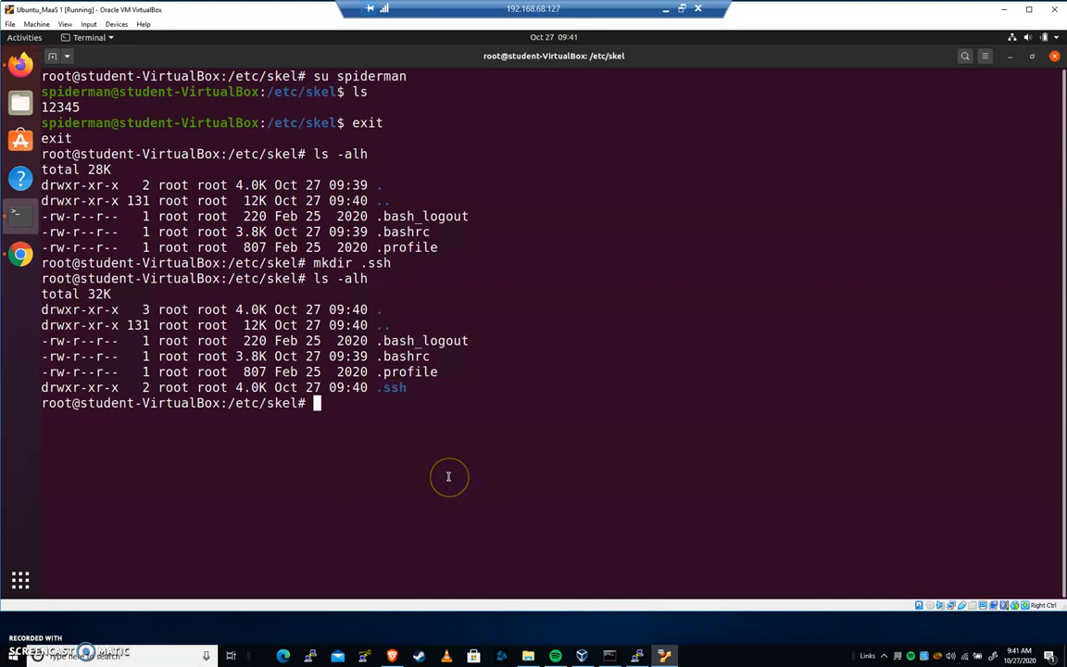
mouse_move(448, 476)
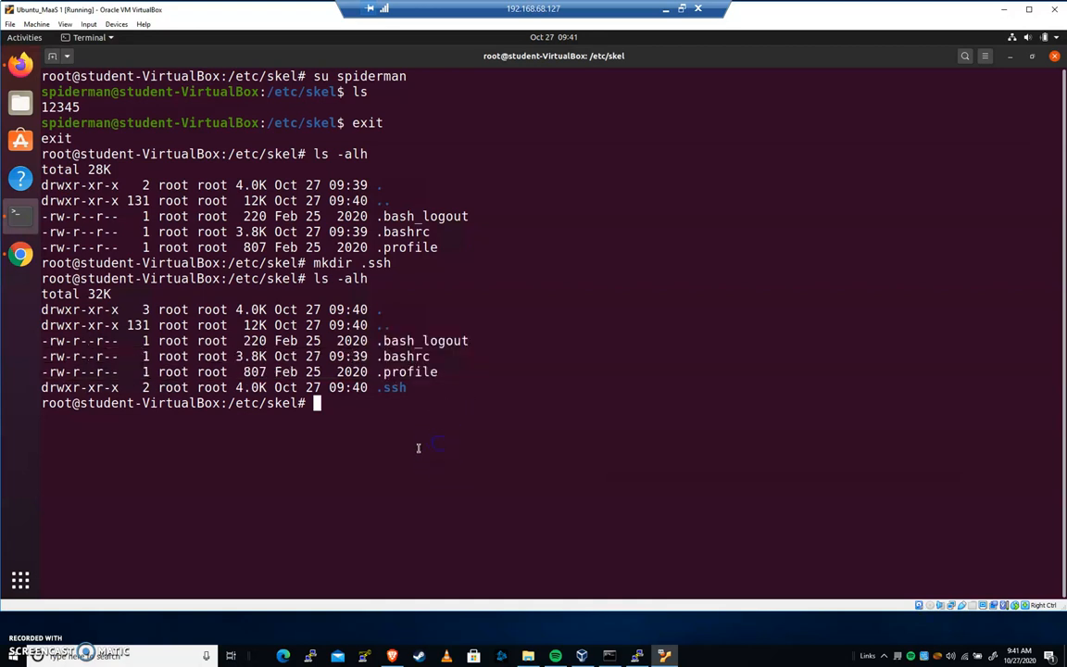
mouse_move(446, 445)
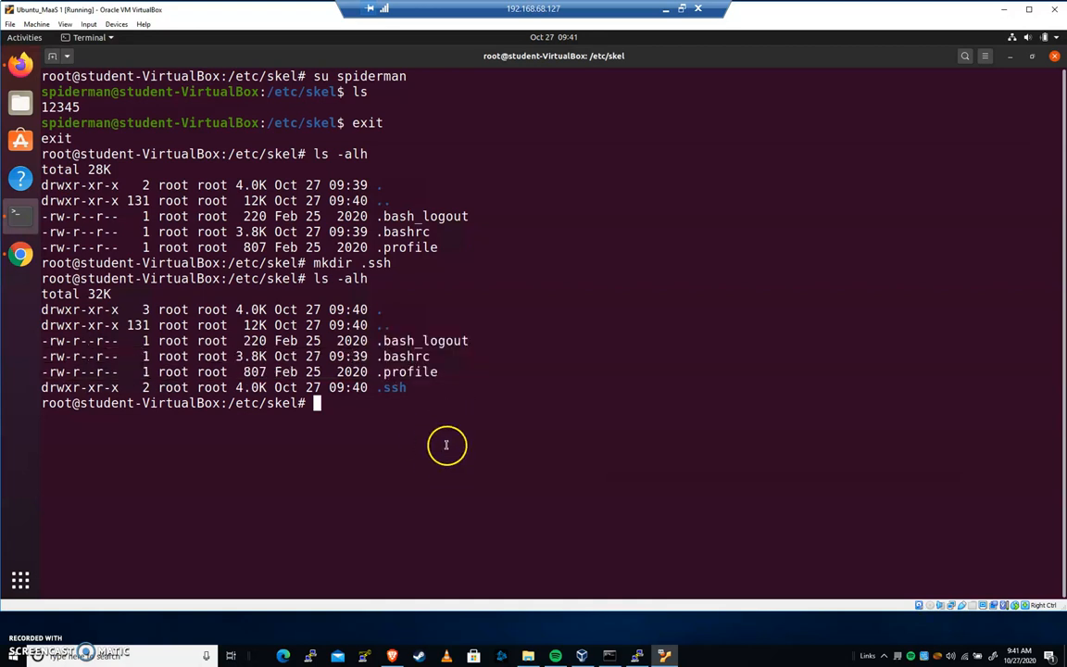
mouse_move(374, 517)
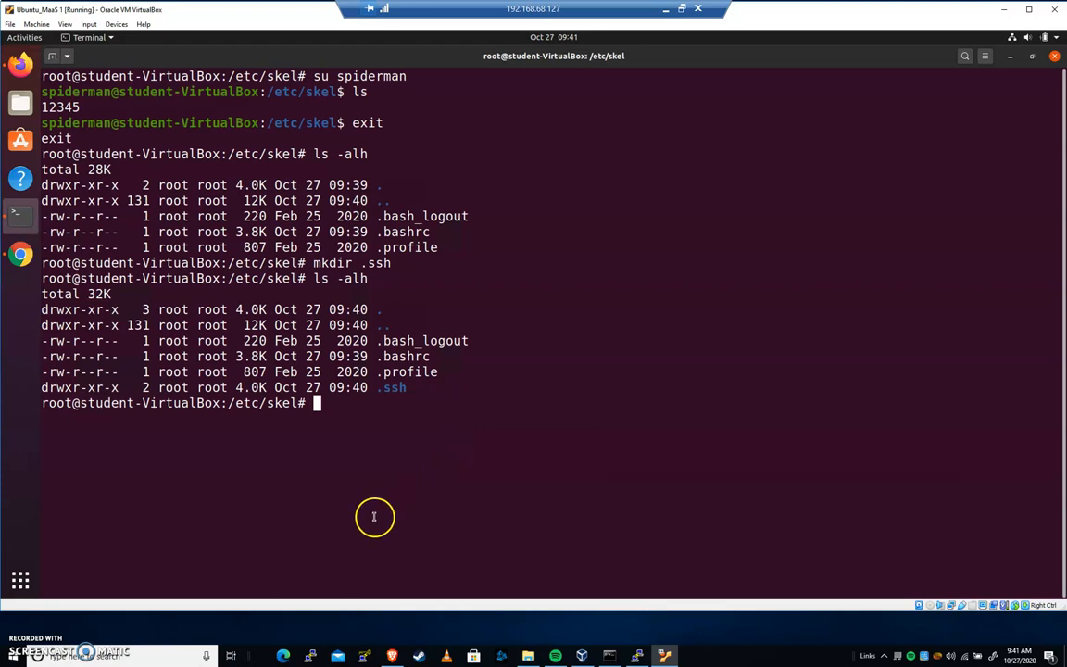
mouse_move(367, 521)
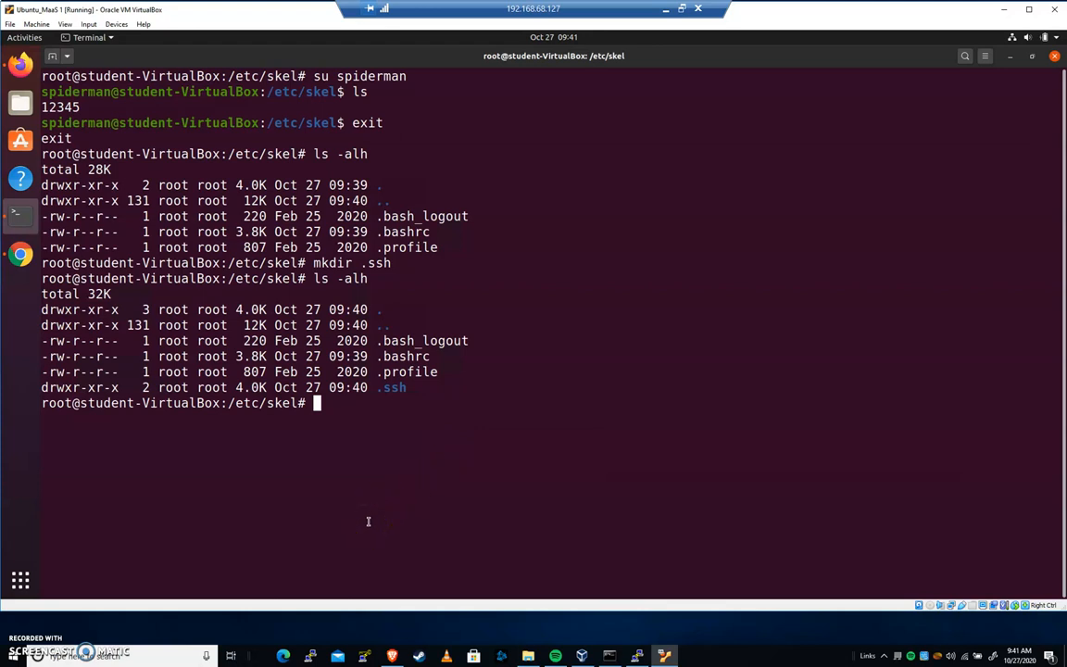
mouse_move(405, 470)
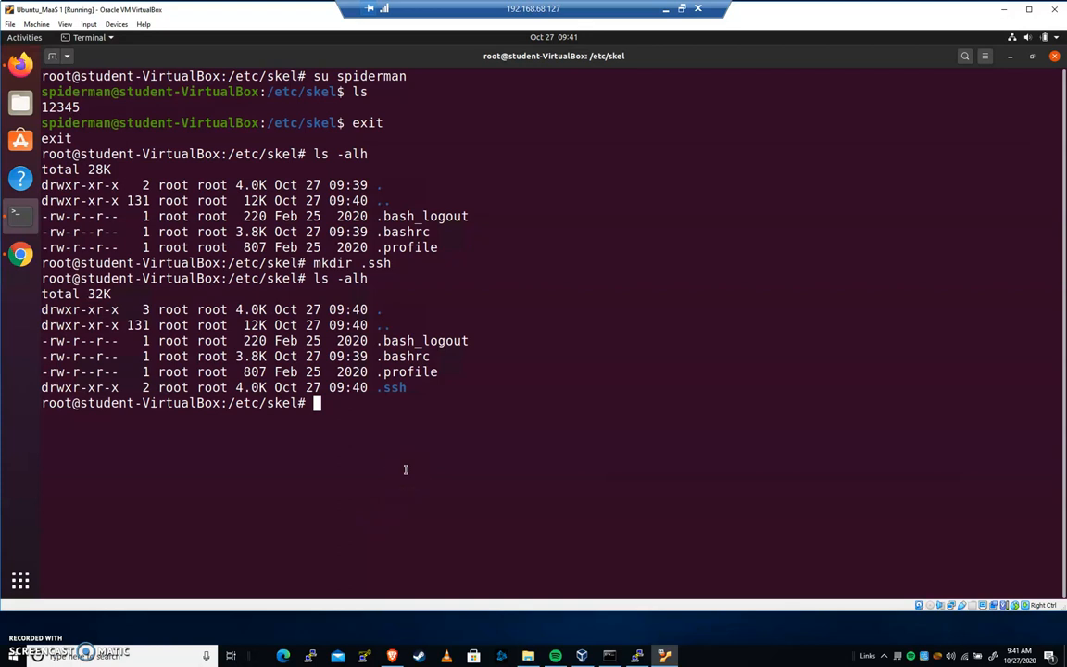
Discard an unfinished adduser command and move into /etc/default to list its configuration files
text(adduser)
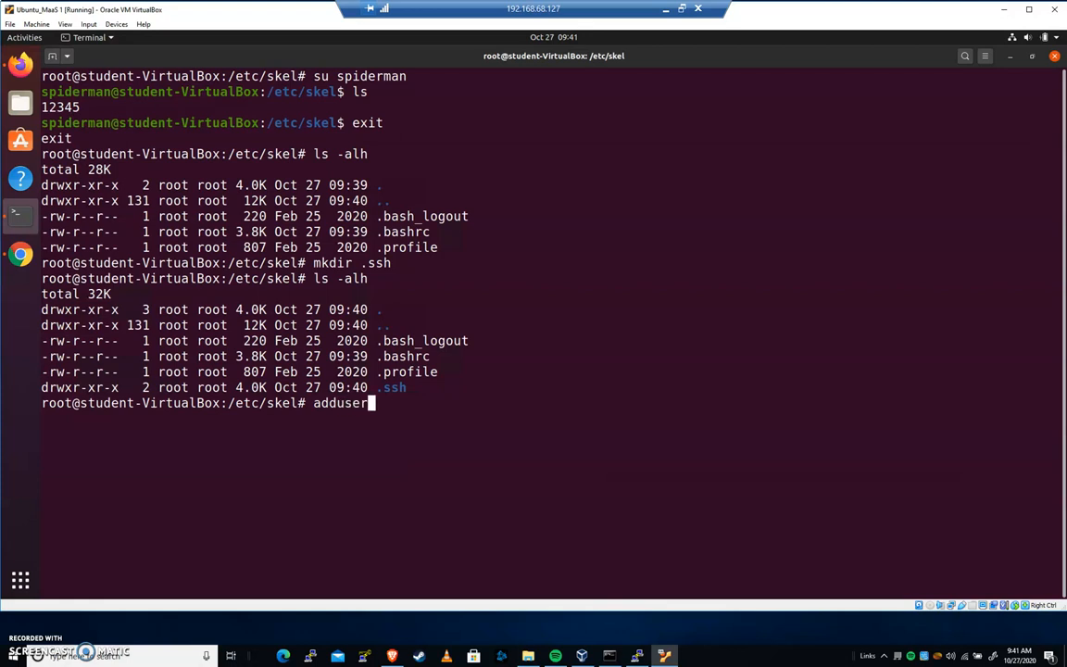
key(BackSpace)
text(p)
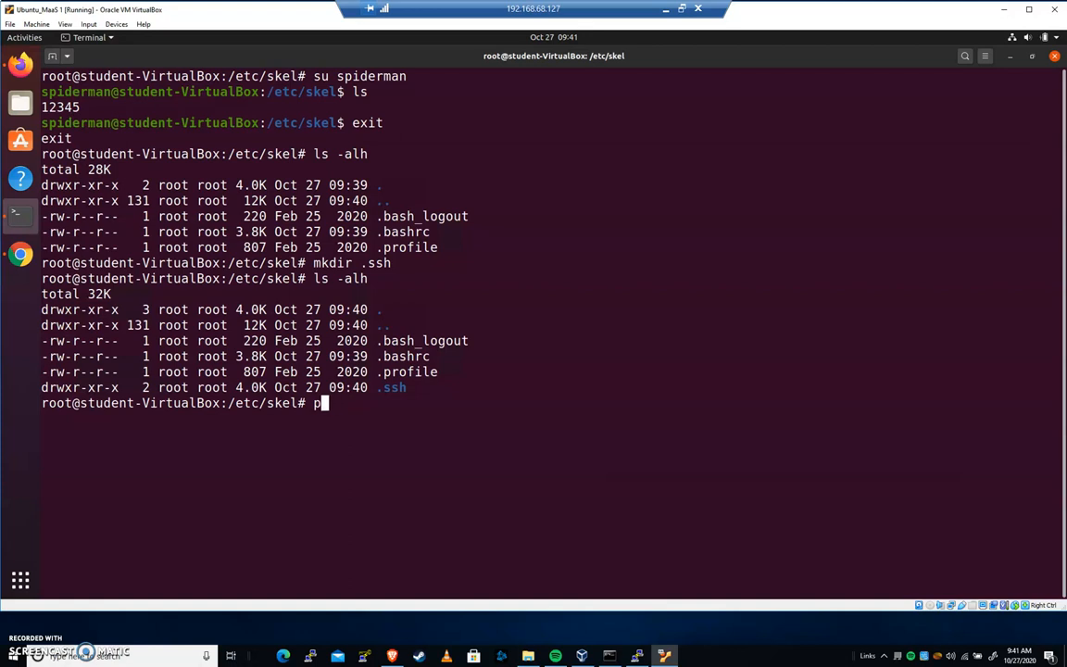
text(ico /etc/)
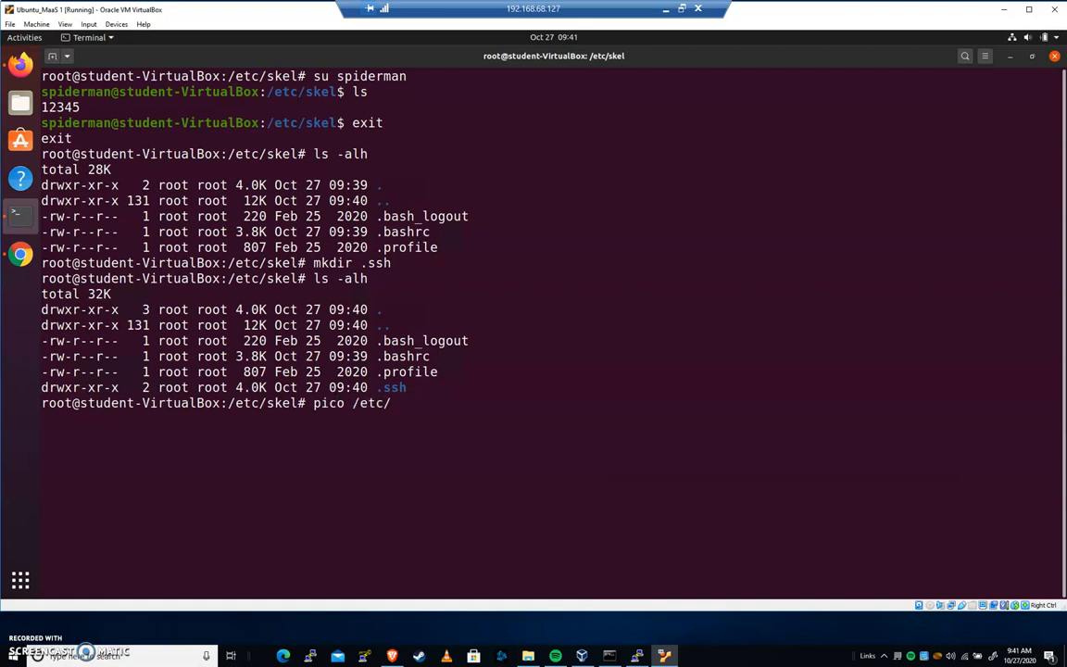
text(default/)
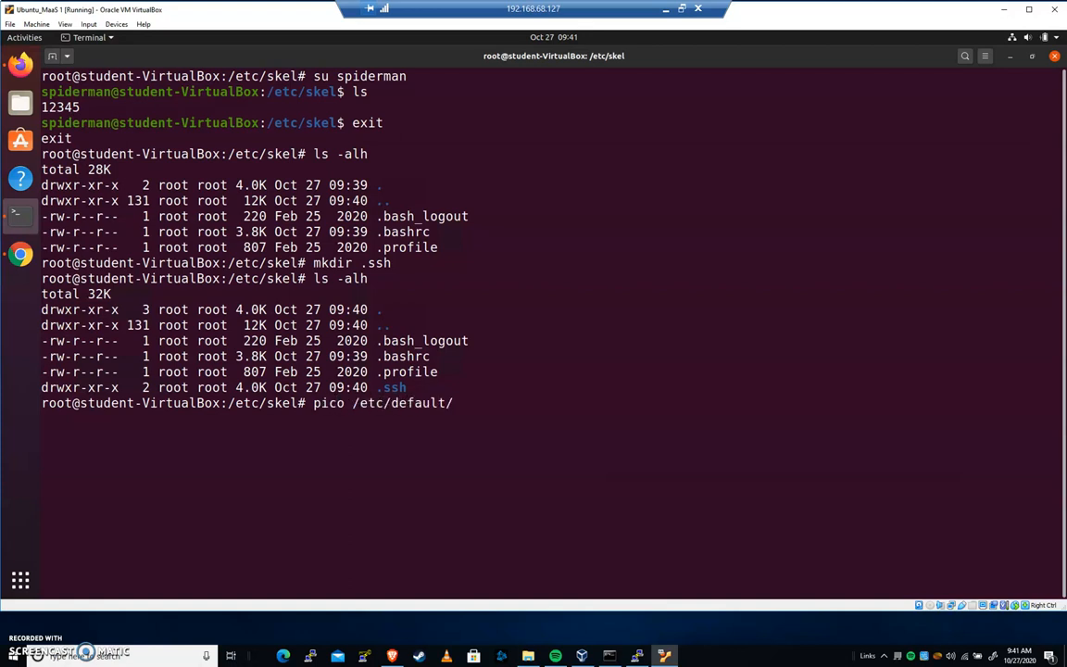
text(cd /et)
text(ls)
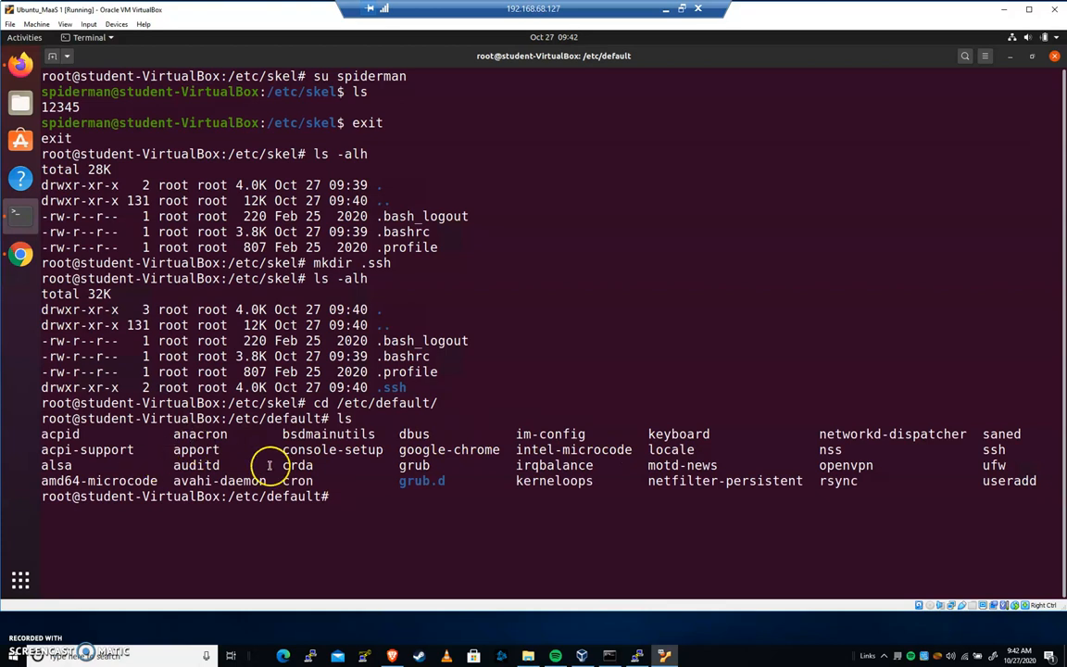
mouse_move(514, 492)
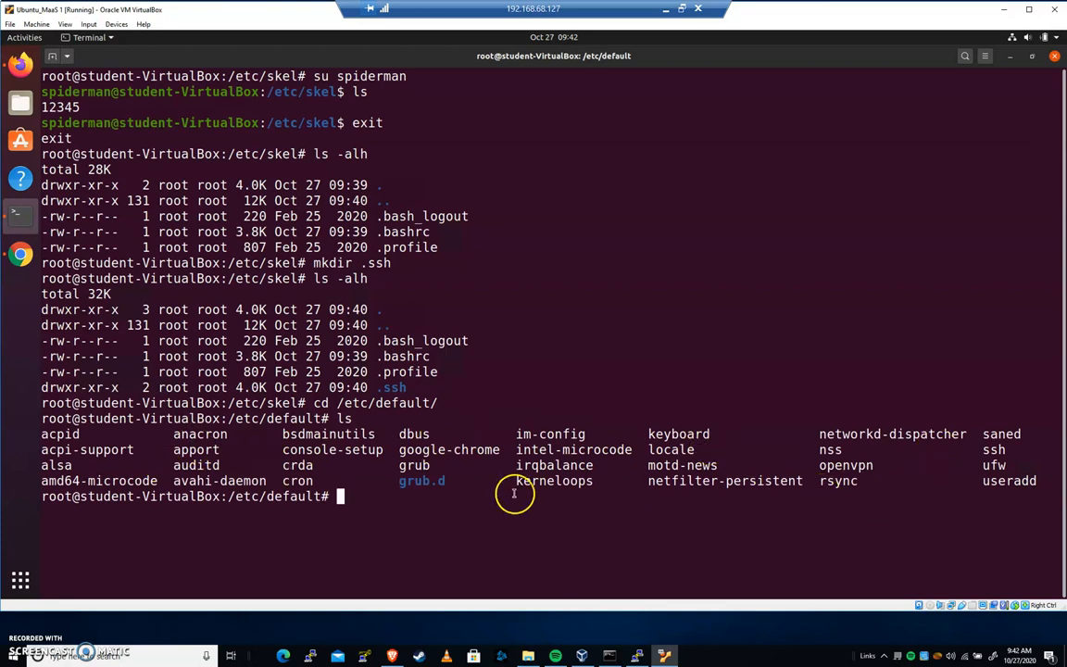
mouse_move(1061, 461)
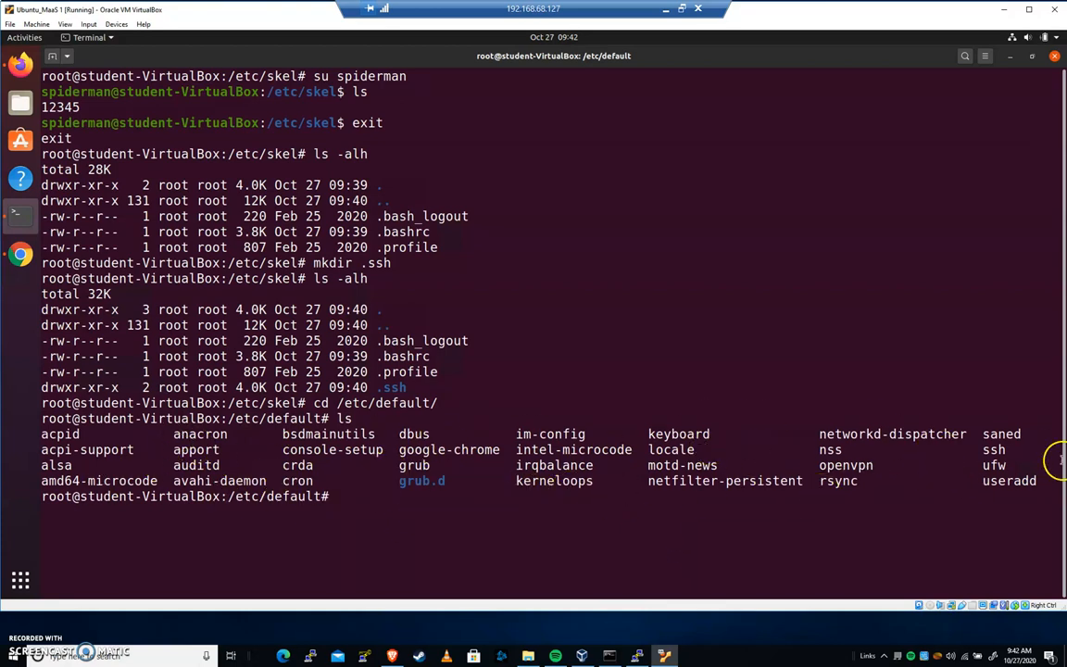
mouse_move(582, 440)
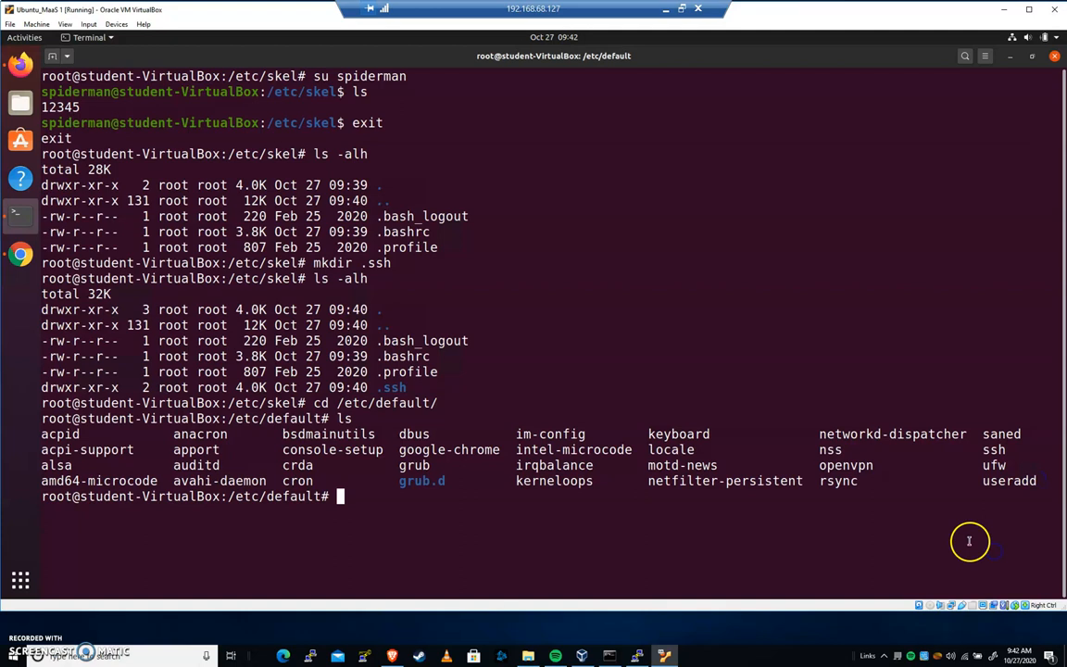
Open /etc/default/useradd in pico and edit its SKEL line to /var/myfolder, then close the editor
text(pico user)
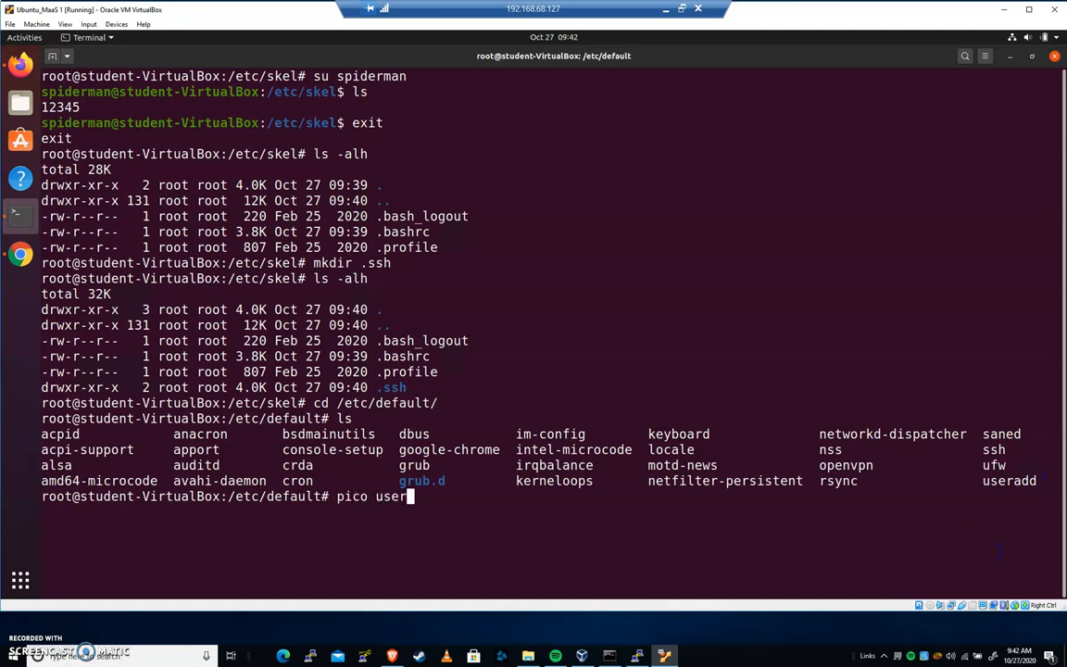
text(add)
text(SKEL=/var)
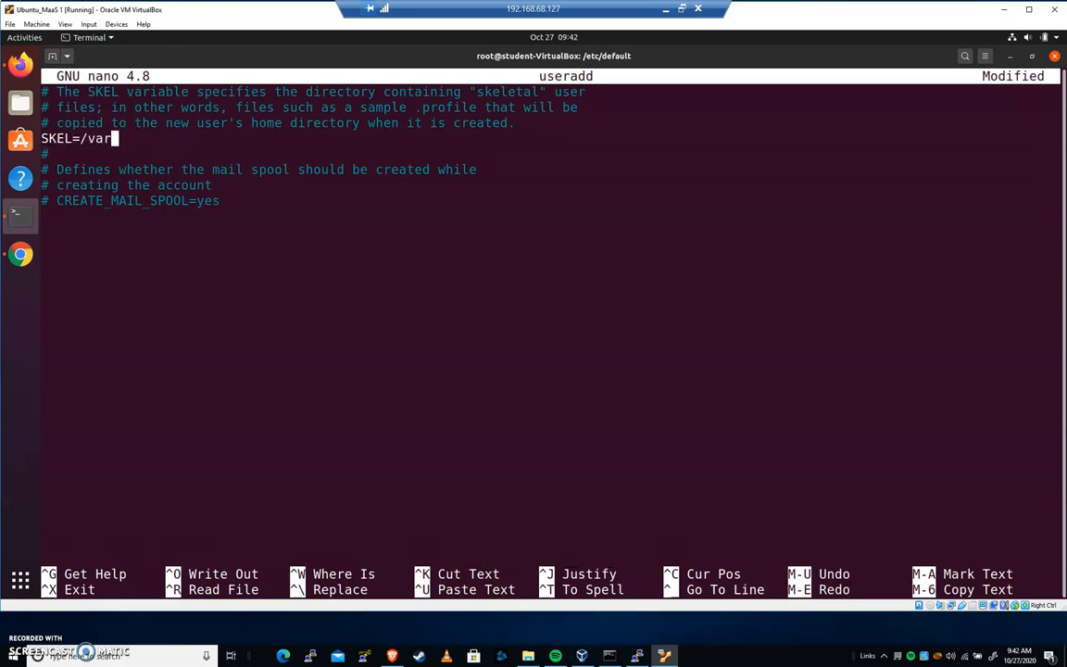
text(/my)
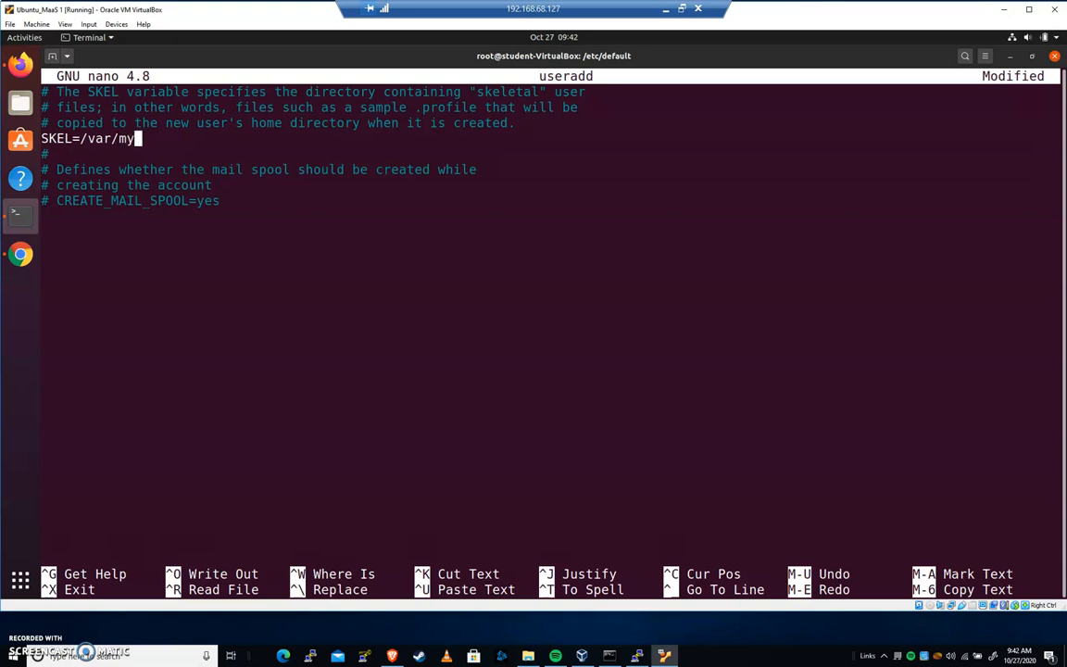
text(folder)
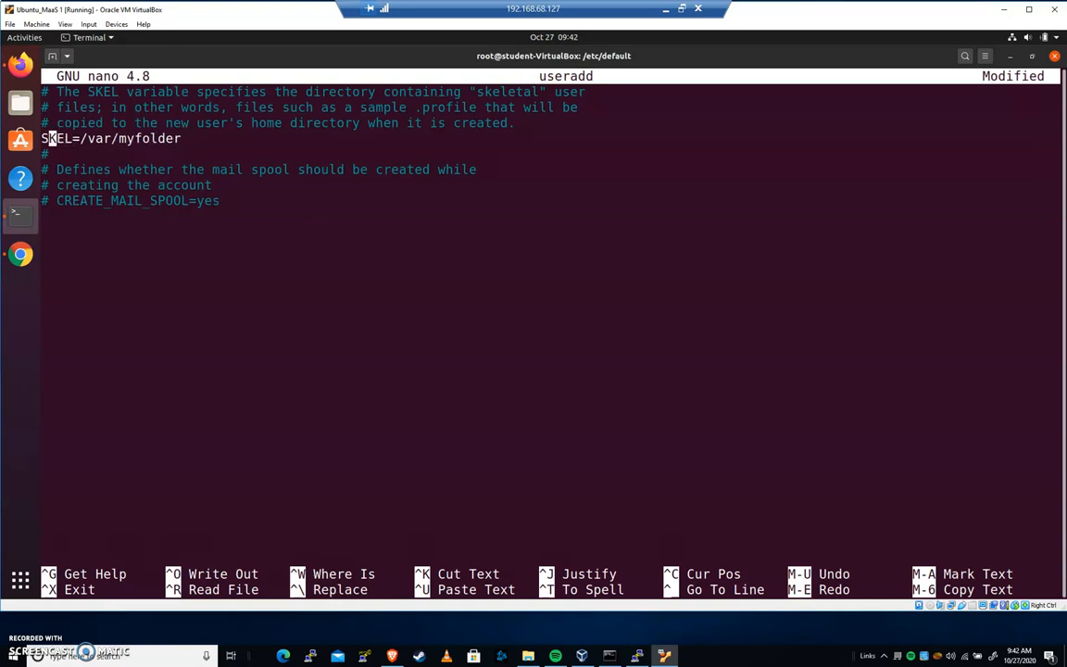
text(#)
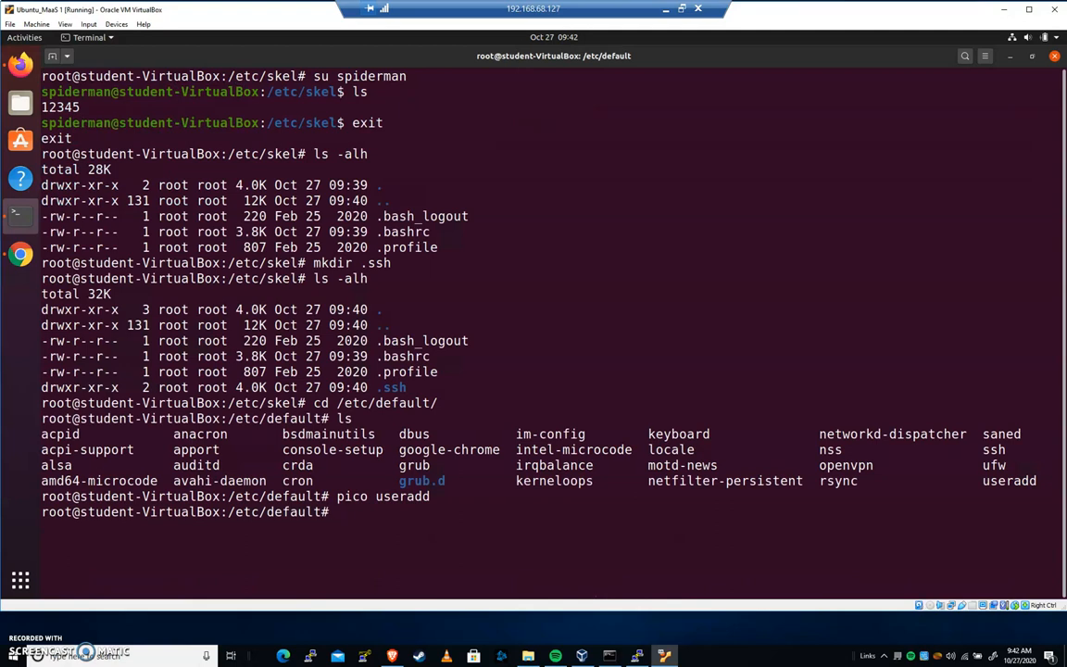
Open /etc/adduser.conf in pico and locate the SKEL=/etc/skel line
text(pico)
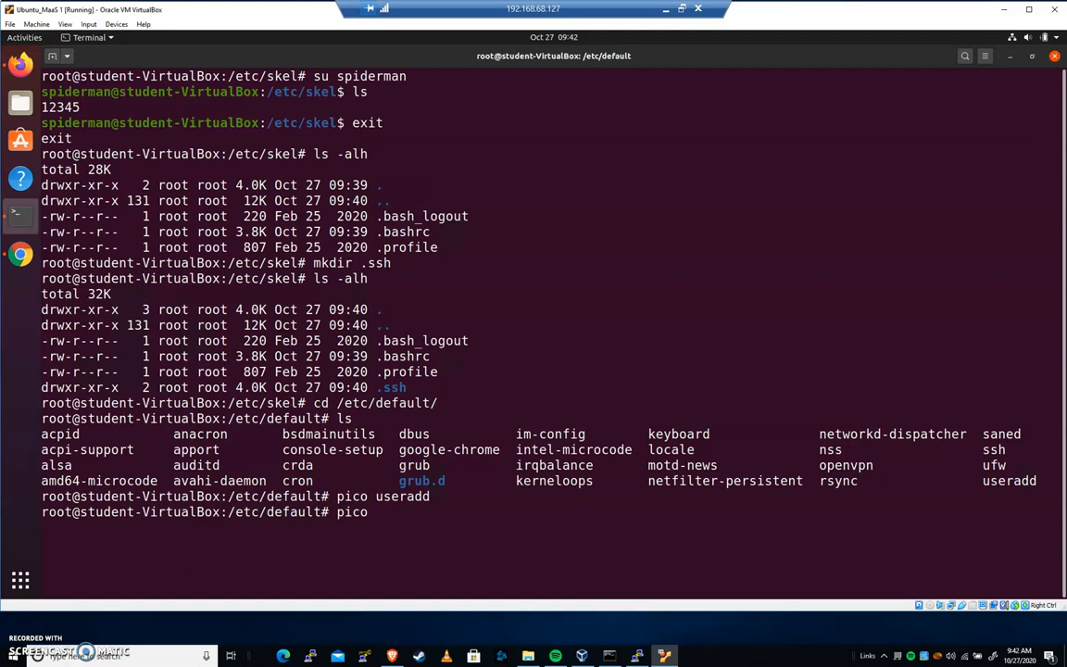
text(/)
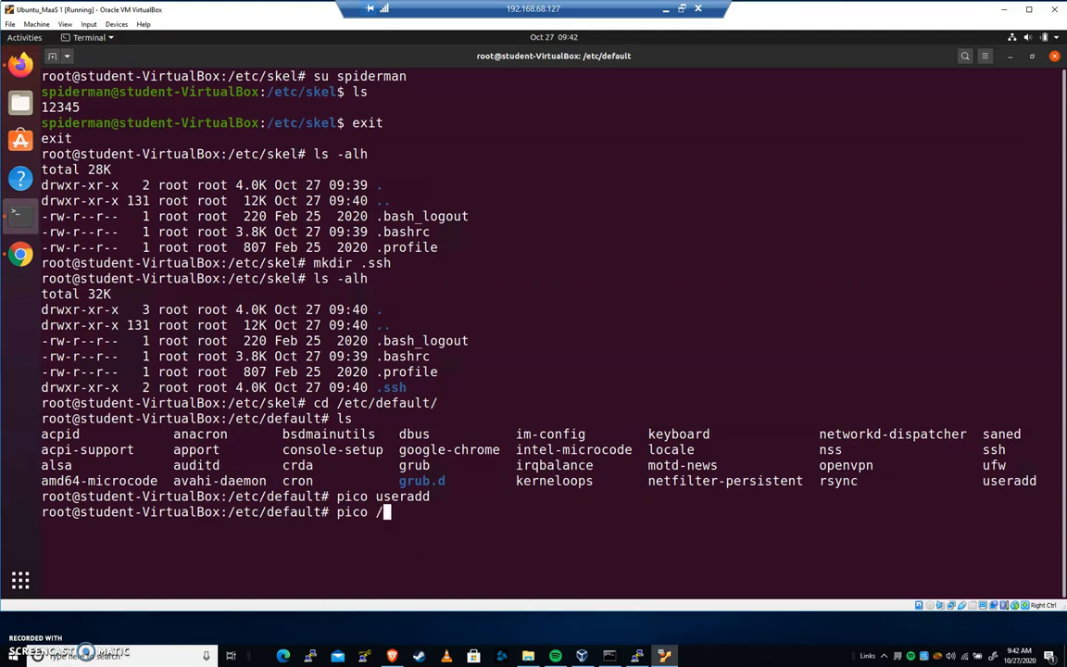
text(etc/adduser.conf)
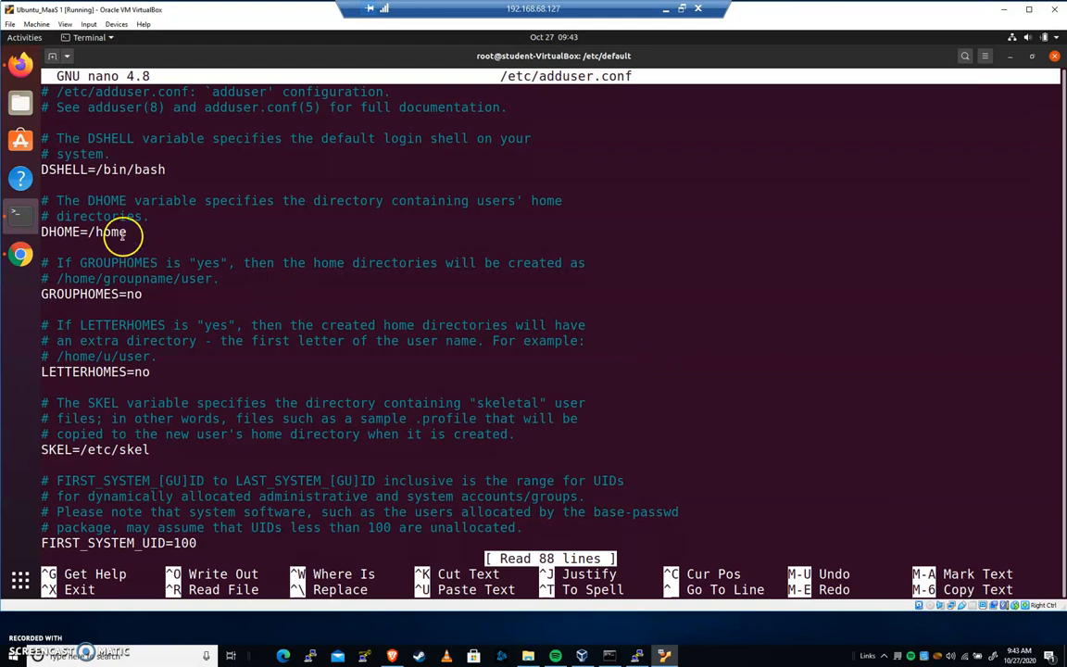
mouse_move(300, 409)
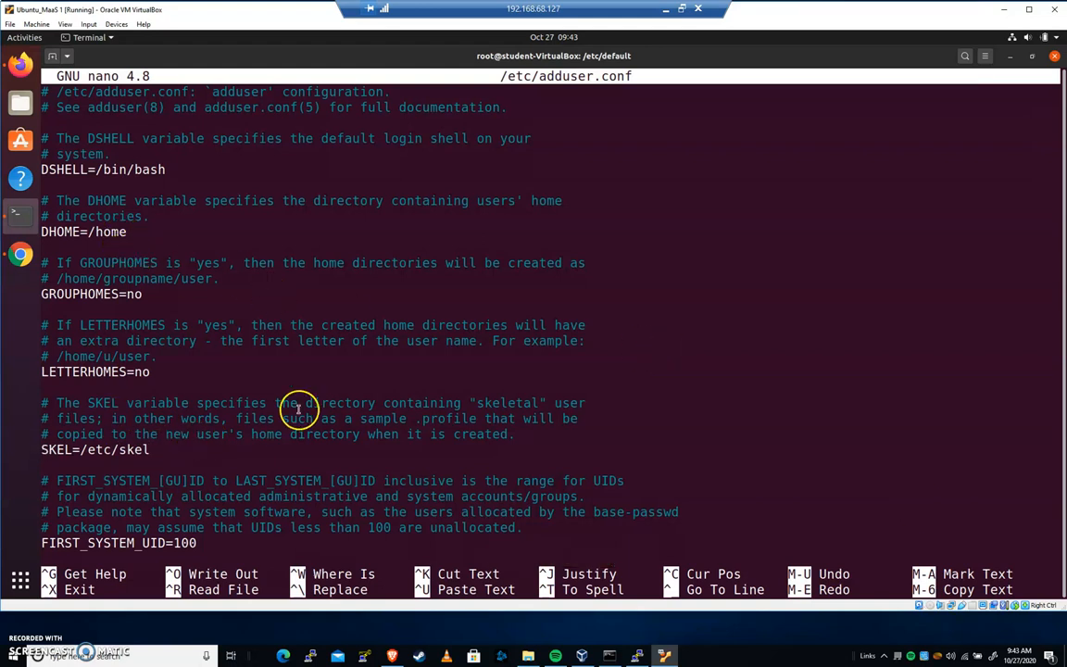
scroll(down, 3)
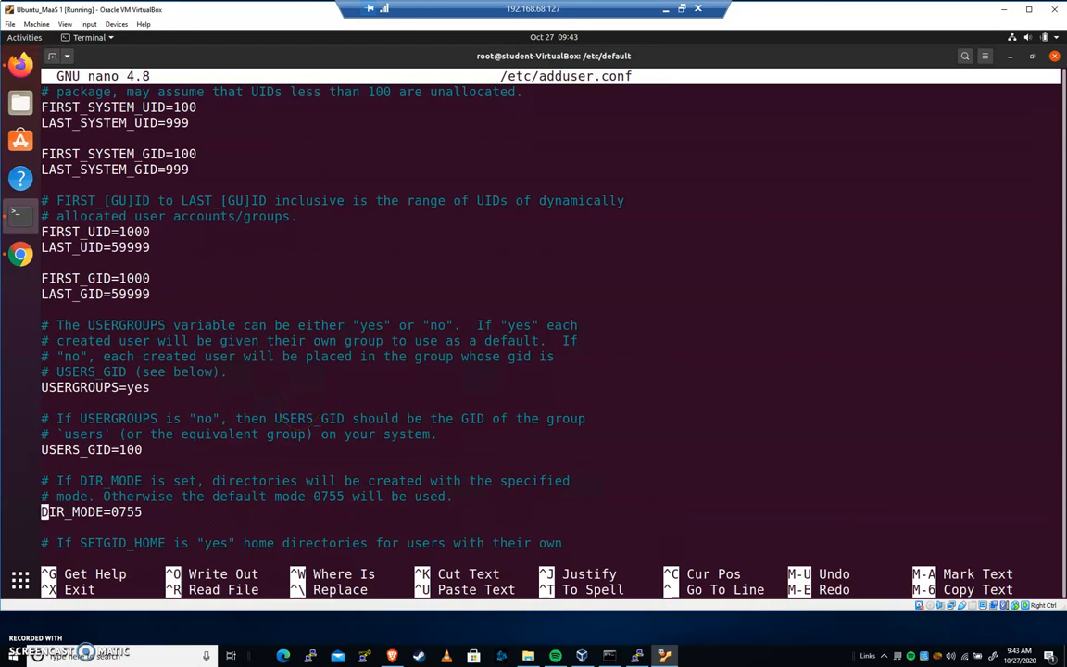
scroll(up, 3)
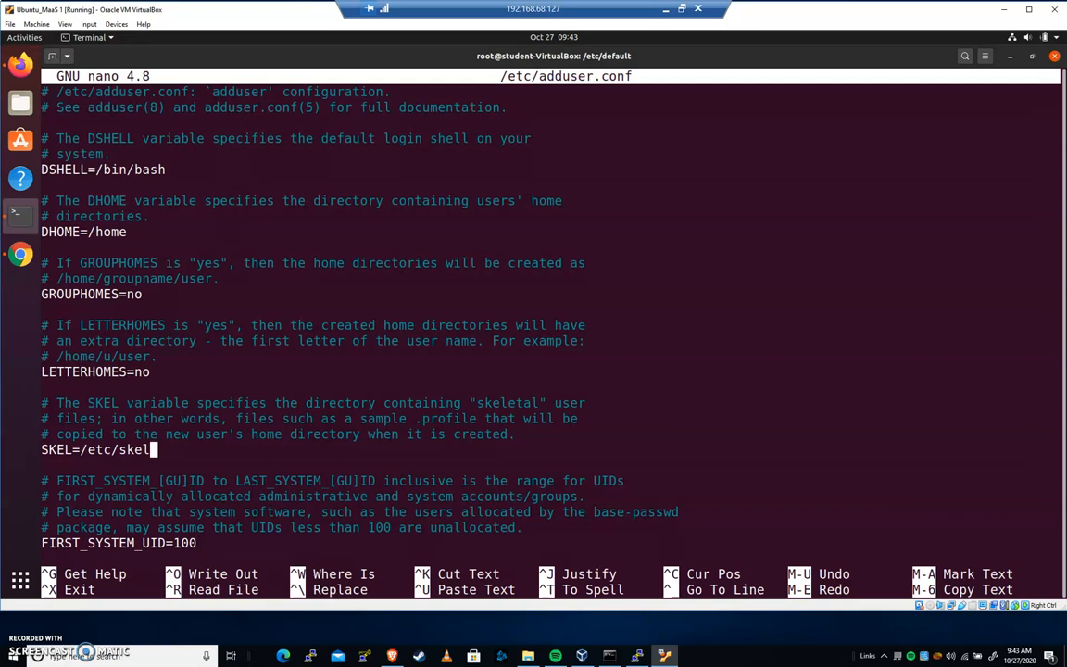
Change SKEL to /var/home_dir, save the file and leave the editor
key(BackSpace)
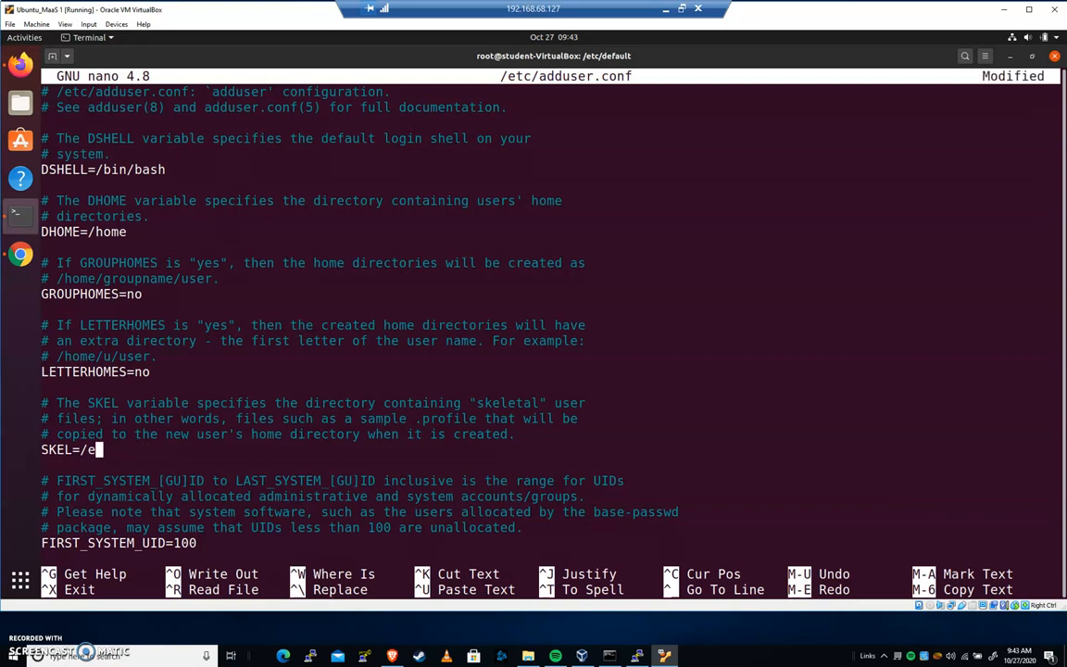
text(var/home)
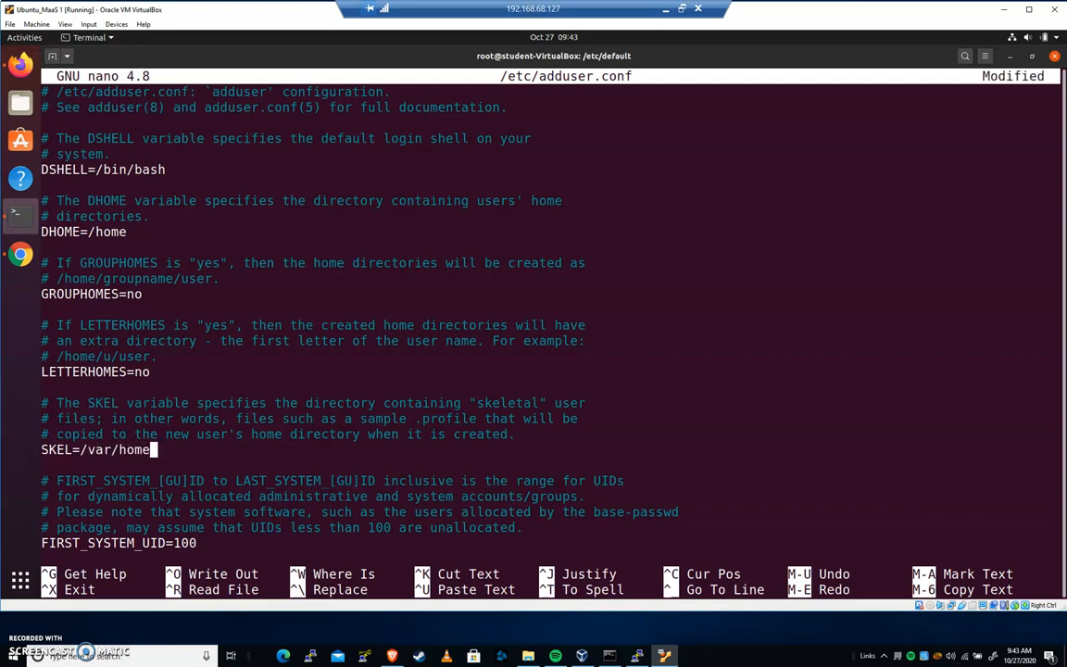
text(_dir)
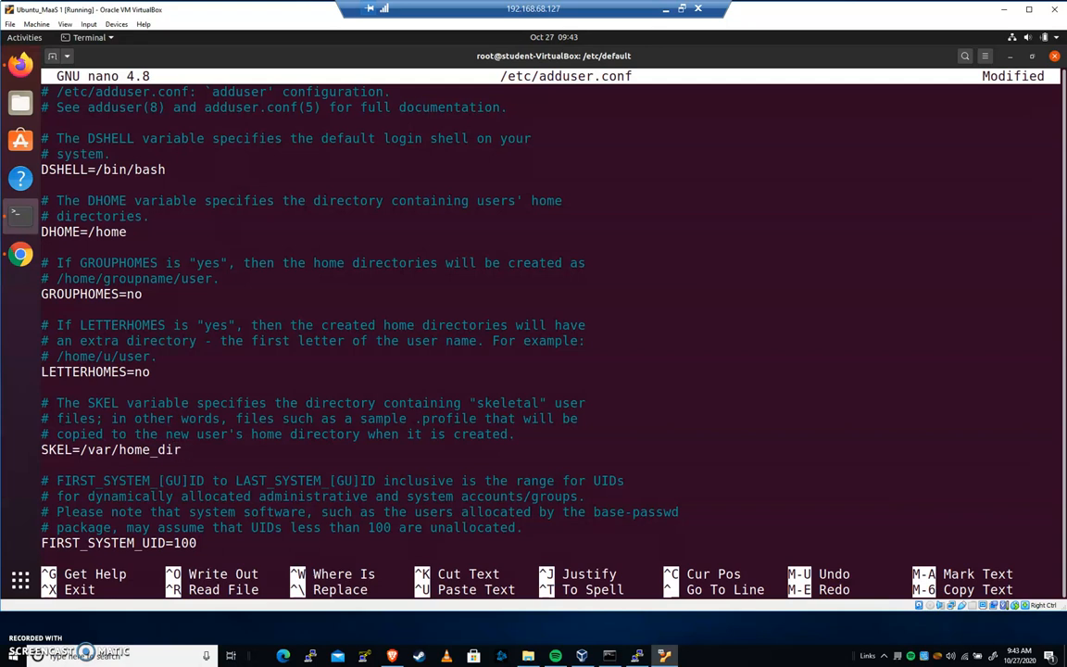
click(181, 450)
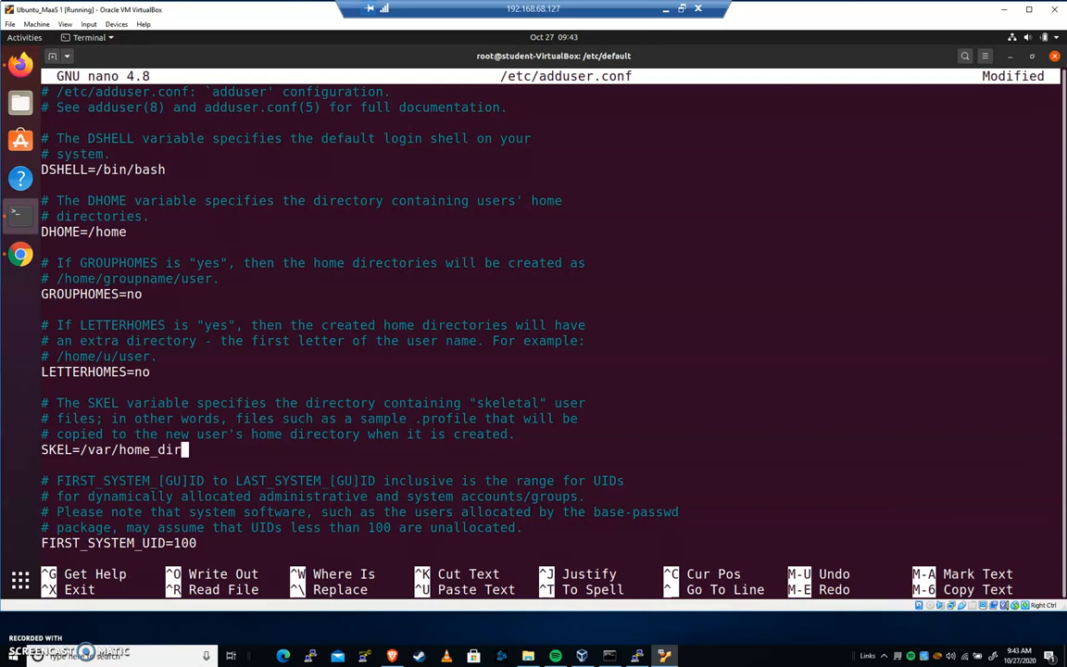
key(ctrl+x)
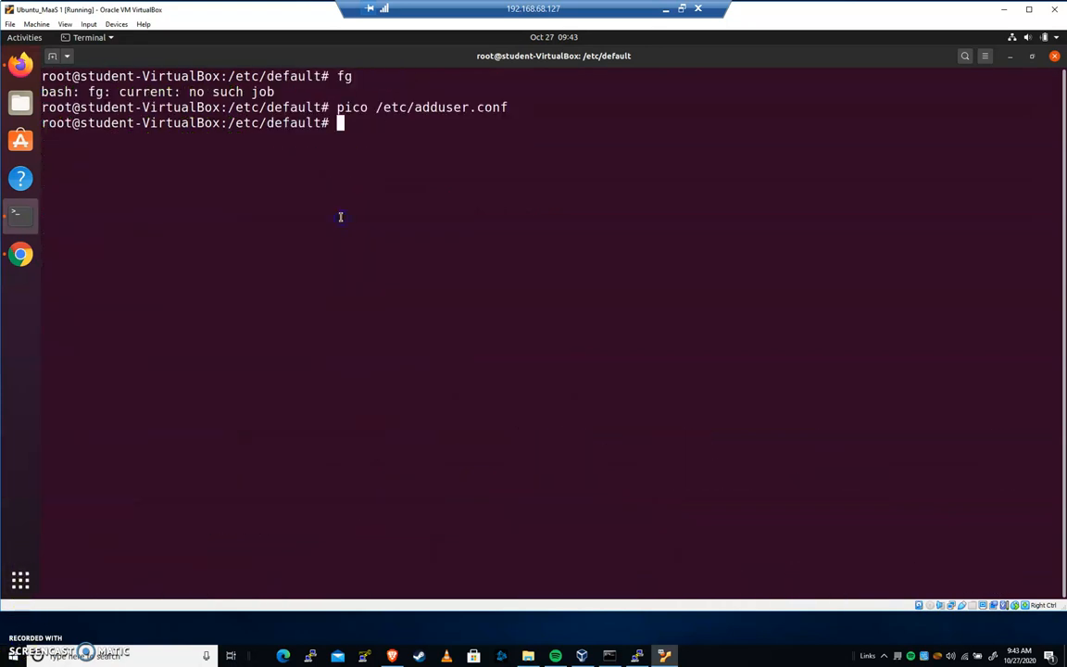
Create /var/home_dir and make it world-writable with chmod -Rf 777
text(cd /var)
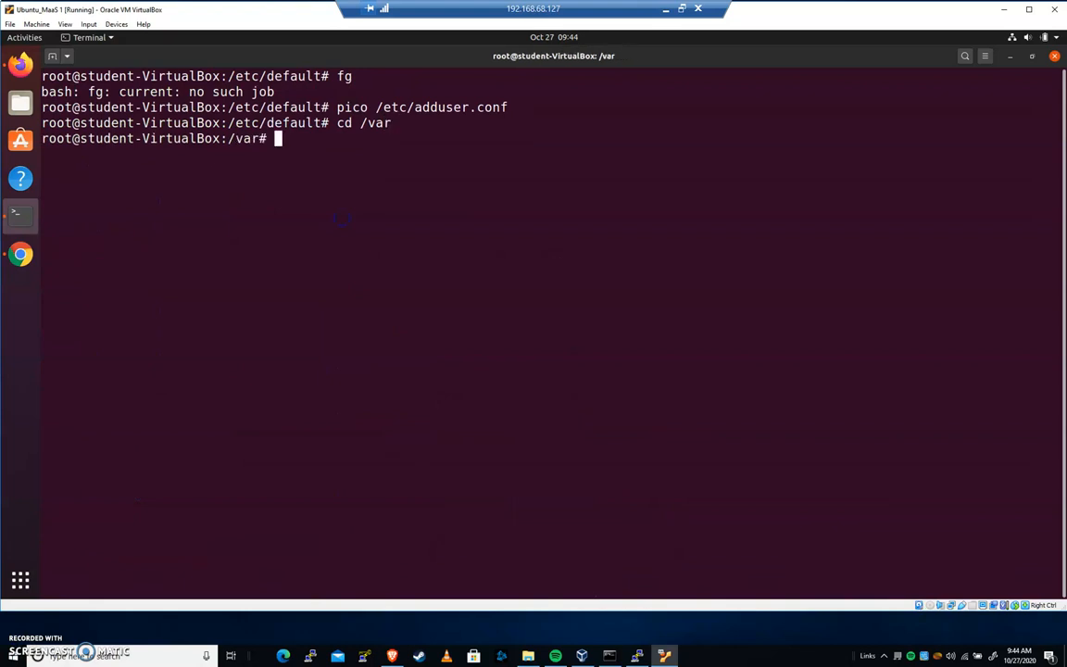
text(ls)
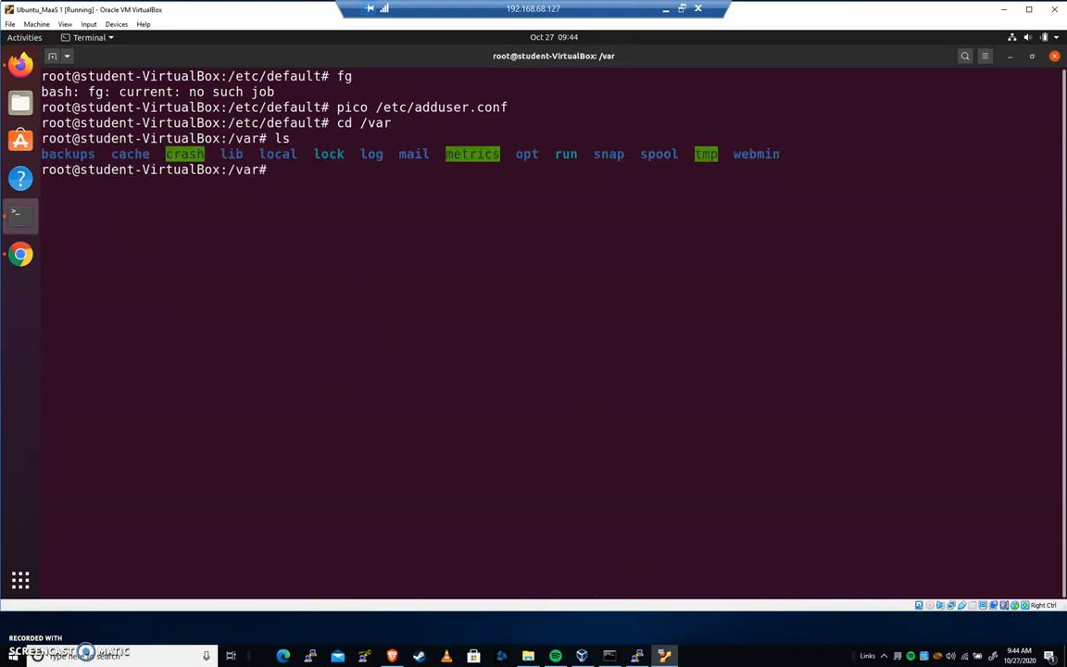
text(mkdir h)
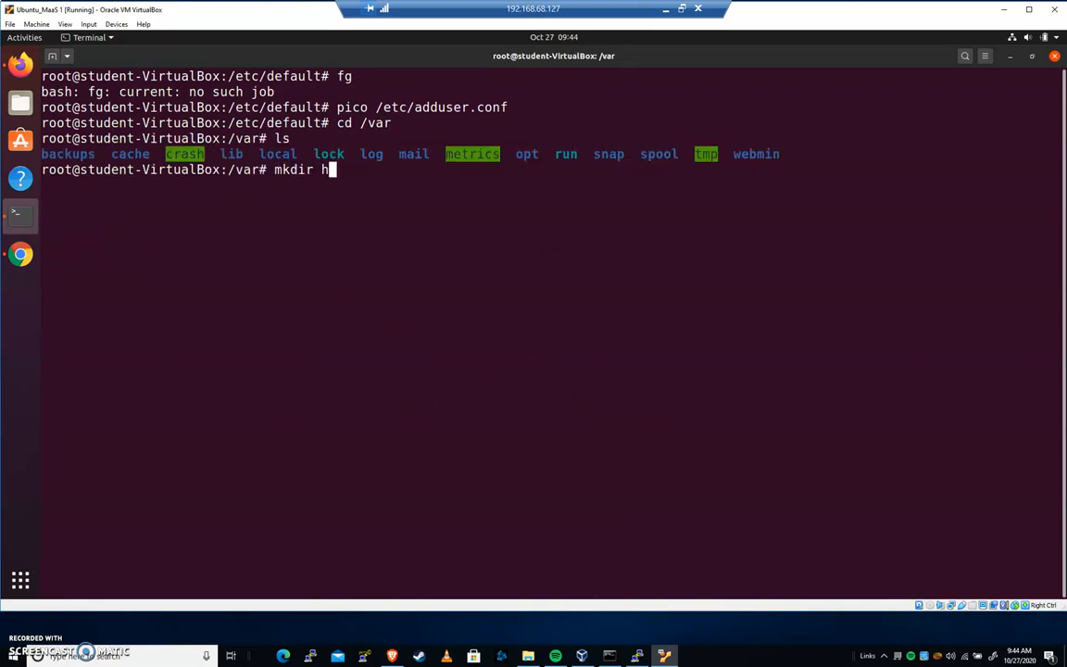
text(ome_dir)
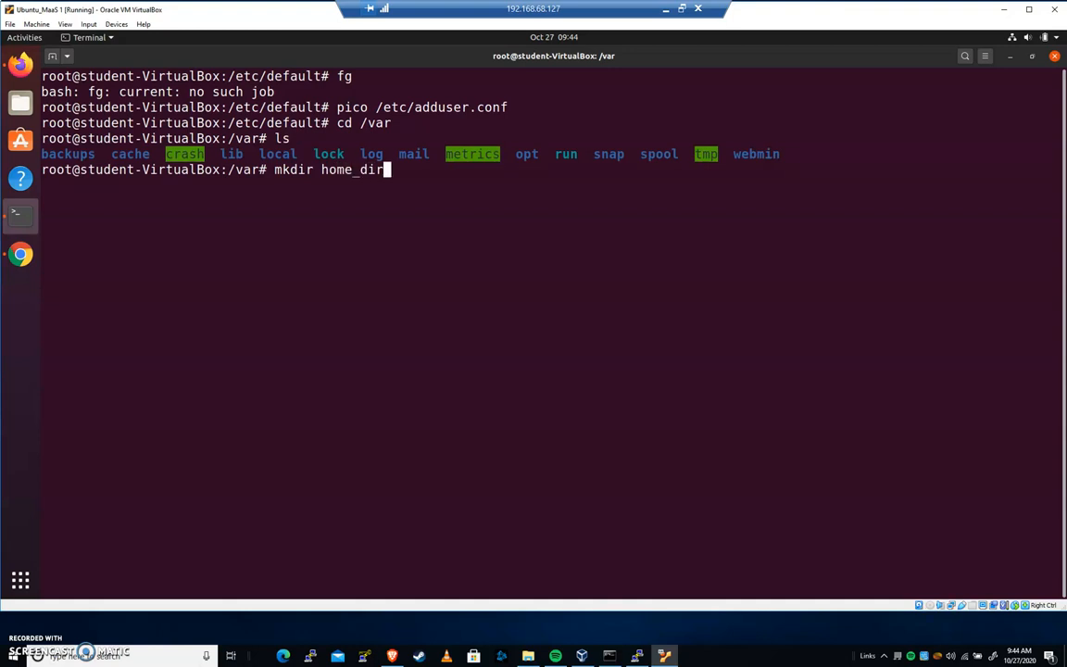
text(chmod)
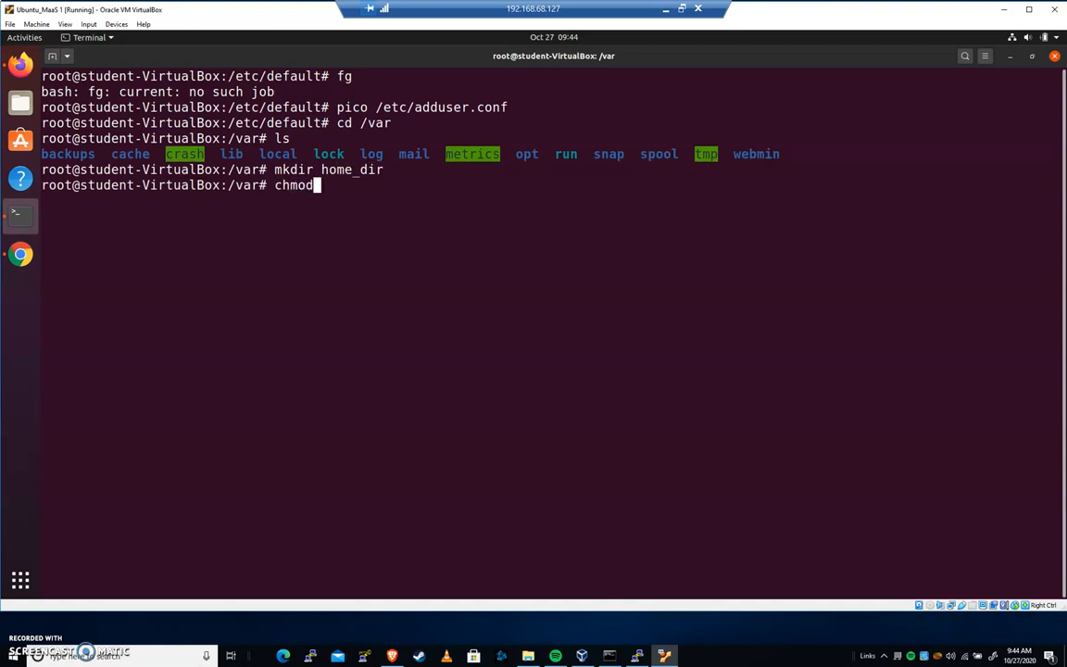
text(-Rf 777 home_dir/)
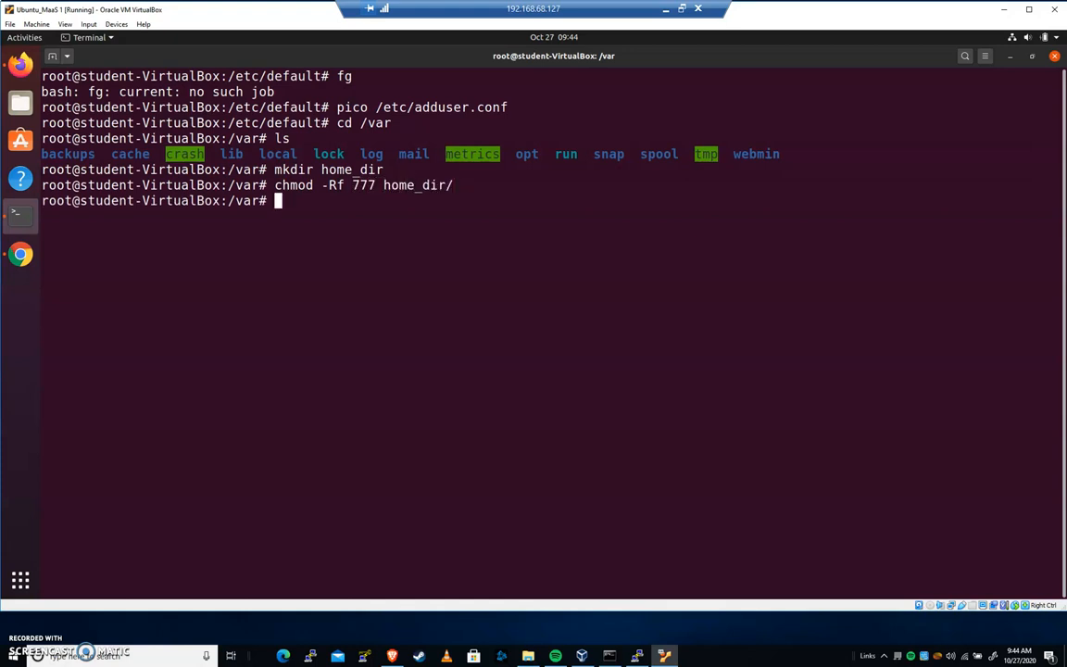
Verify the 777 permissions with ls -alh, move into home_dir and clear the screen
text(ls -alh)
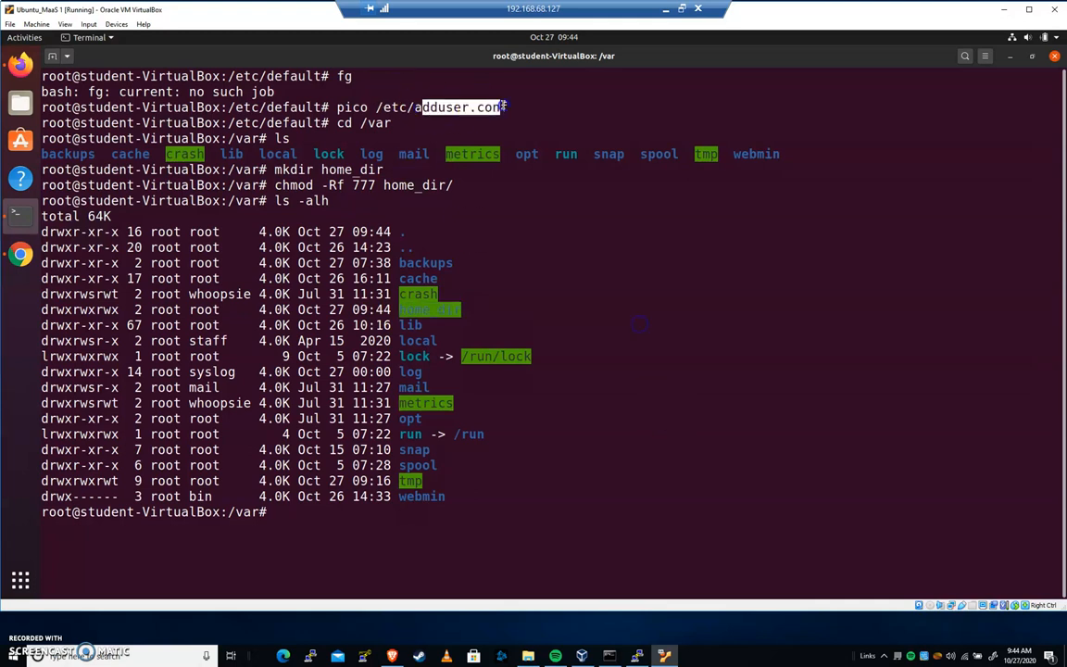
text(cd home_dir/)
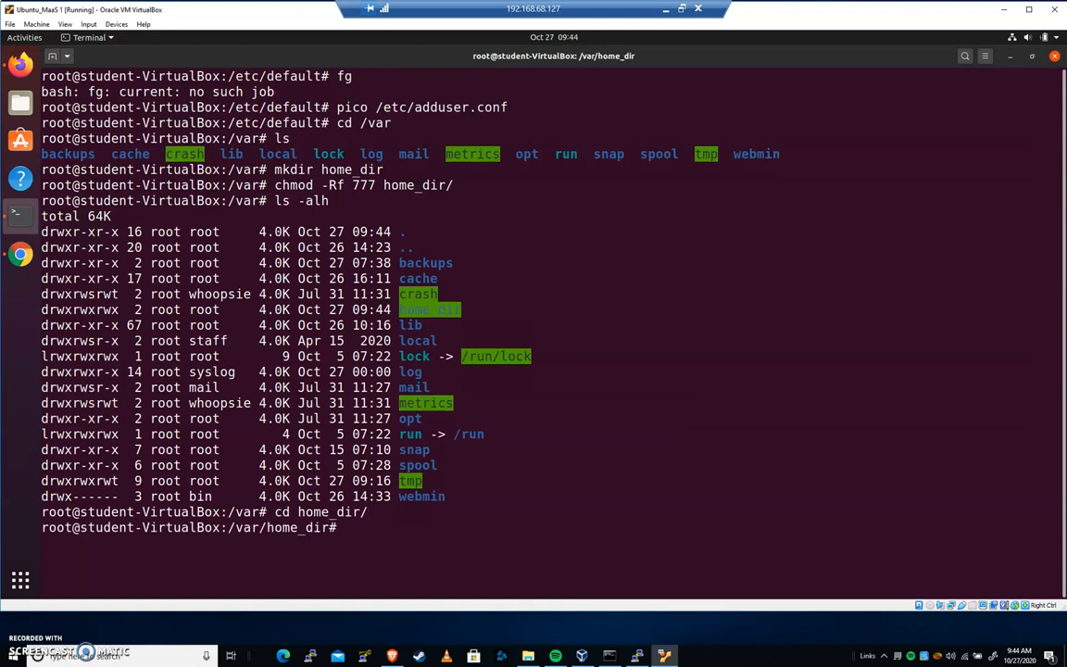
text(clear)
text(pico)
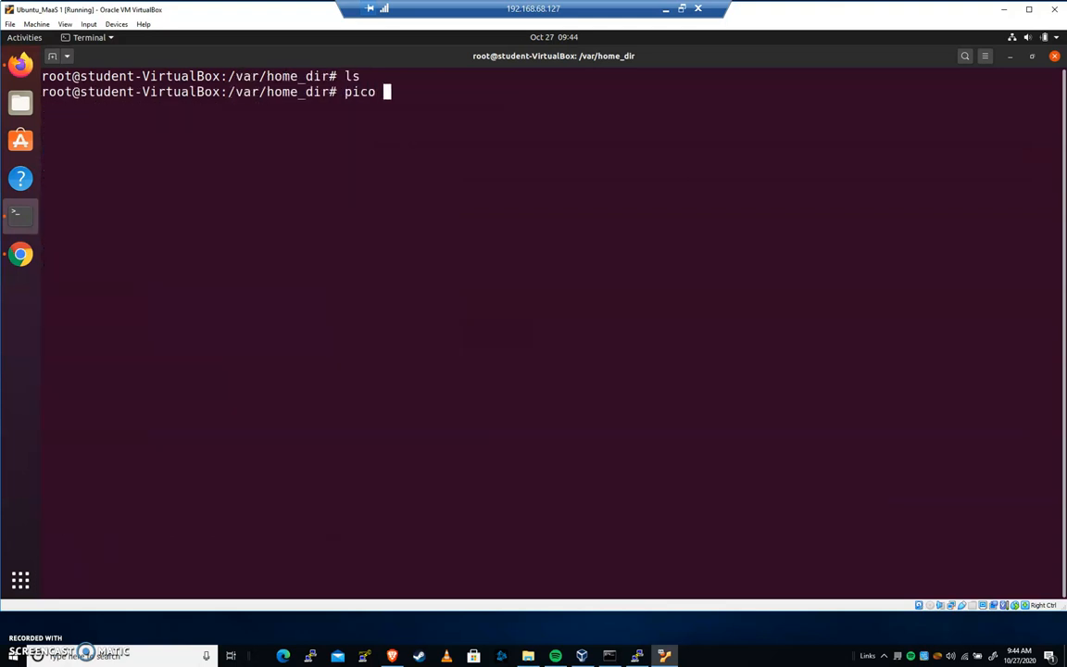
Write HACKED_FILE.sh in pico containing 'This file has been compromised.' and save it
text(HACKED_FI)
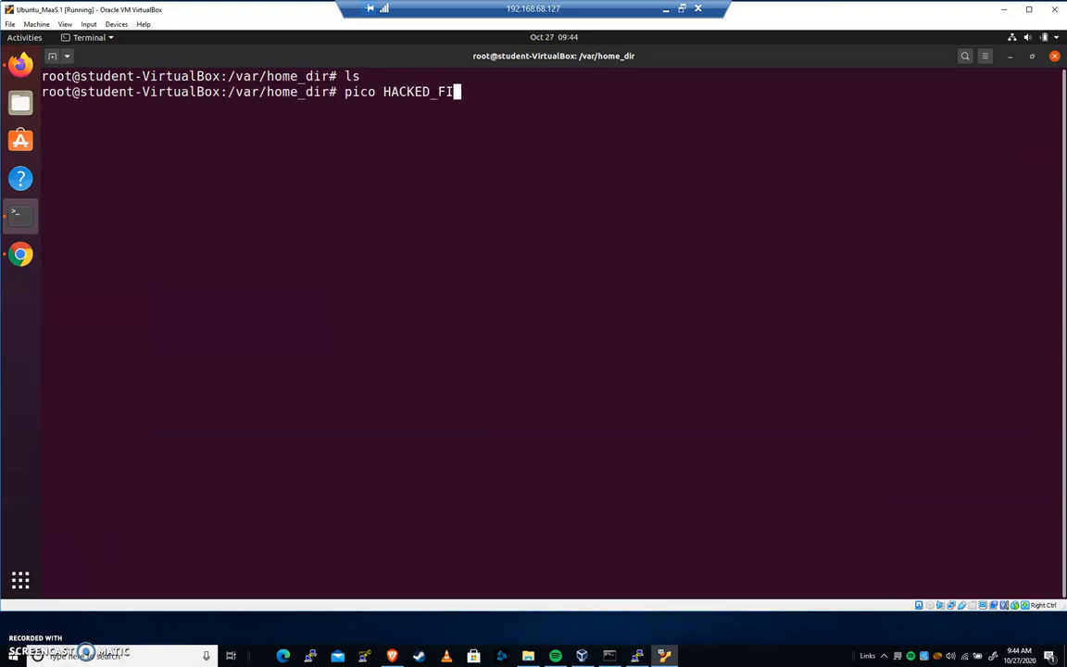
text(LE.sh)
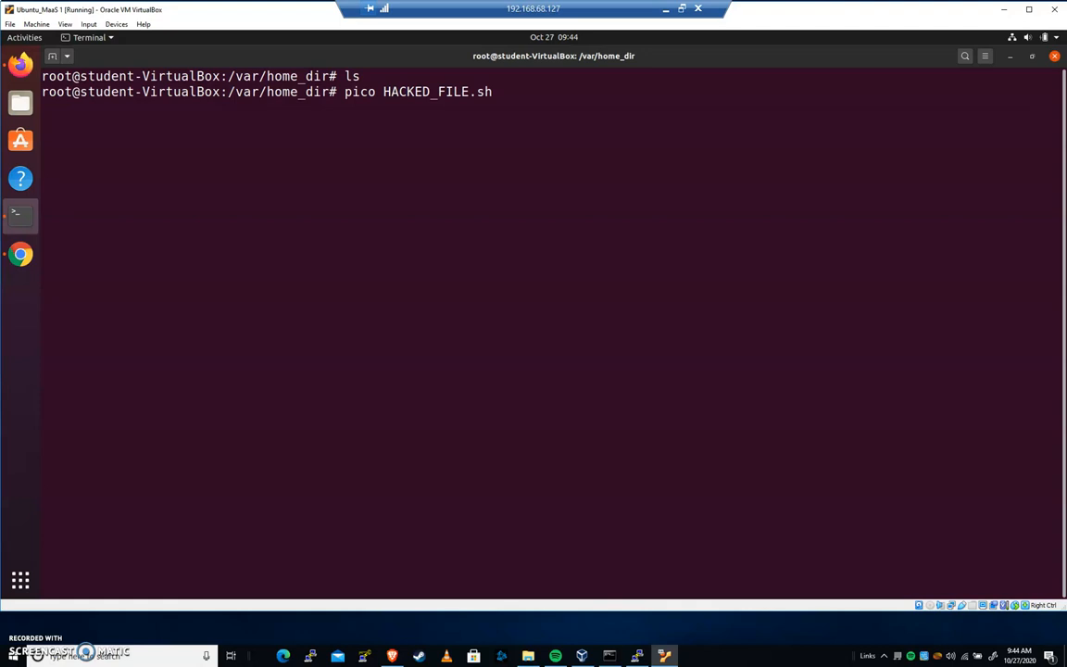
key(Return)
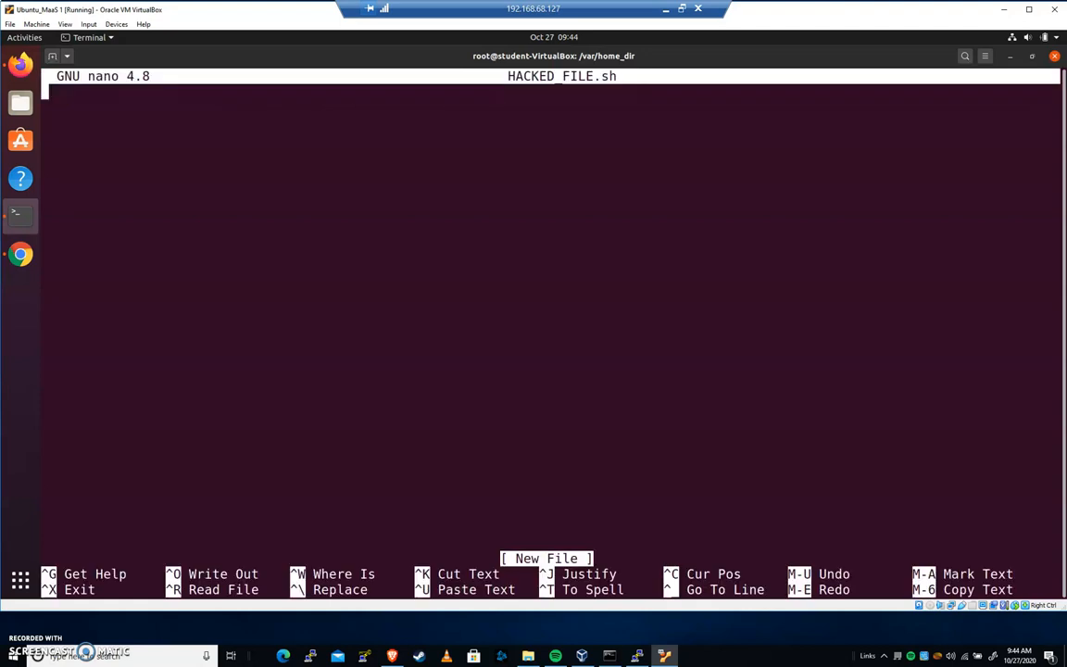
text(This file has been comp)
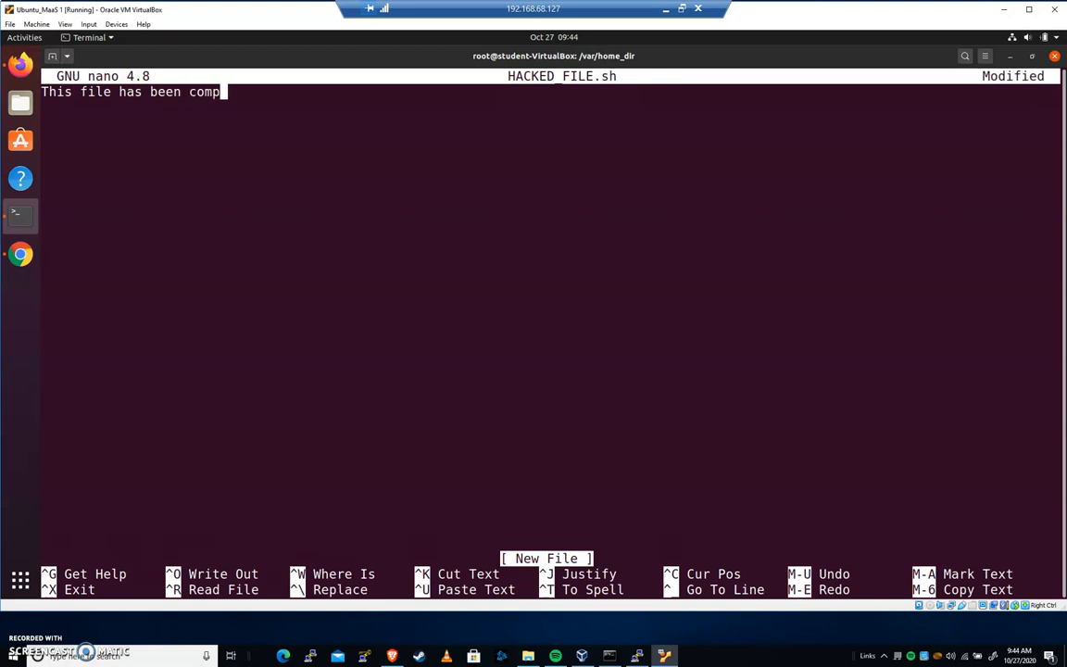
text(romosi)
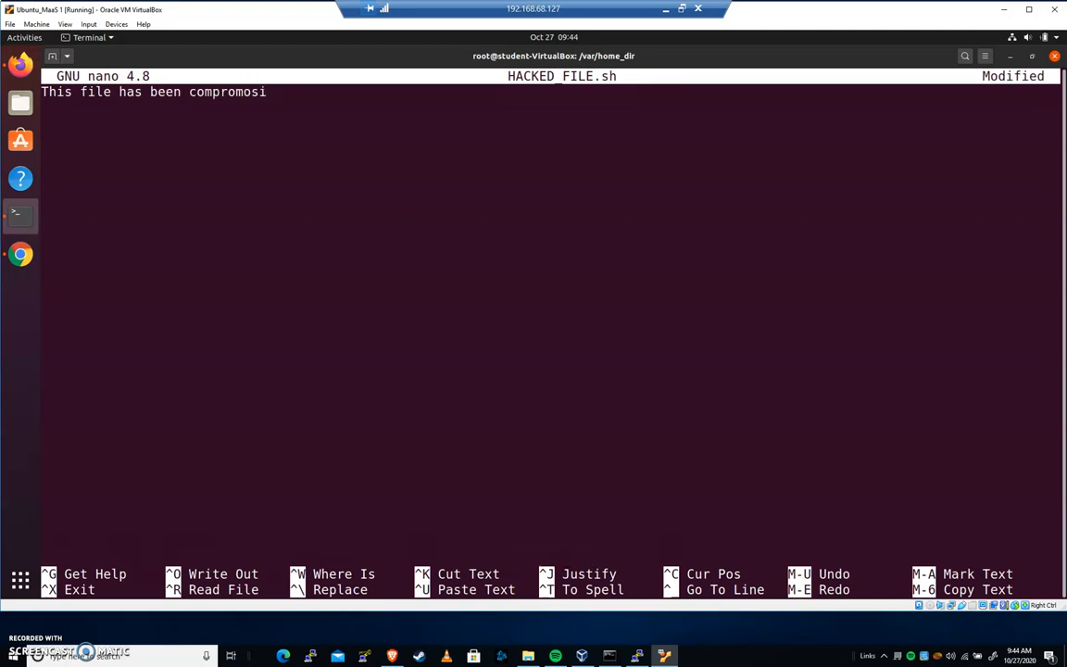
text(ed.)
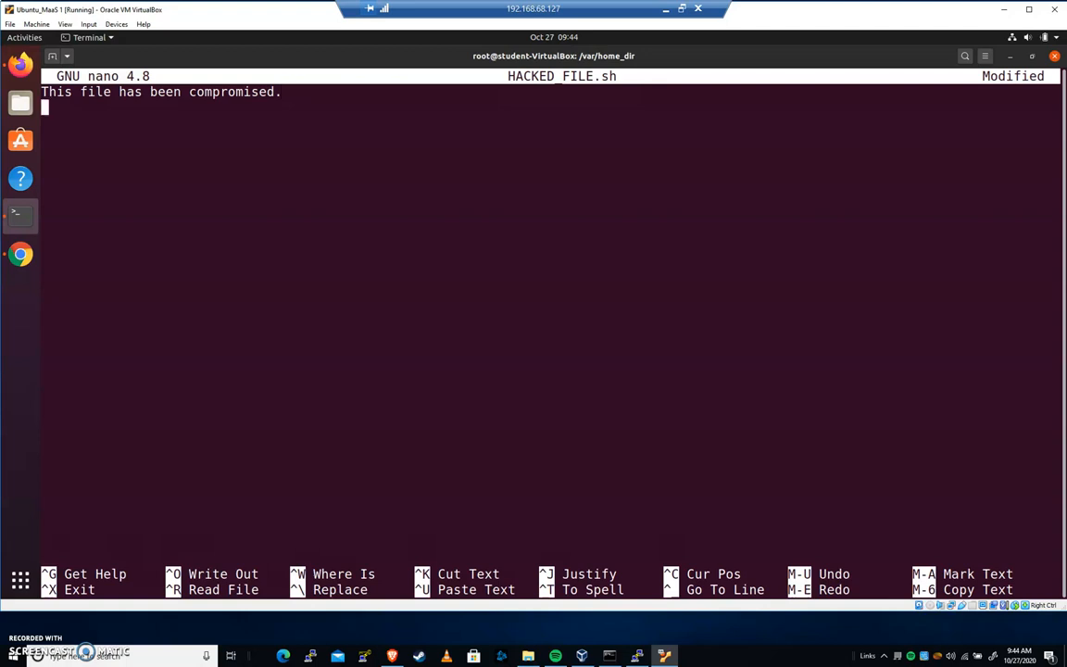
key(ctrl+x)
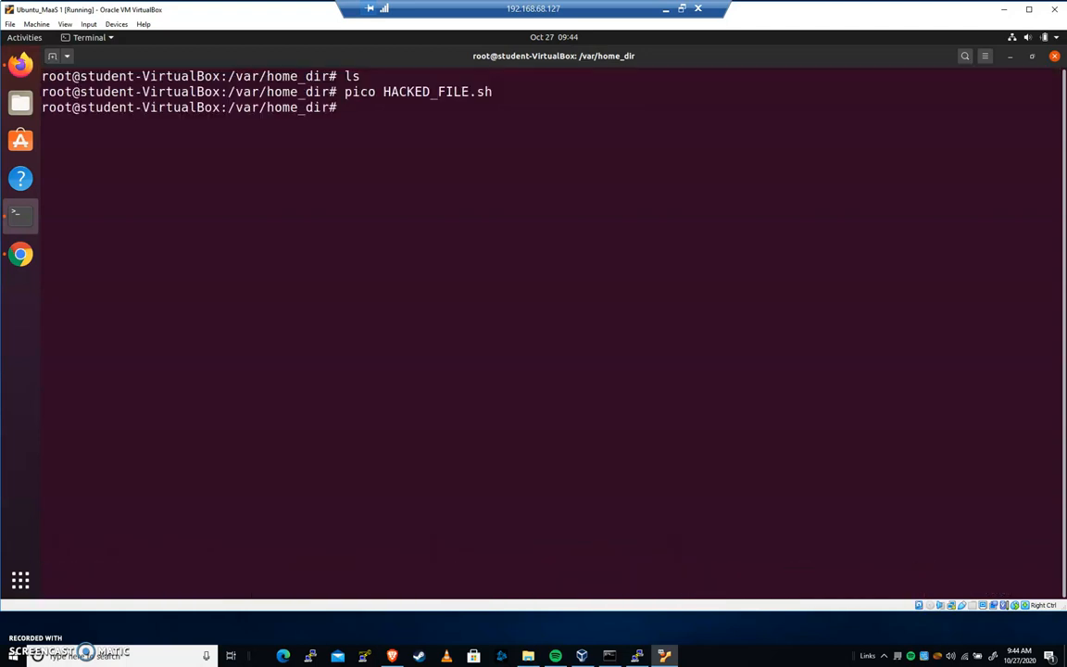
List /var/home_dir to confirm HACKED_FILE.sh exists and begin the adduser command
text(ls)
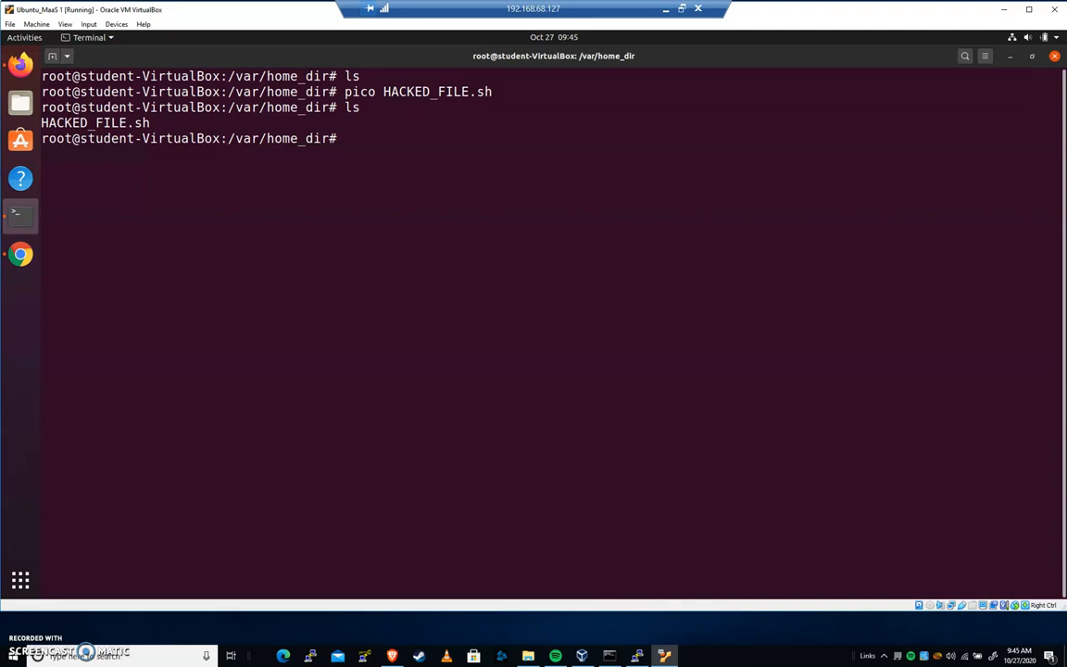
text(add)
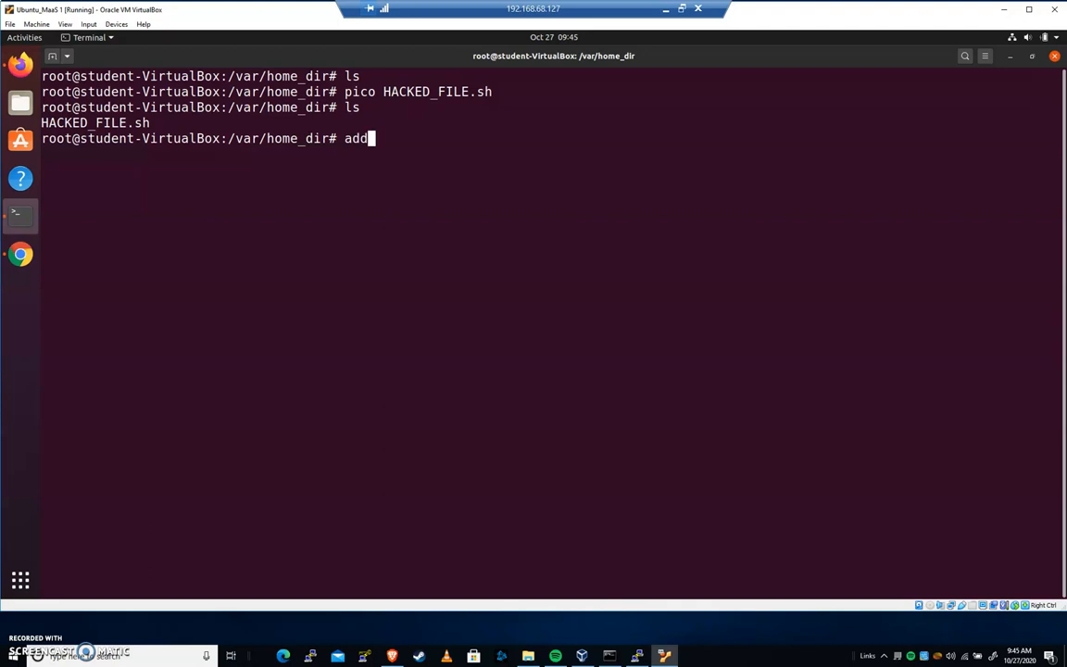
Add user sue with defaults and list sue's home to find HACKED_FILE.sh copied in
text(user sue)
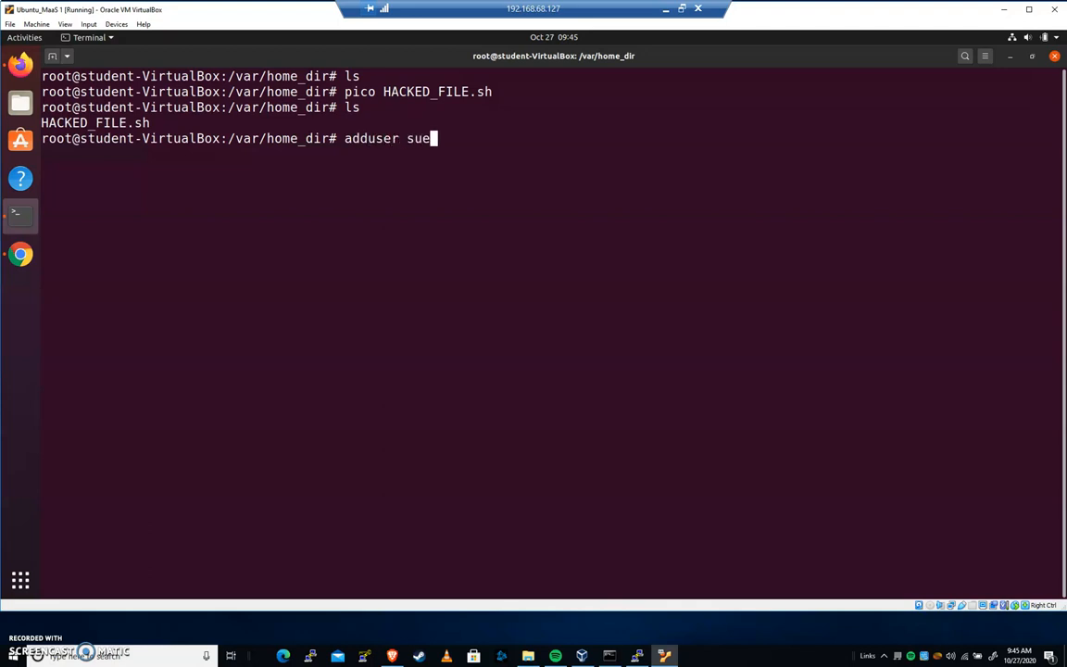
key(Return)
text(cd)
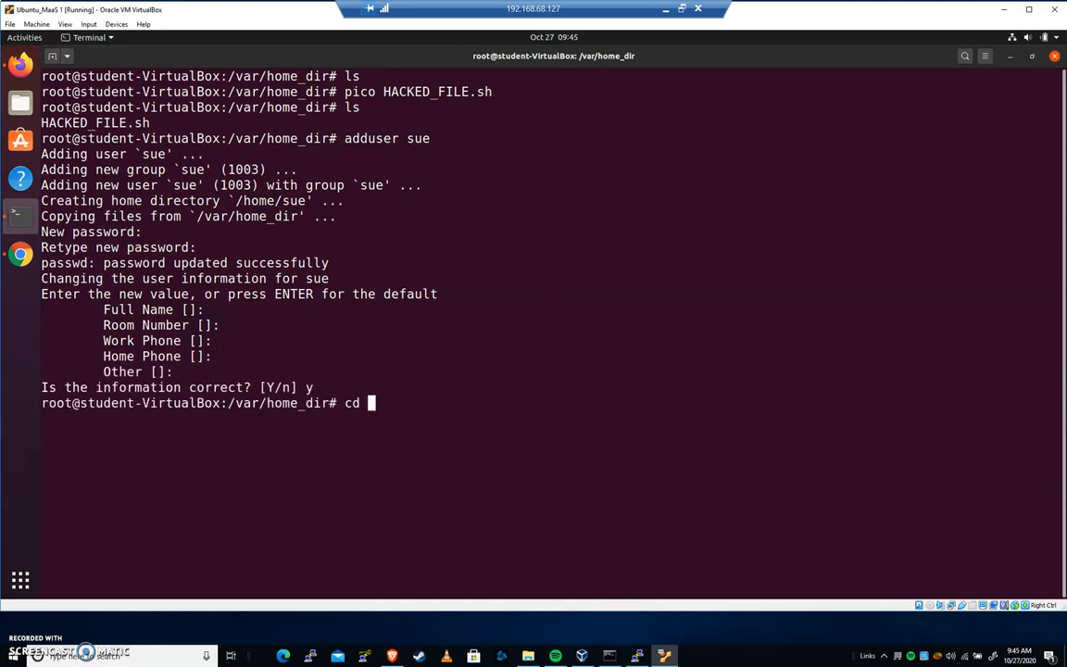
text(/home/student)
text(l)
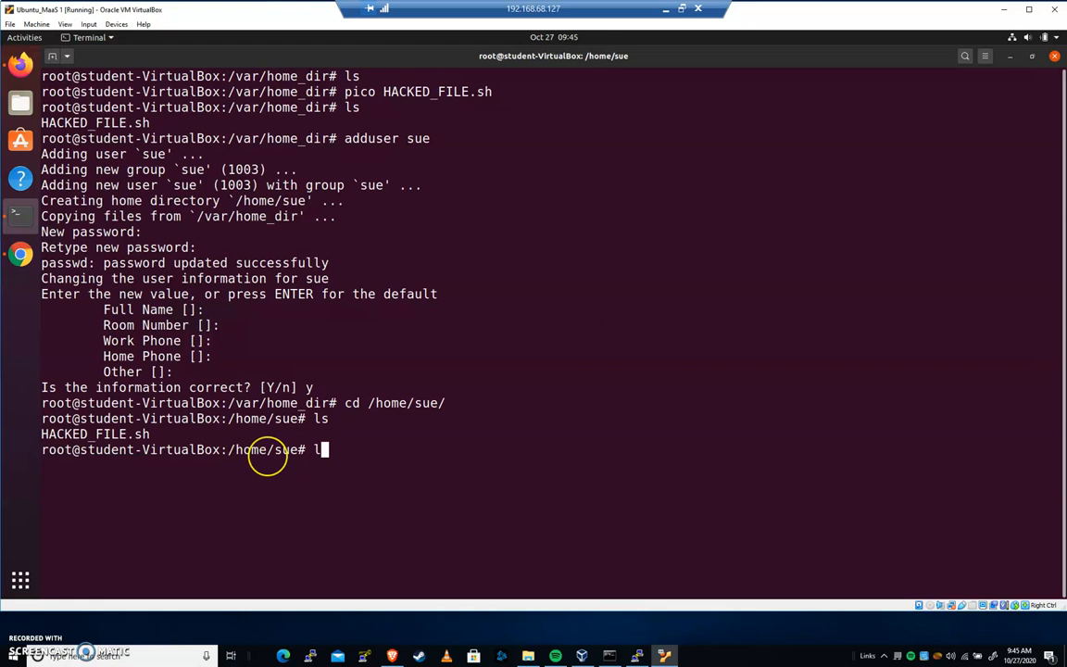
text(s -alh)
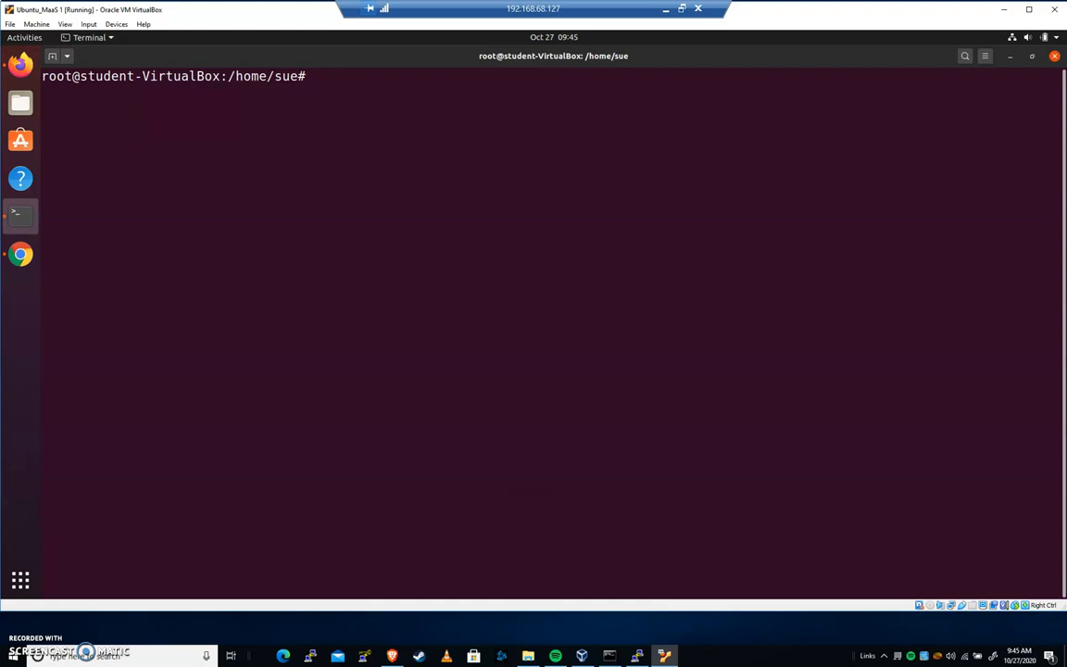
text(adduser)
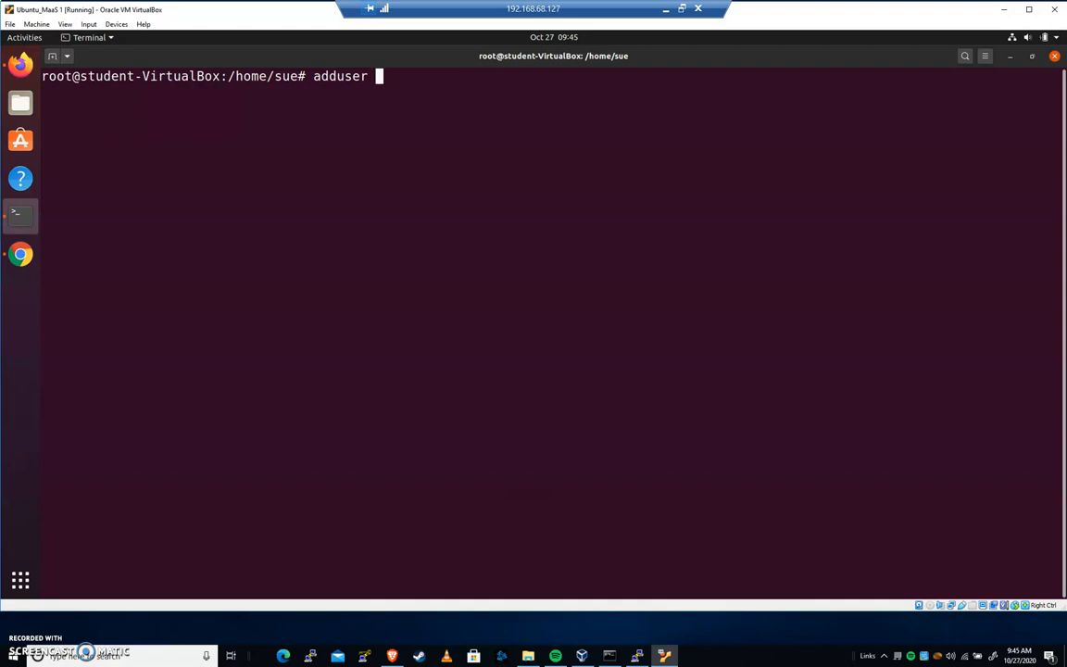
mouse_move(216, 437)
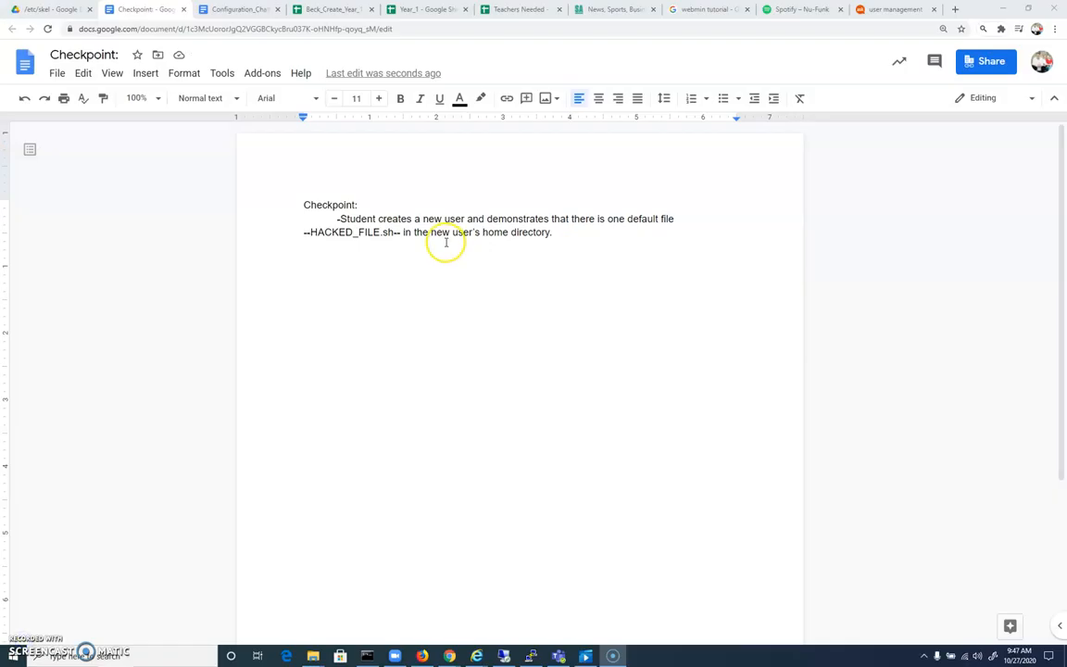
drag(339, 218, 486, 218)
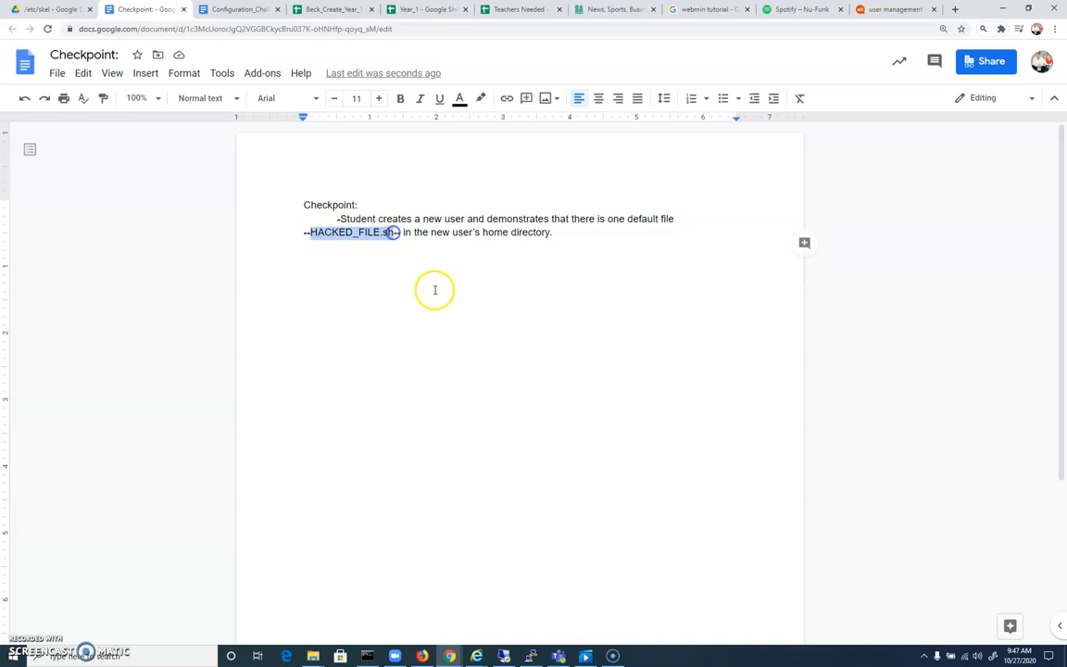
click(443, 232)
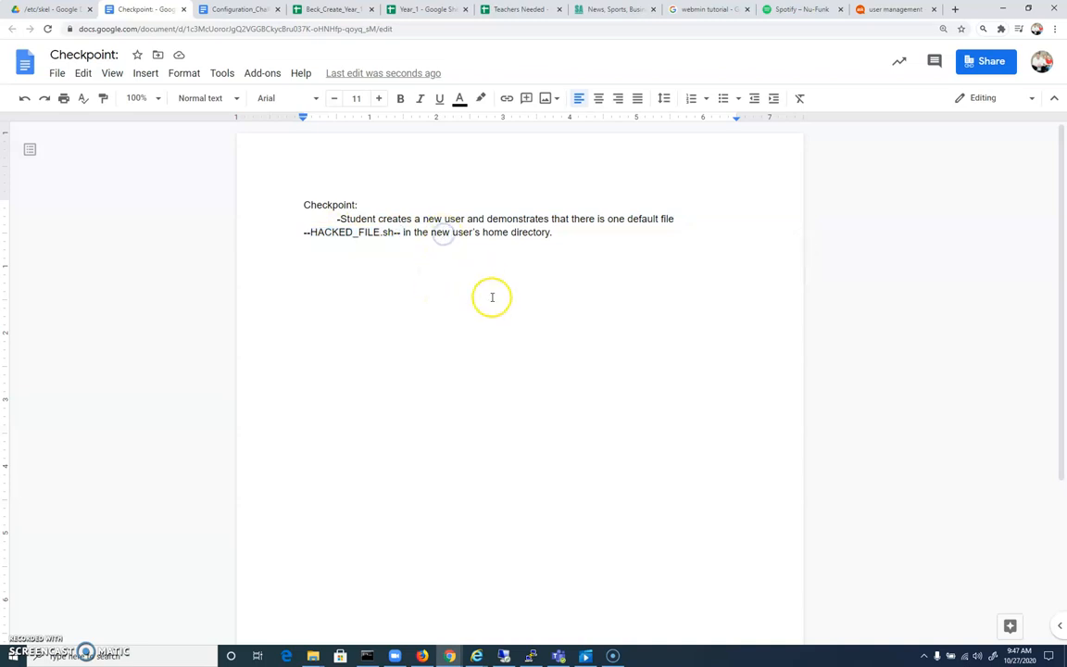
mouse_move(431, 359)
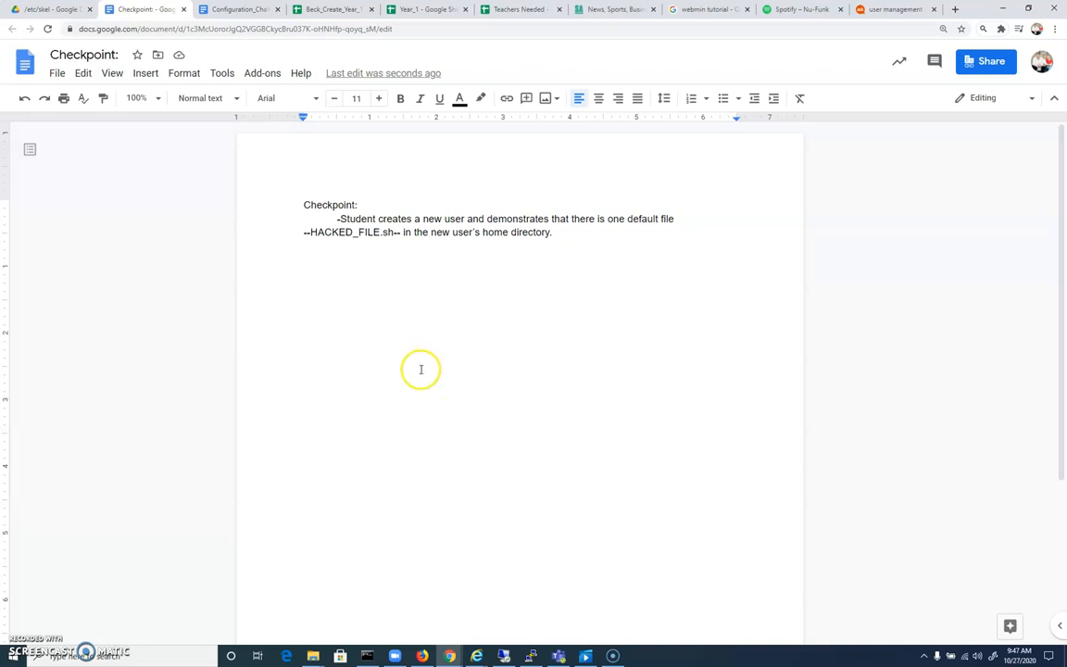
mouse_move(9, 637)
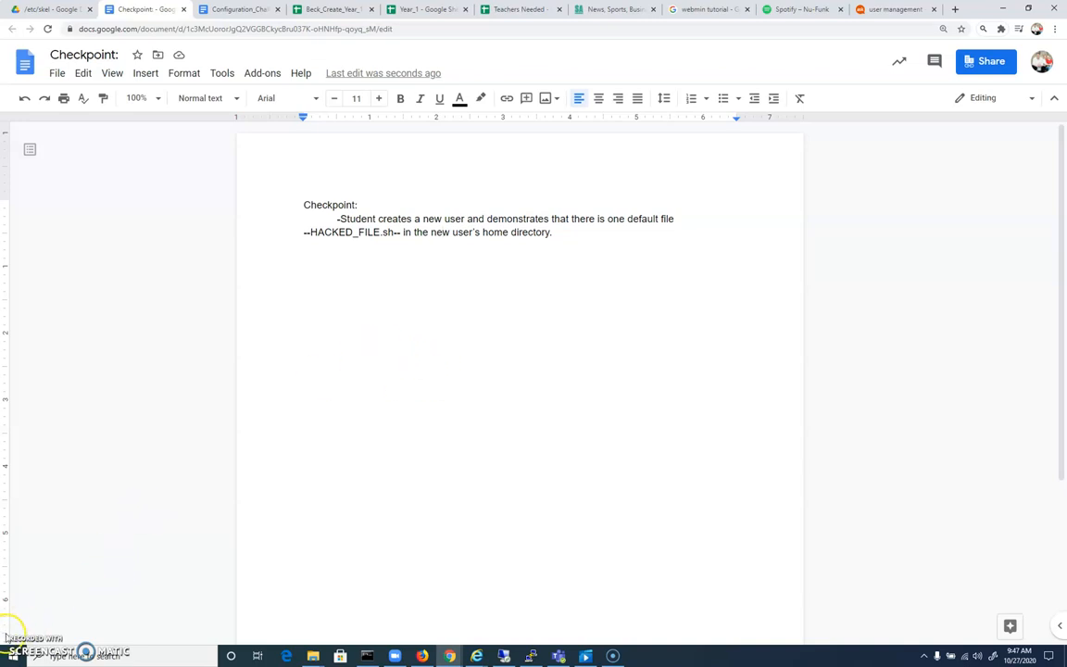